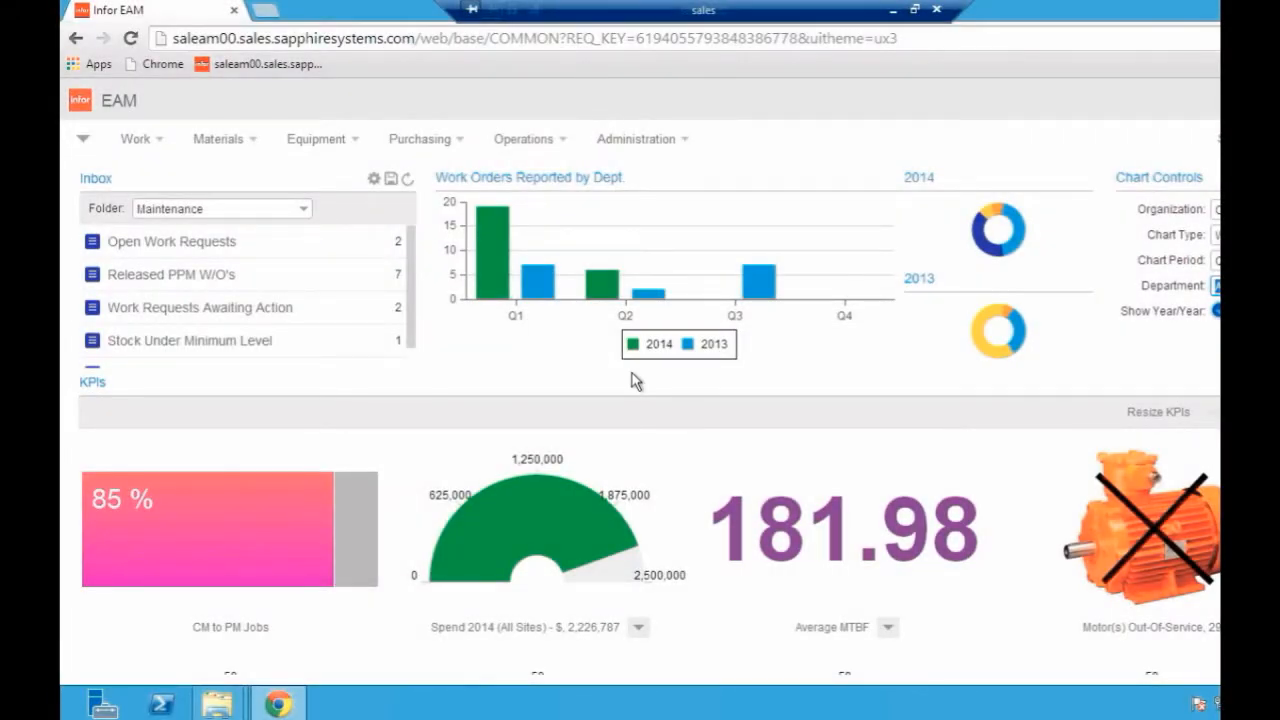
mouse_move(548, 438)
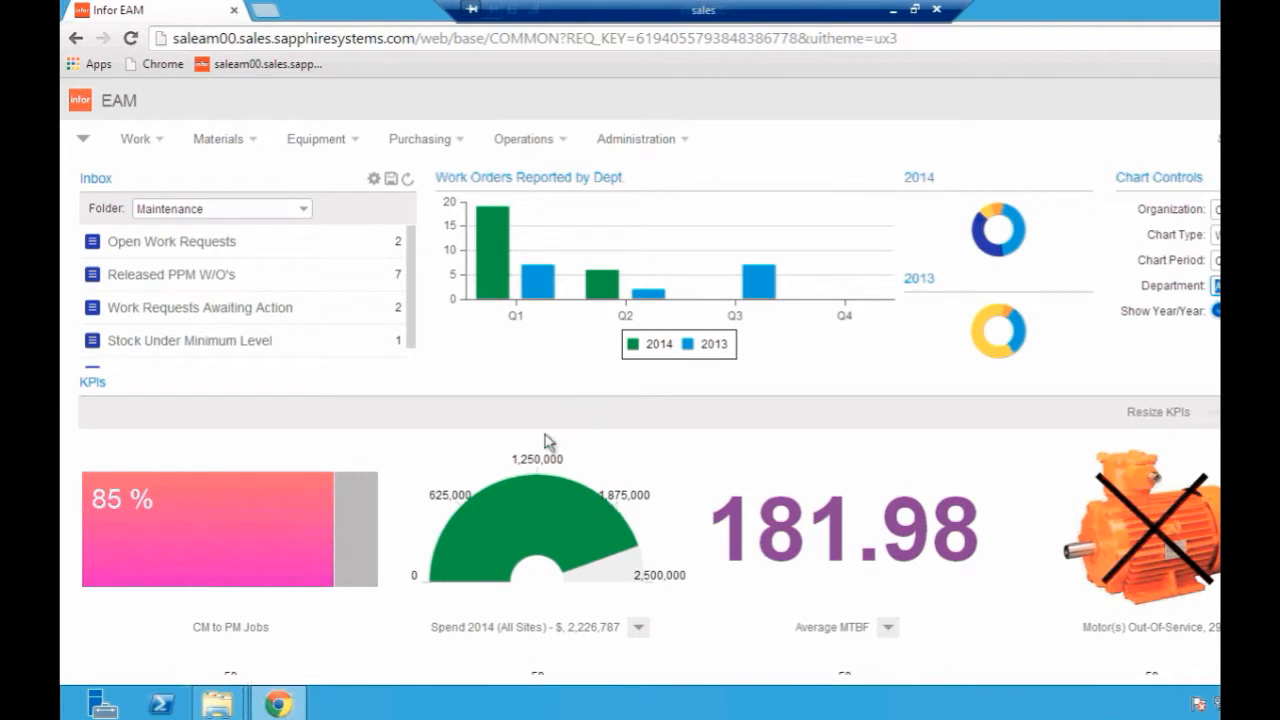
mouse_move(472, 232)
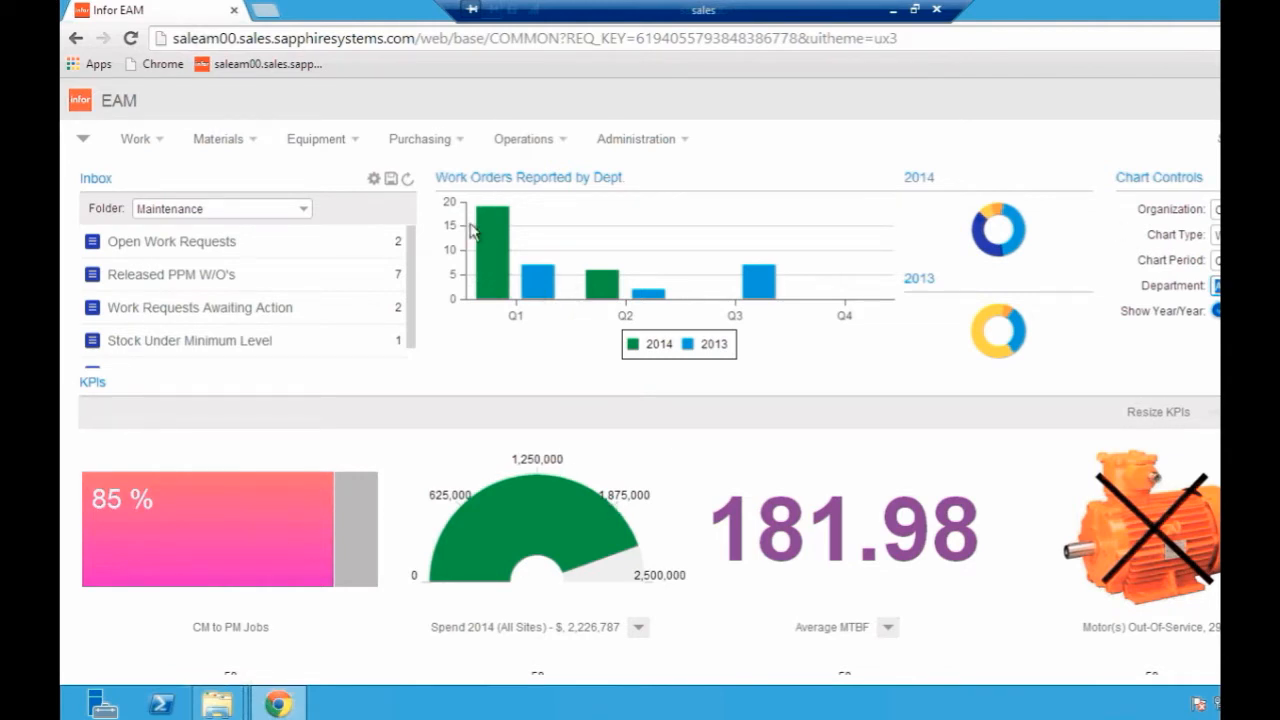
mouse_move(703, 415)
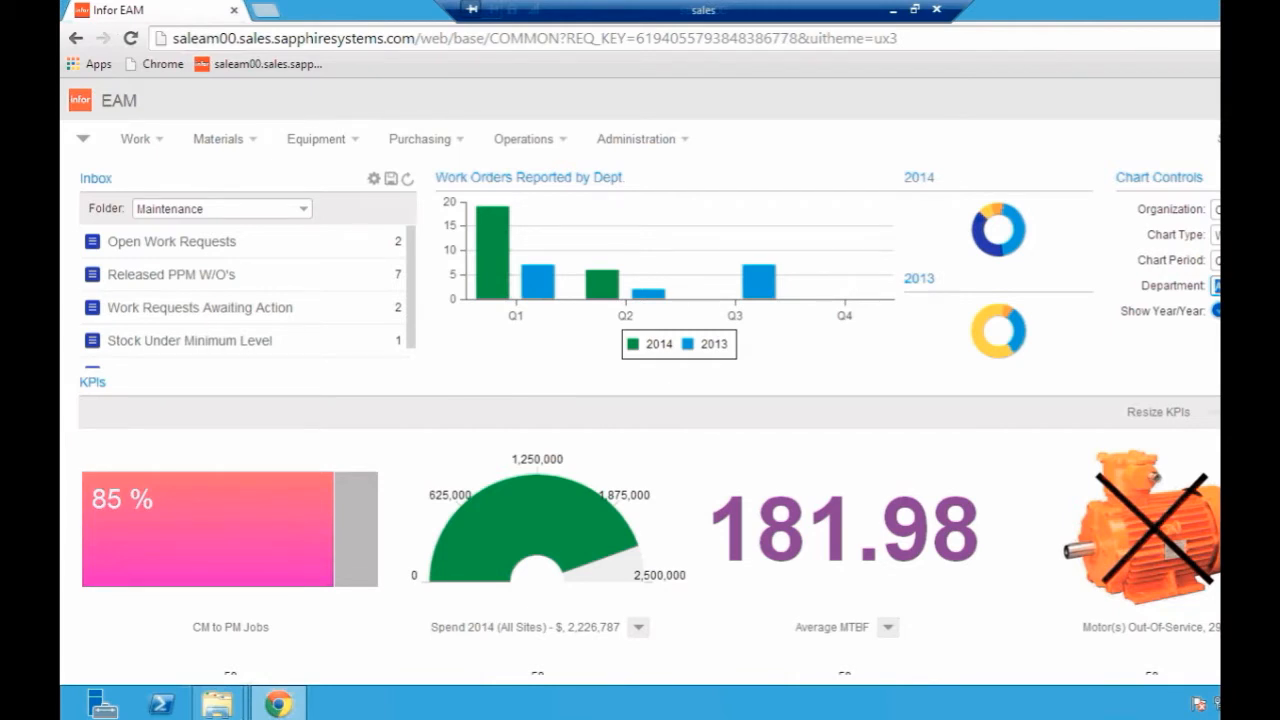
mouse_move(1003, 268)
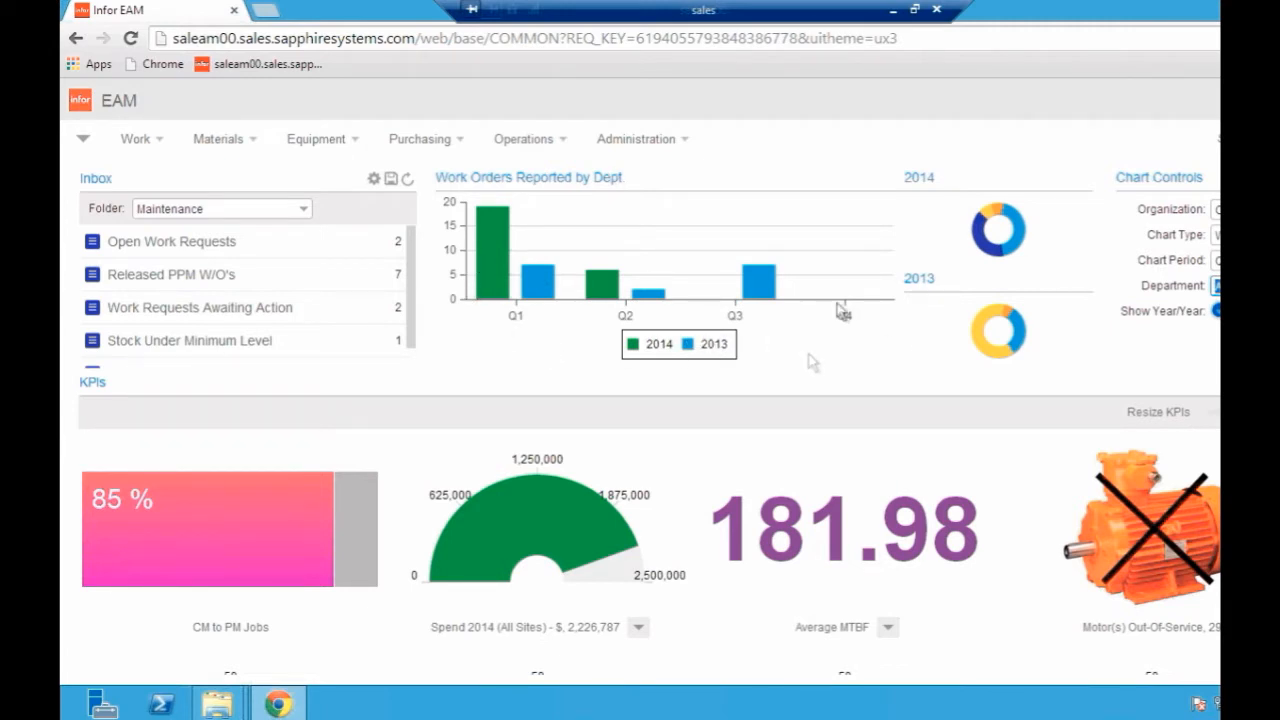
mouse_move(668, 303)
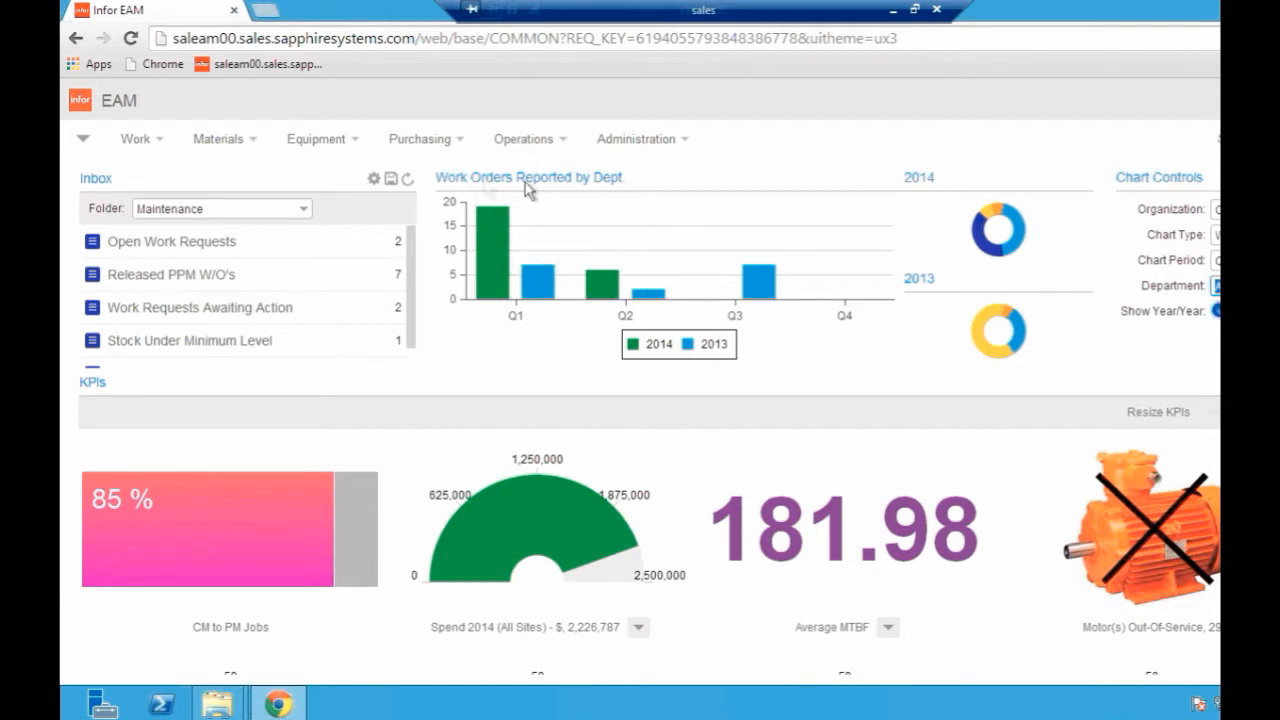
mouse_move(524, 330)
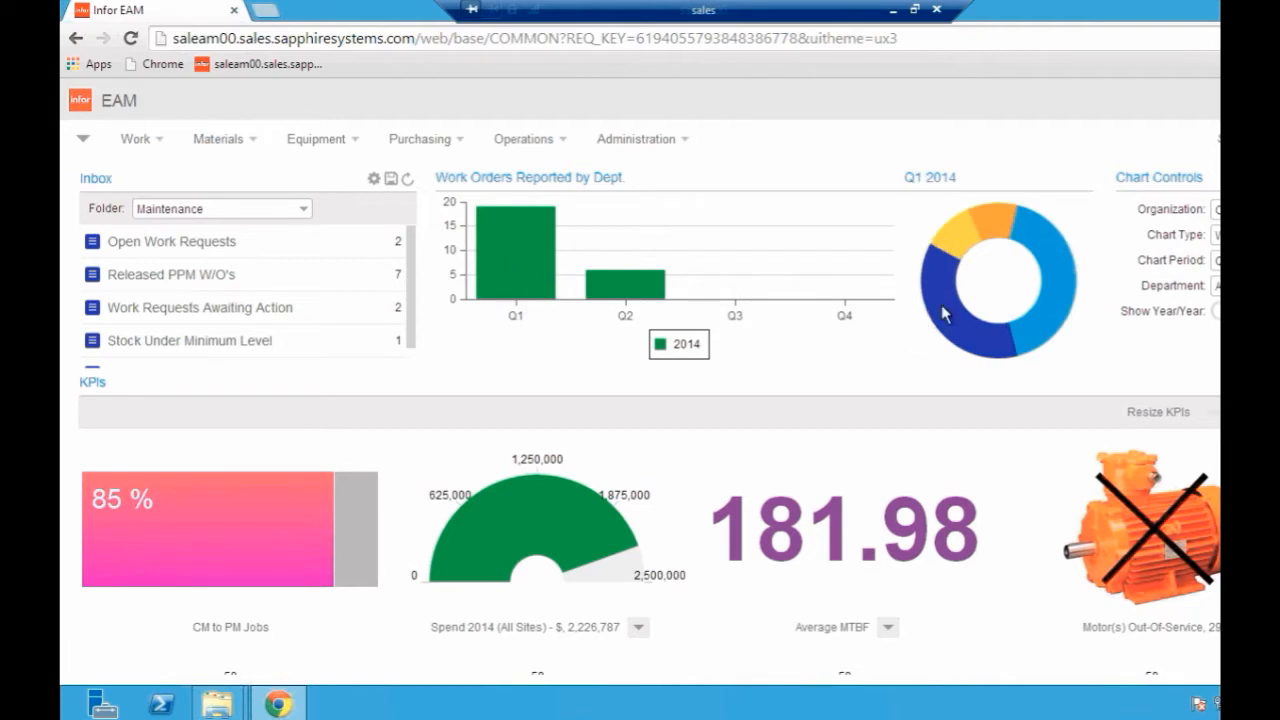
mouse_move(1035, 318)
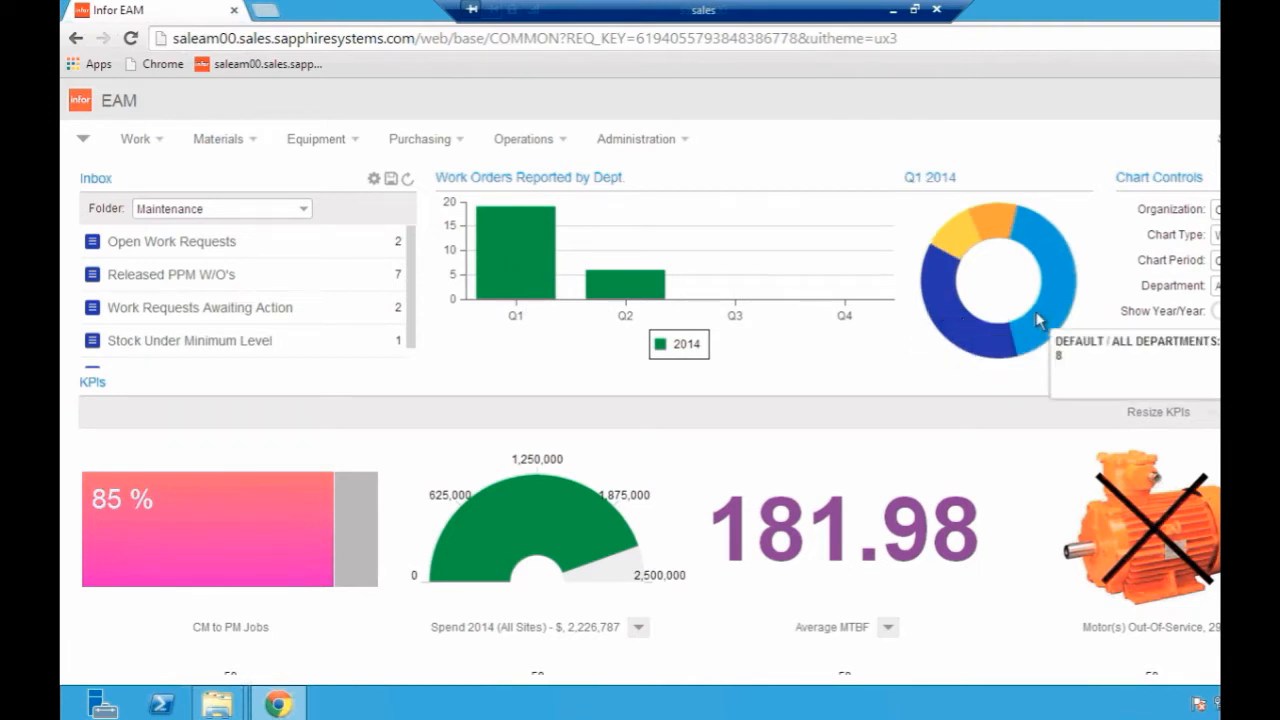
mouse_move(666, 283)
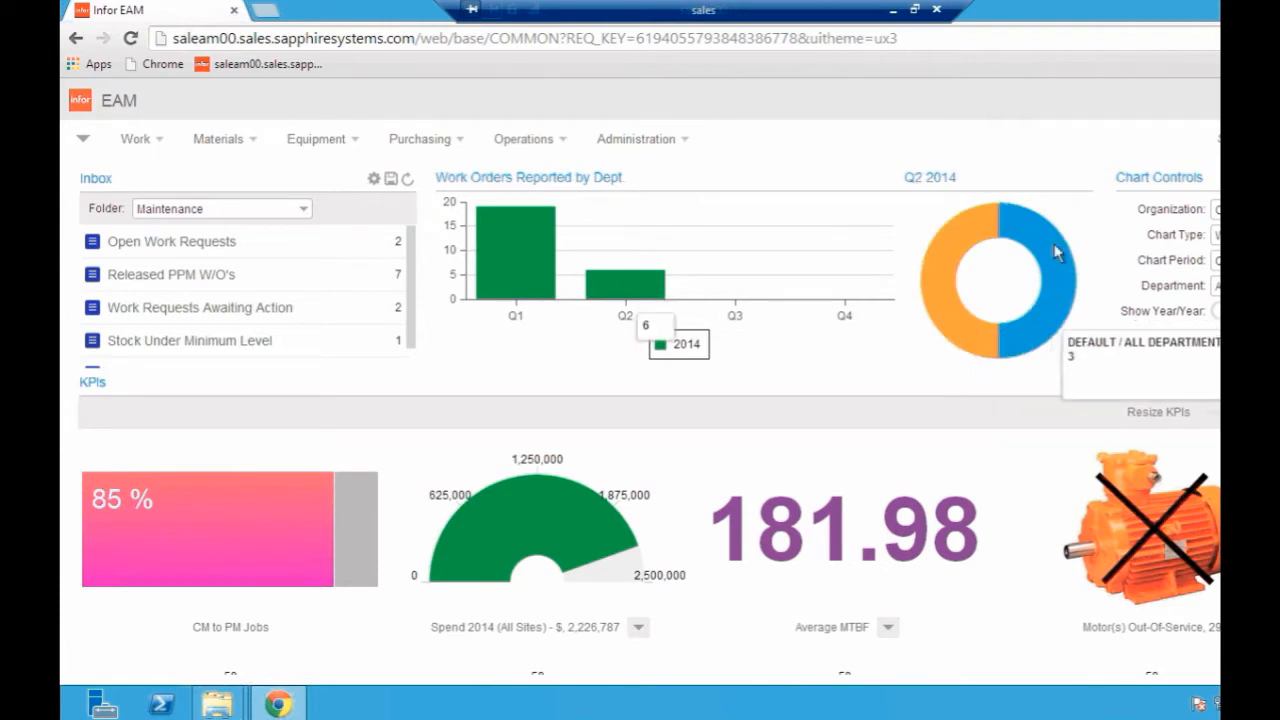
mouse_move(822, 361)
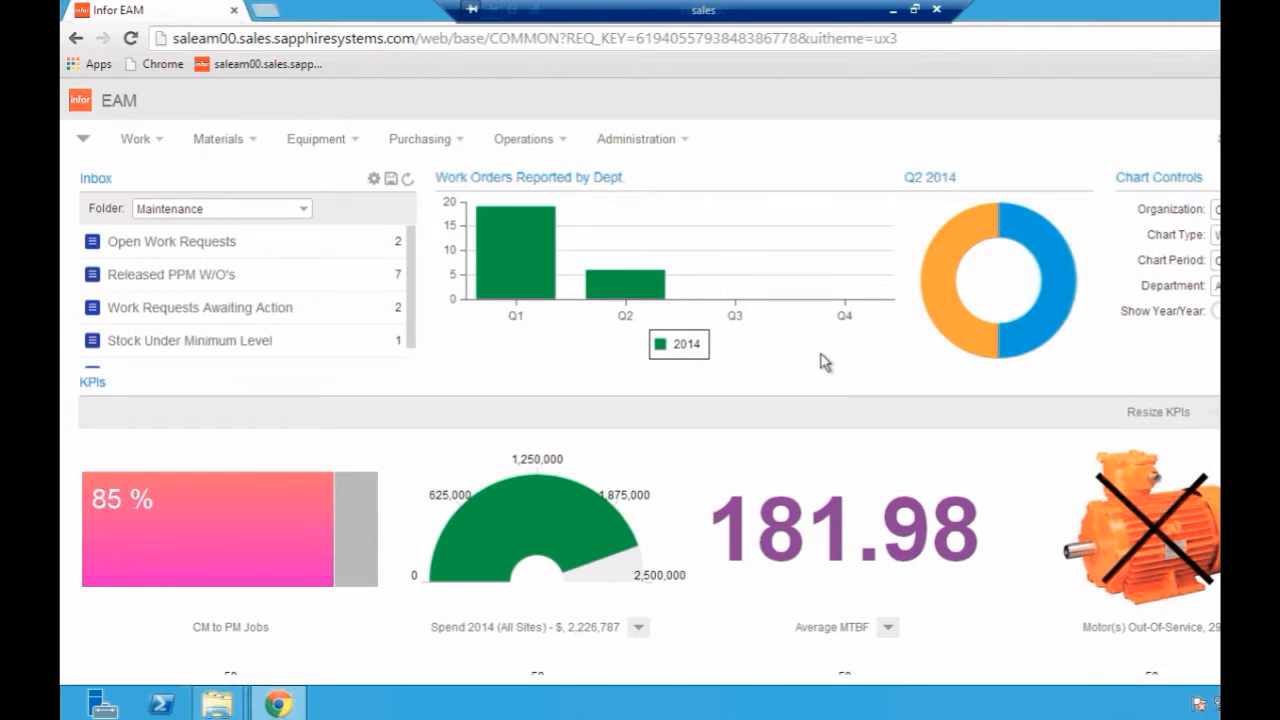
mouse_move(780, 193)
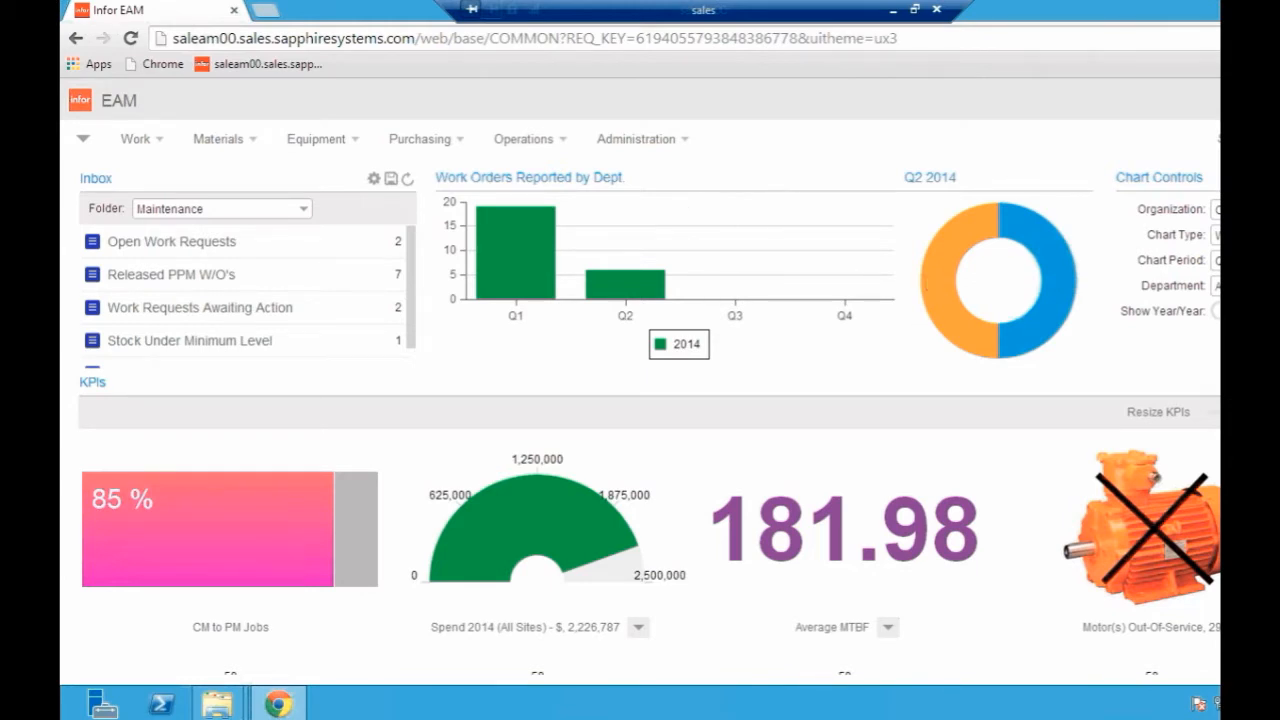
- Chart Work Orders Reported by Dept with Show Year/Year comparing 2014 to 2013
click(1226, 234)
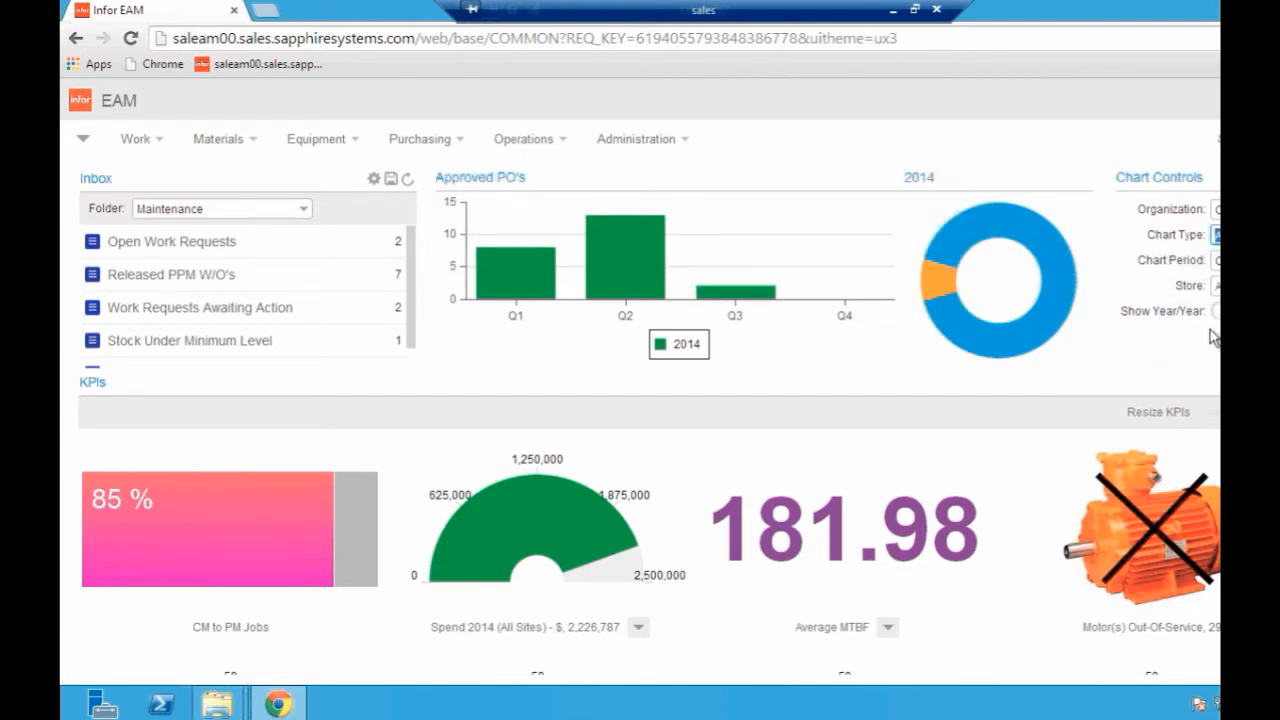
click(1216, 311)
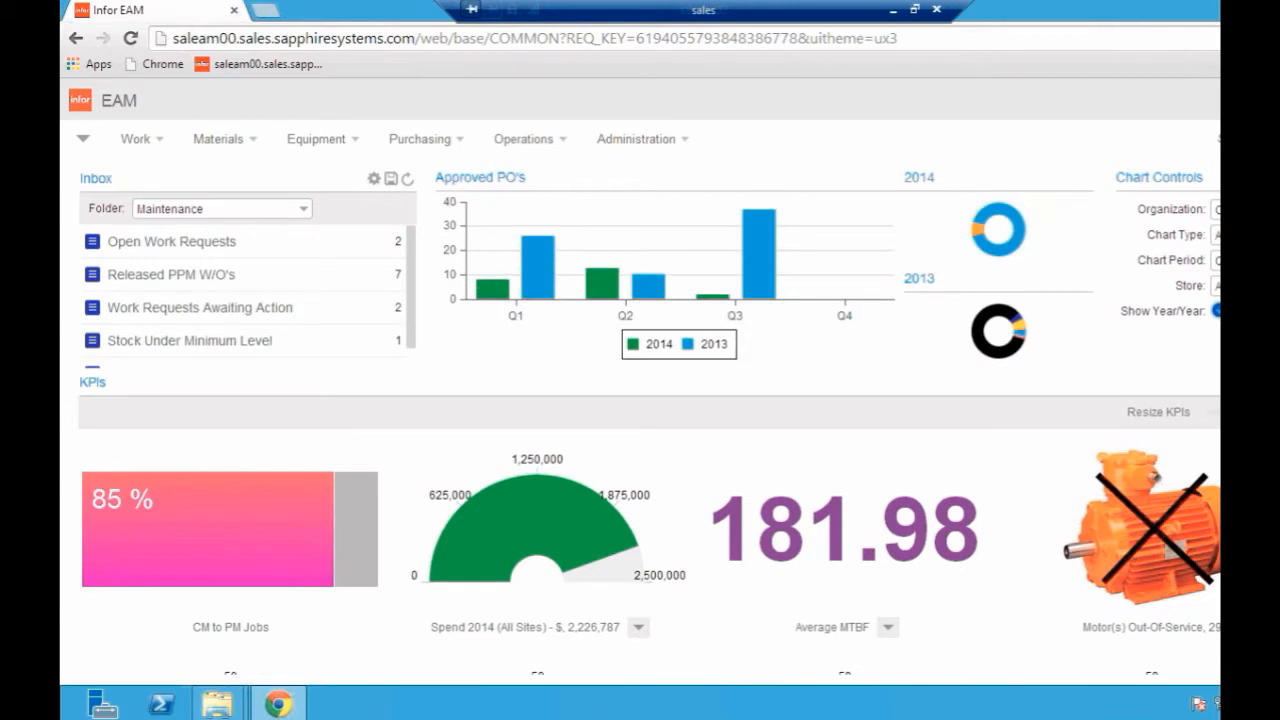
click(1227, 235)
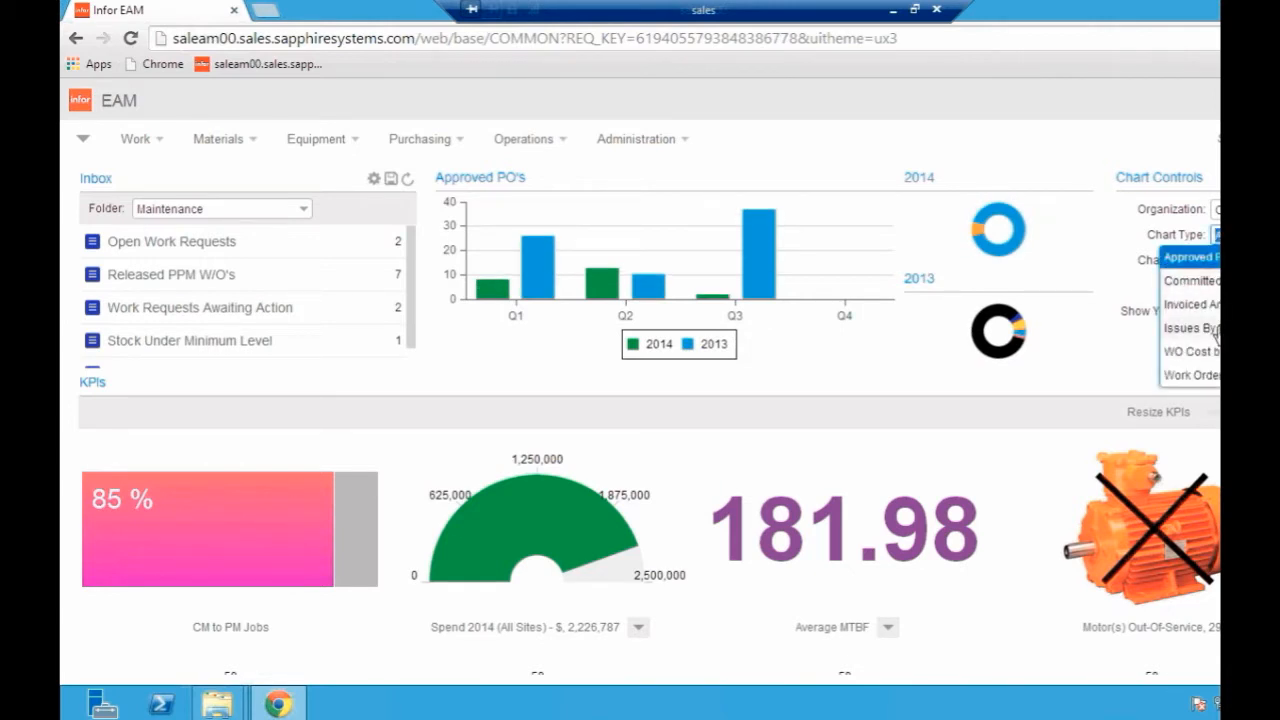
click(1189, 328)
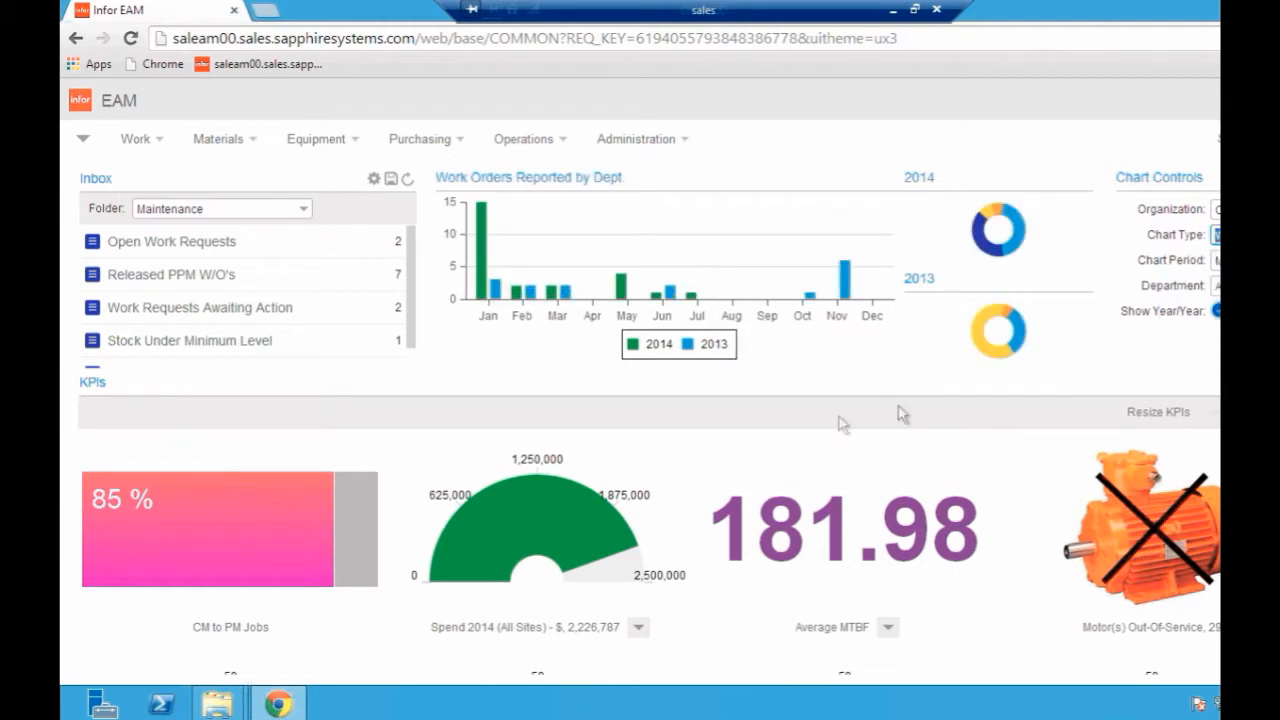
mouse_move(490, 315)
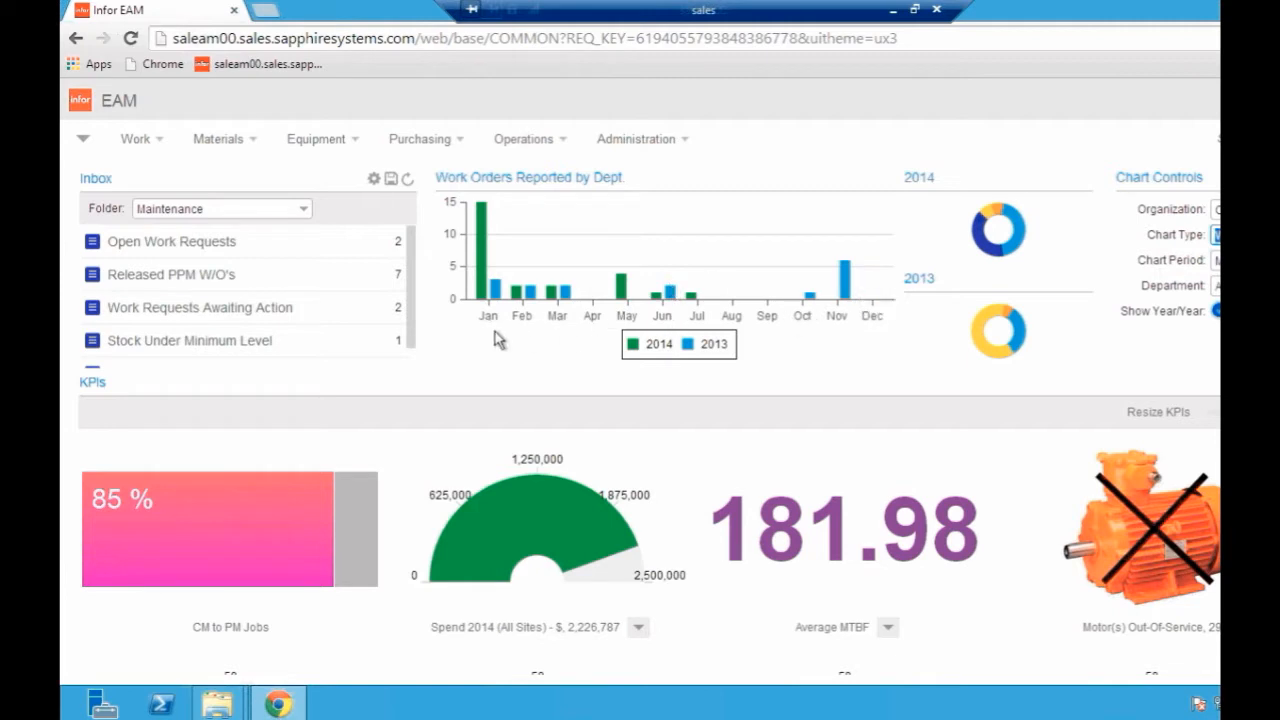
mouse_move(1145, 360)
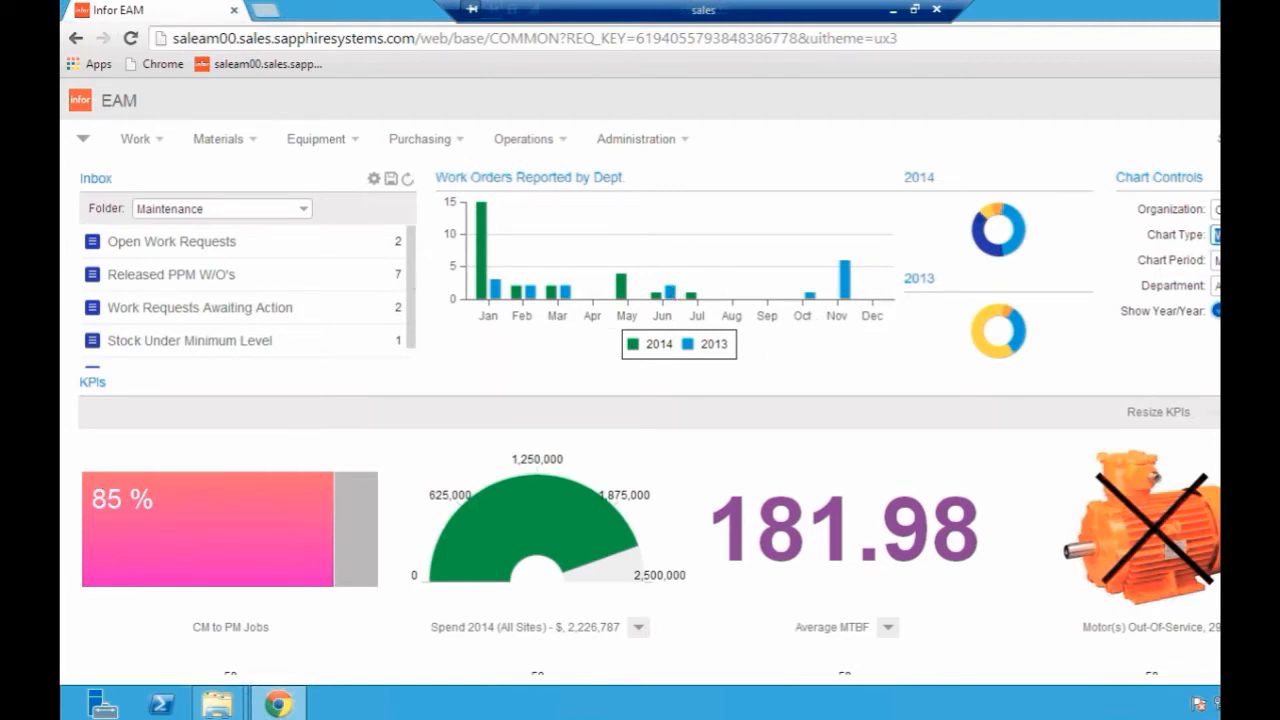
mouse_move(1030, 178)
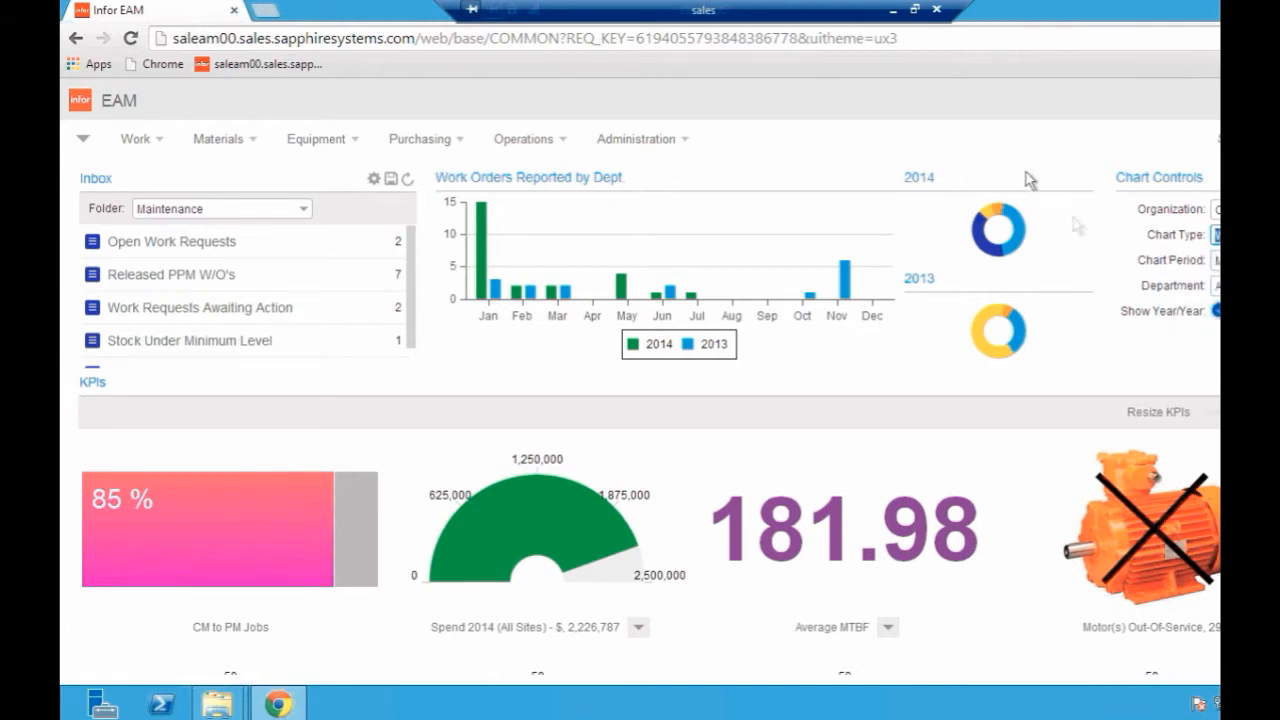
mouse_move(935, 240)
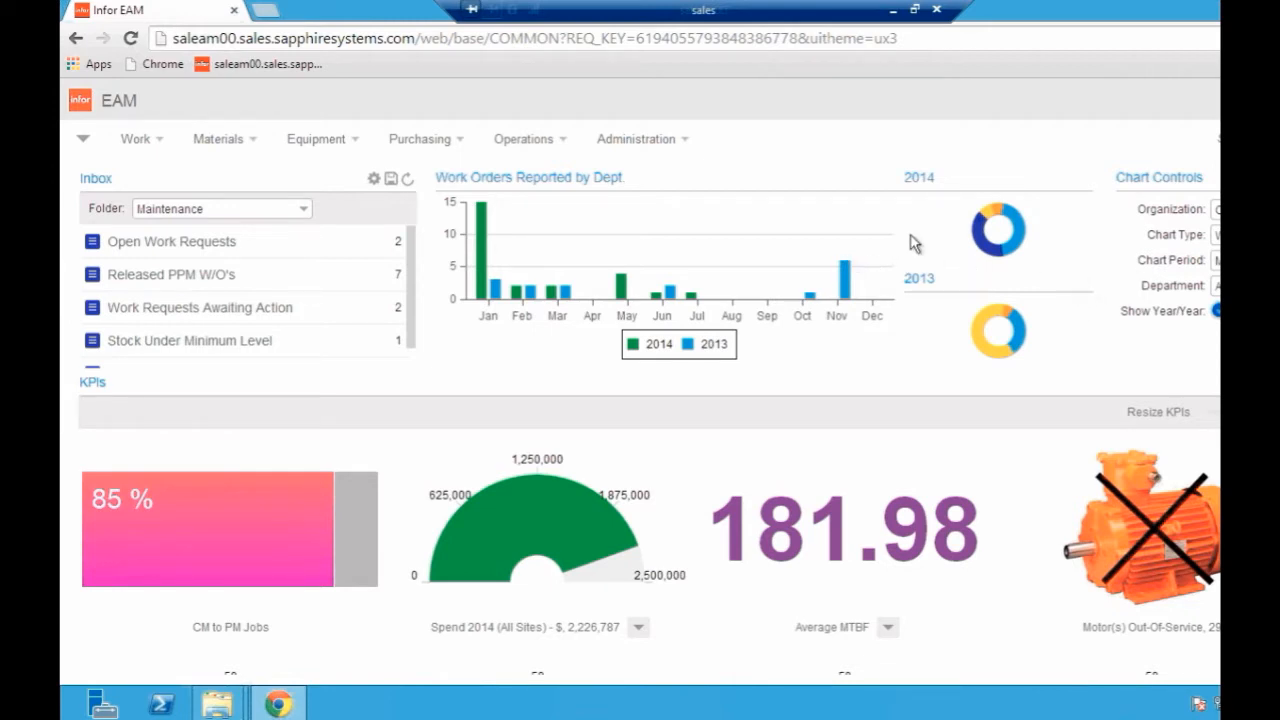
mouse_move(95, 181)
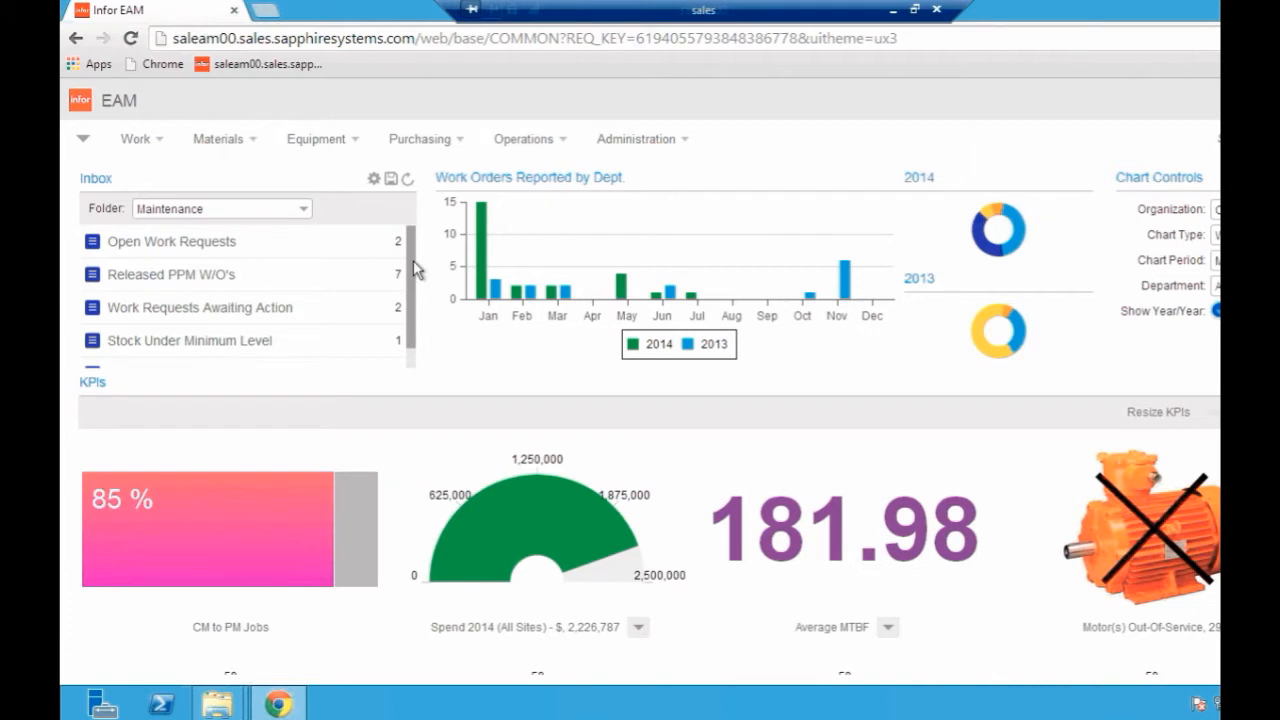
mouse_move(288, 272)
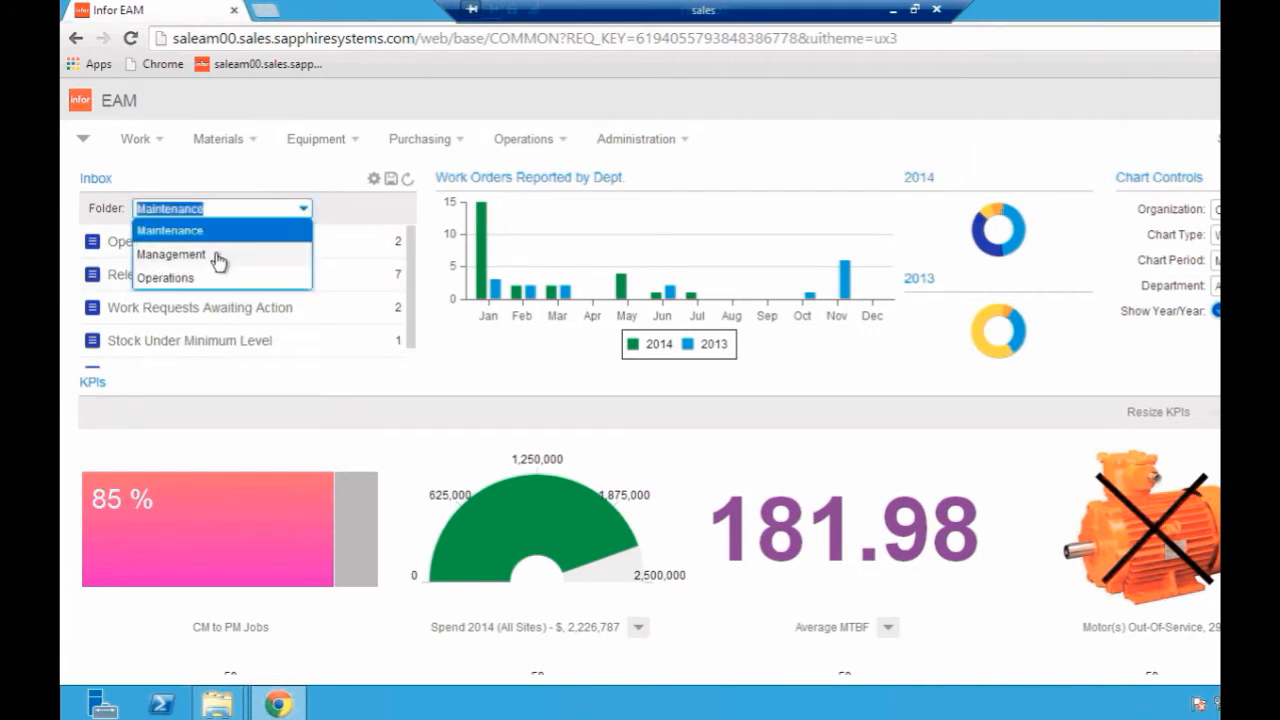
- Select the Management inbox folder to list POs, timesheets and expenses awaiting approval
click(172, 254)
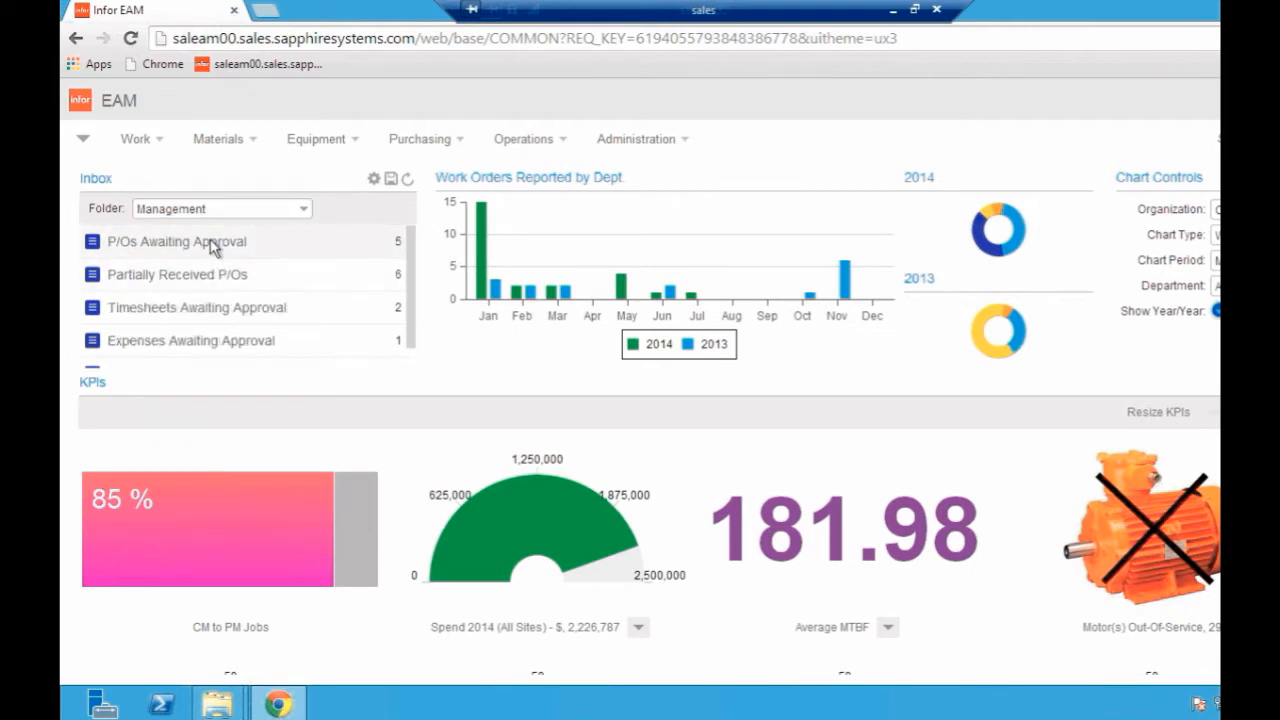
mouse_move(232, 254)
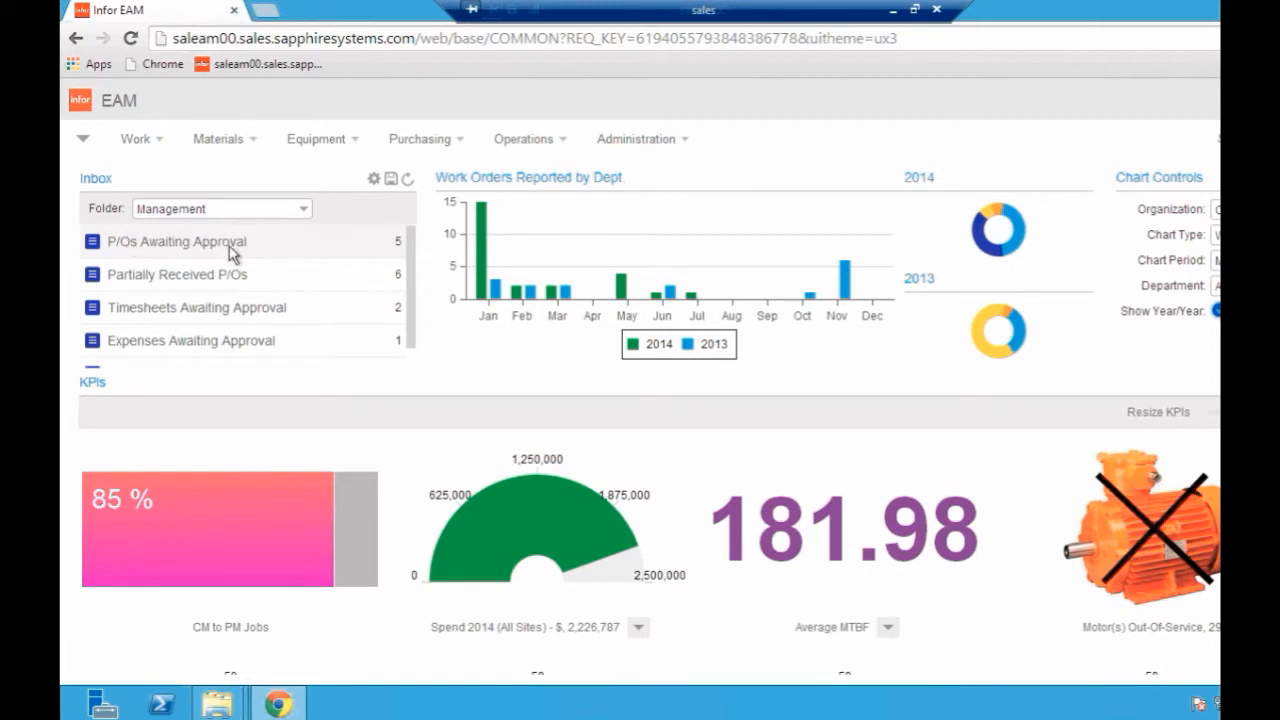
mouse_move(222, 244)
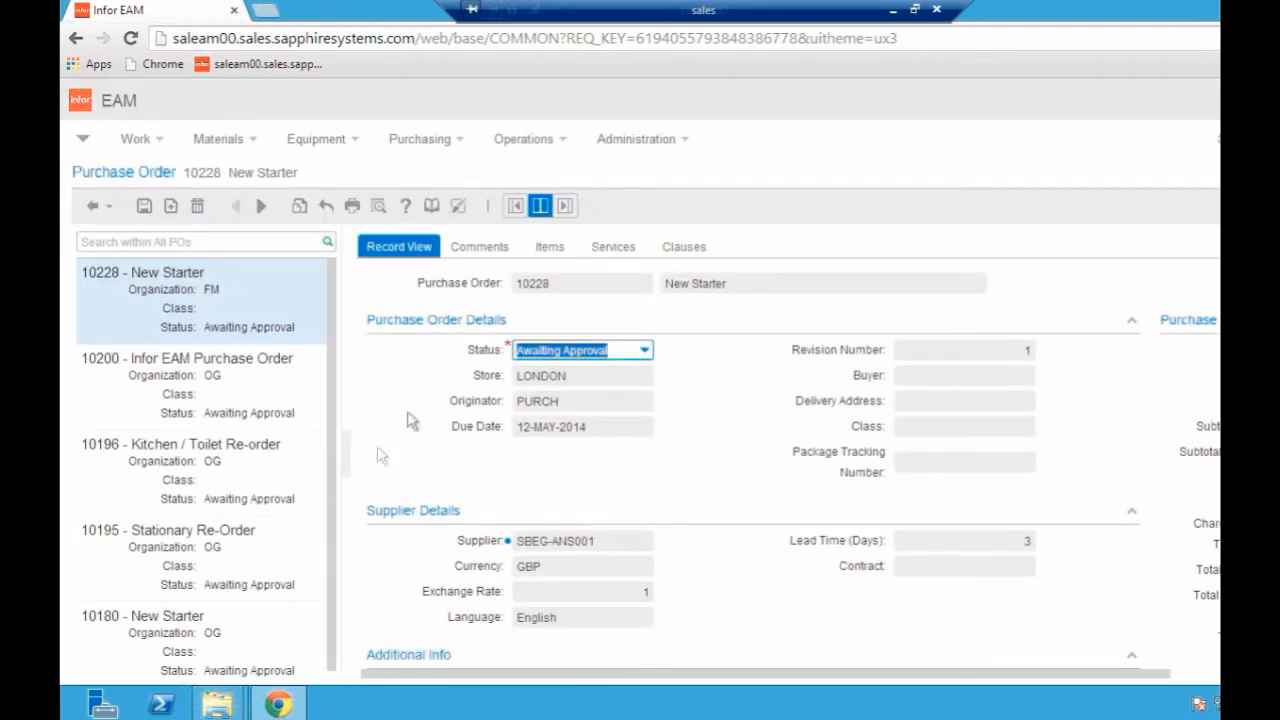
mouse_move(675, 370)
text(Approved)
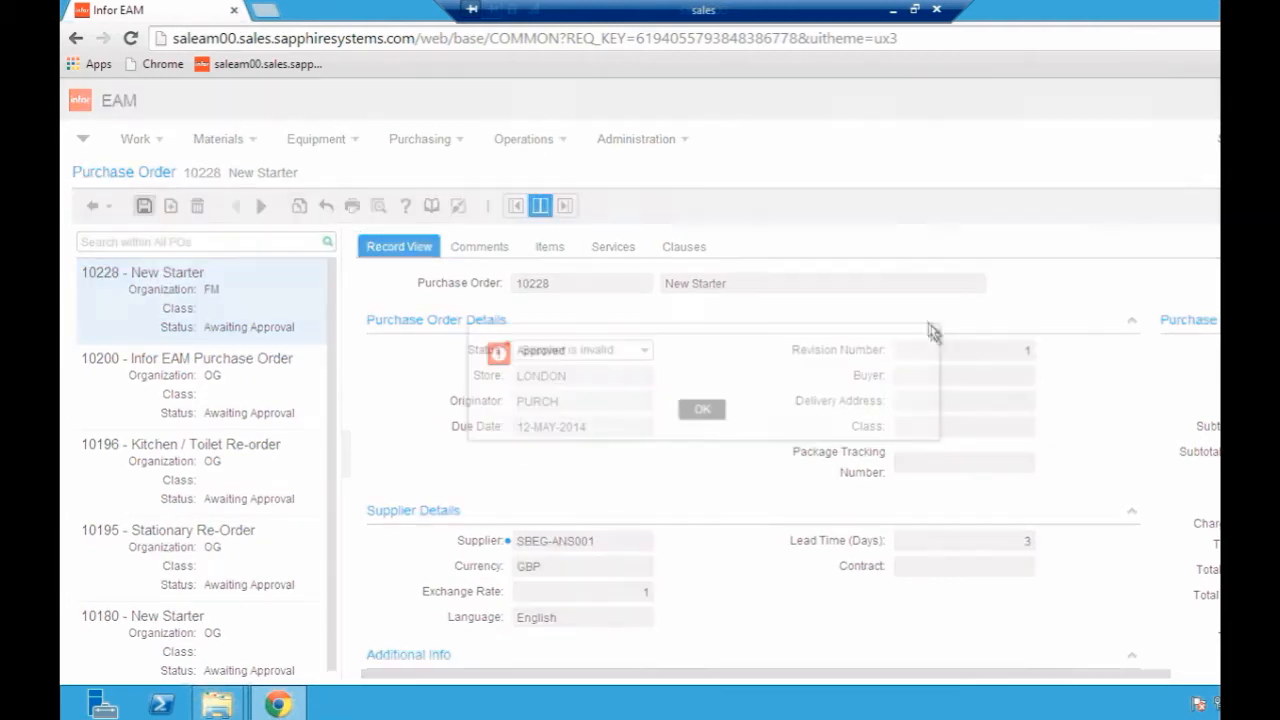
- Dismiss the invalid status message on PO 10228 and leave without saving
click(702, 409)
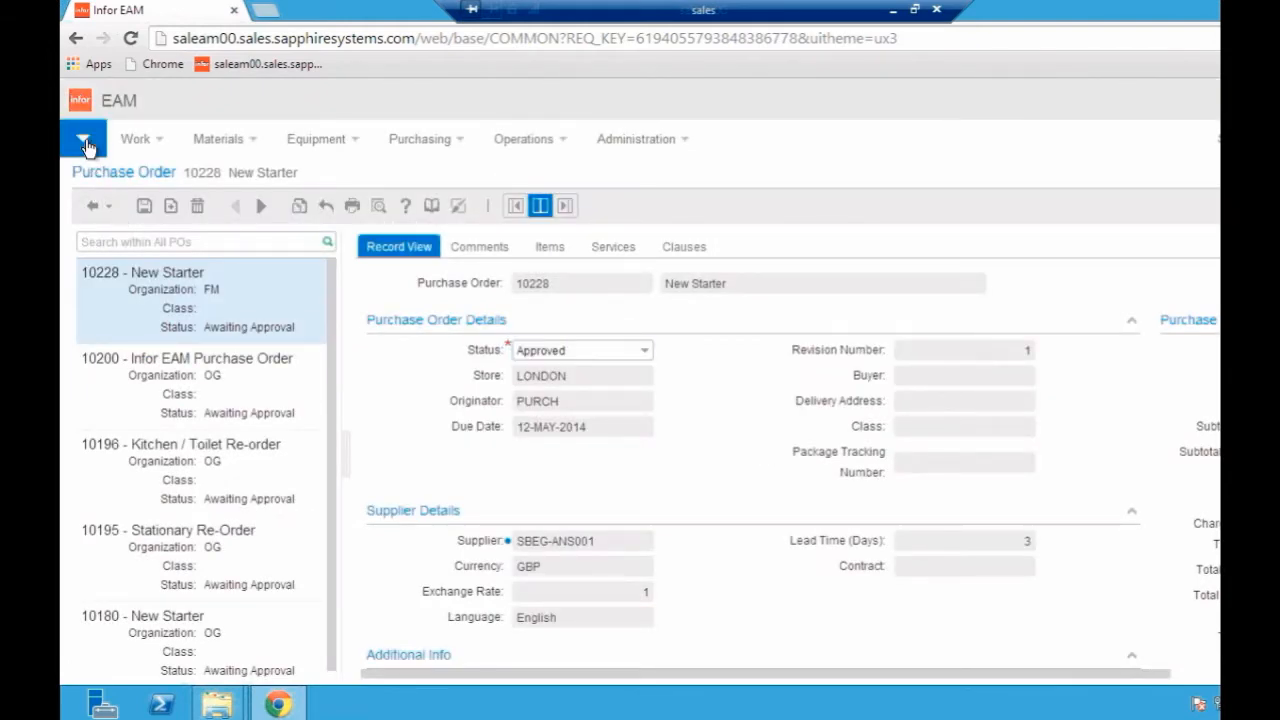
click(83, 138)
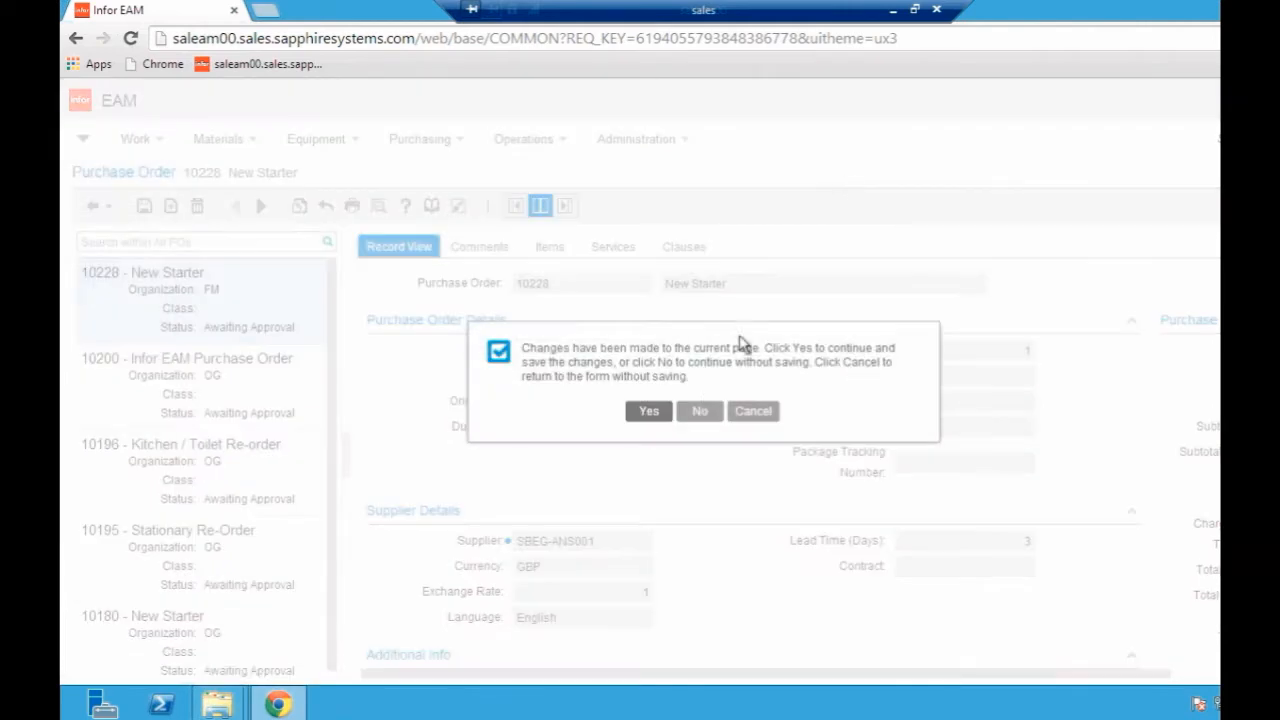
click(648, 411)
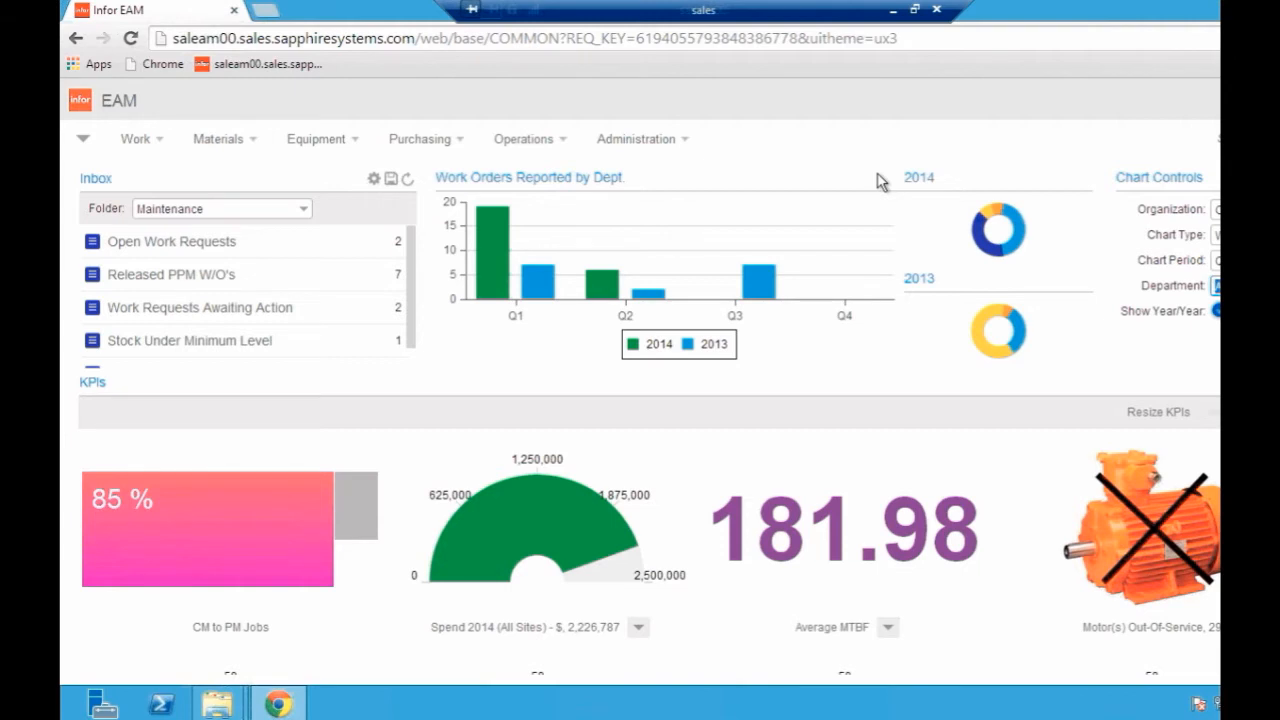
mouse_move(361, 250)
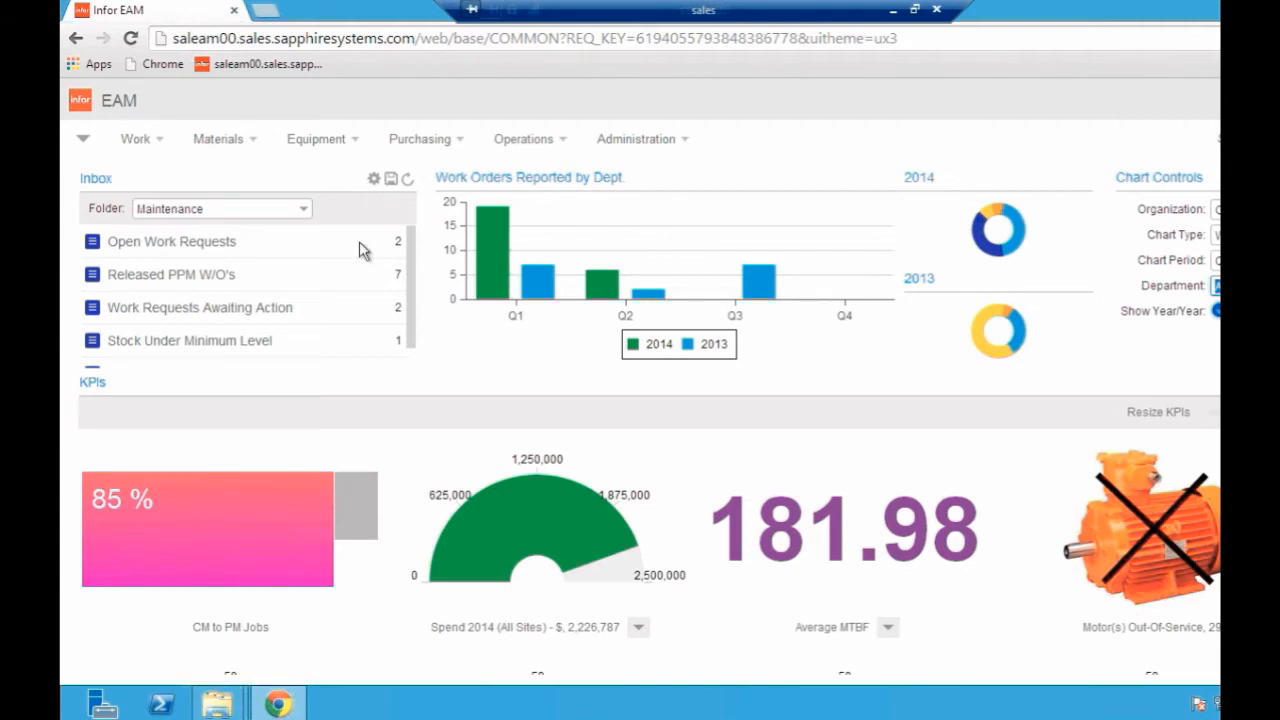
mouse_move(305, 216)
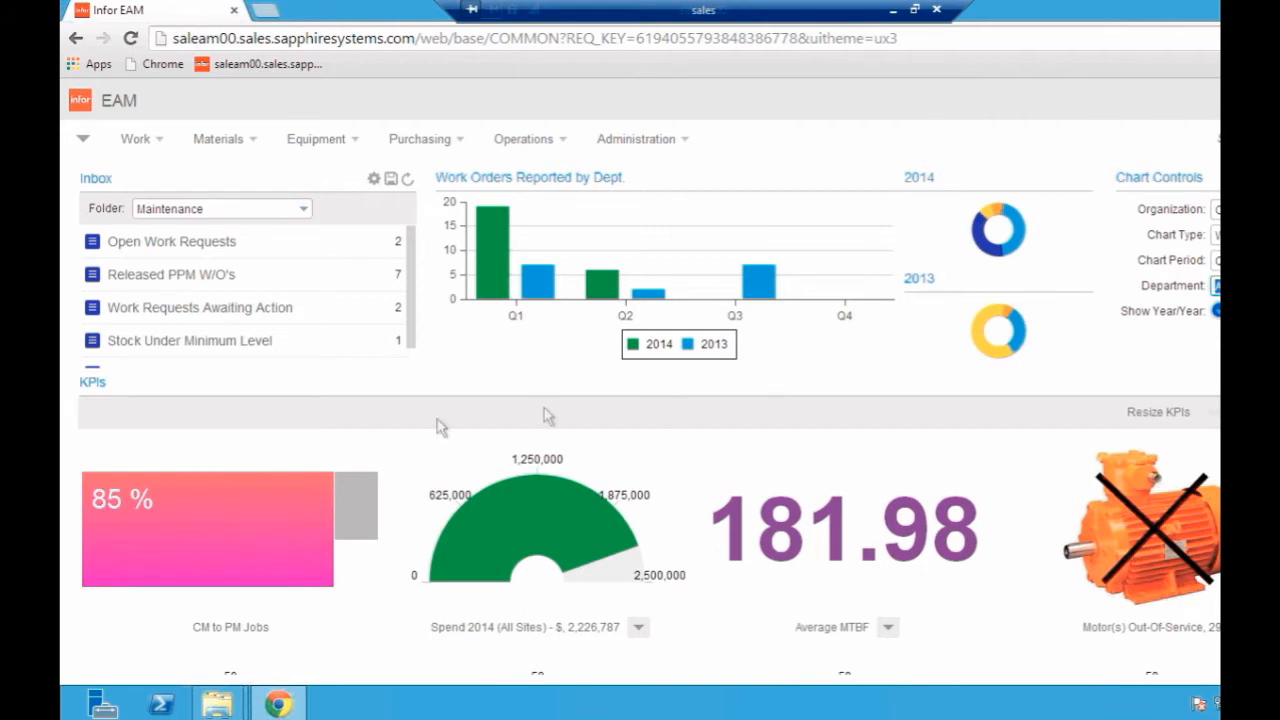
mouse_move(221, 389)
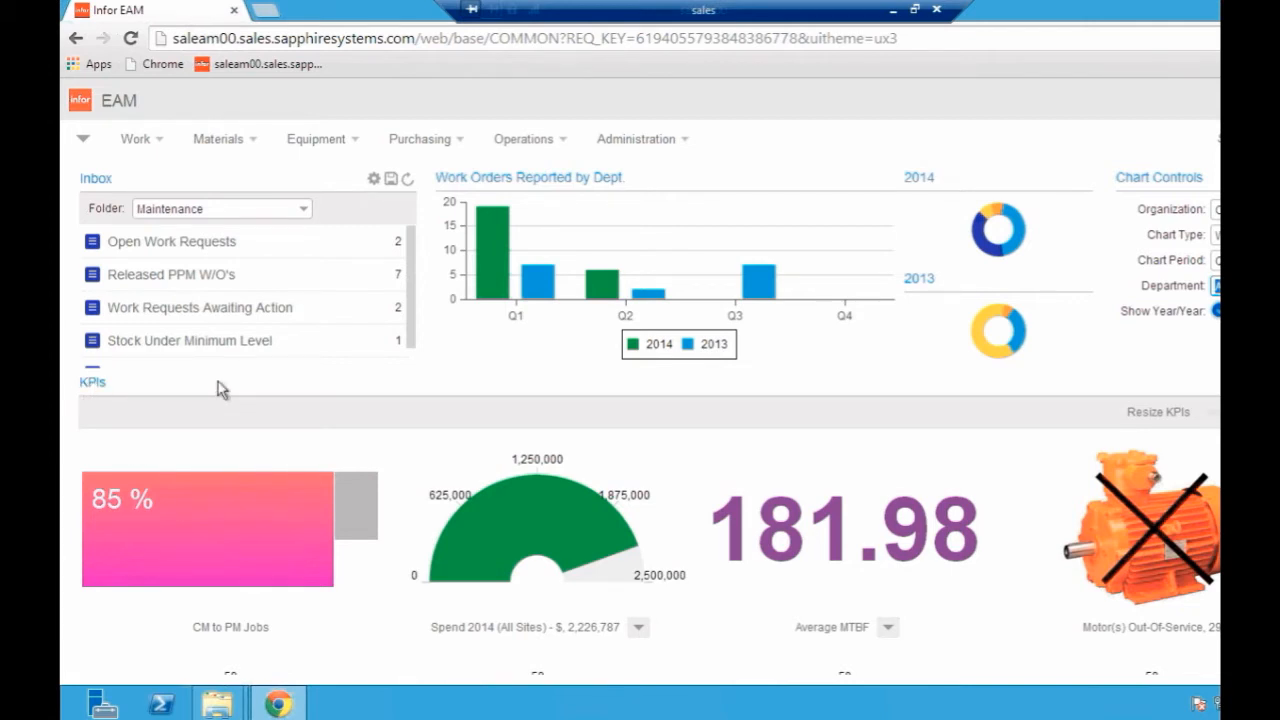
mouse_move(1010, 545)
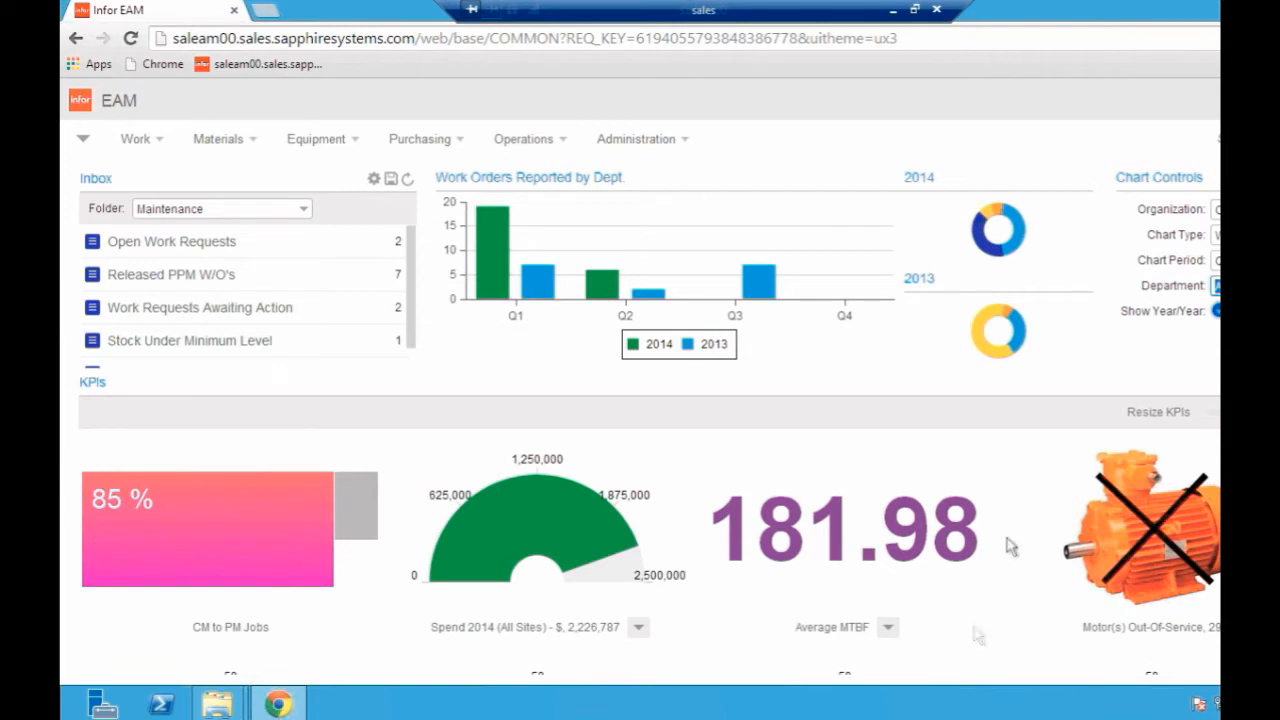
mouse_move(870, 576)
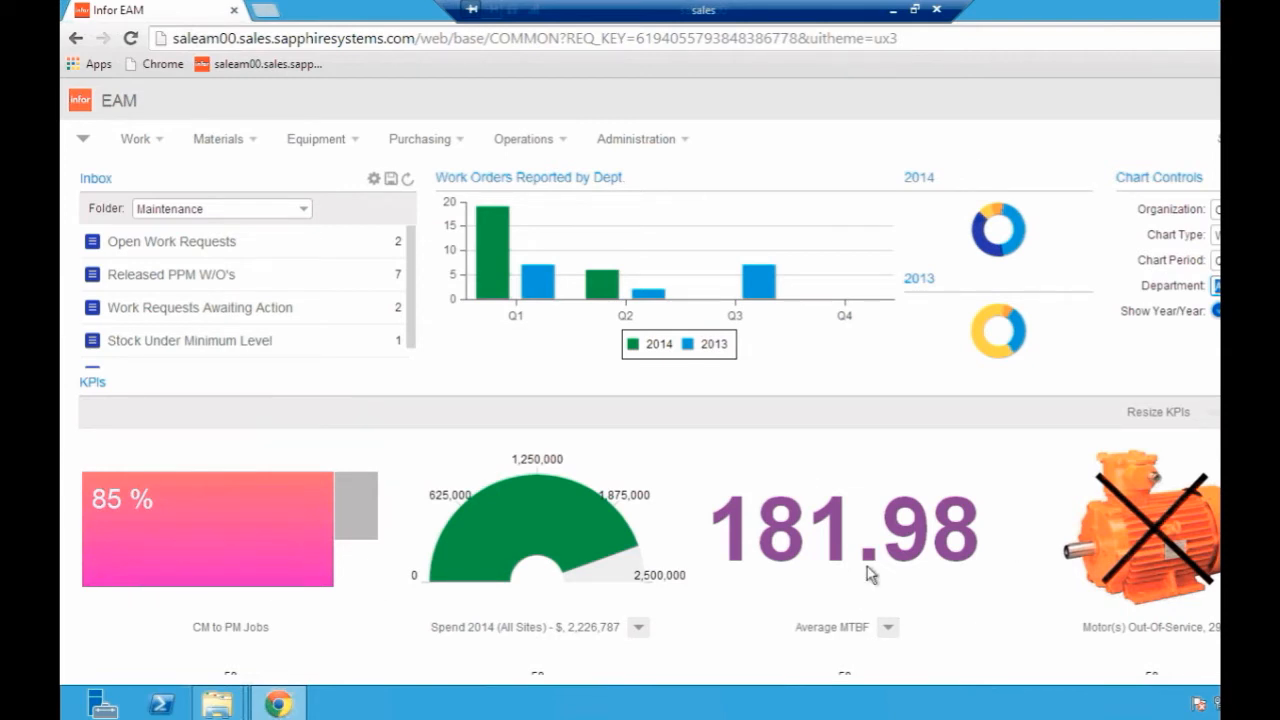
mouse_move(806, 150)
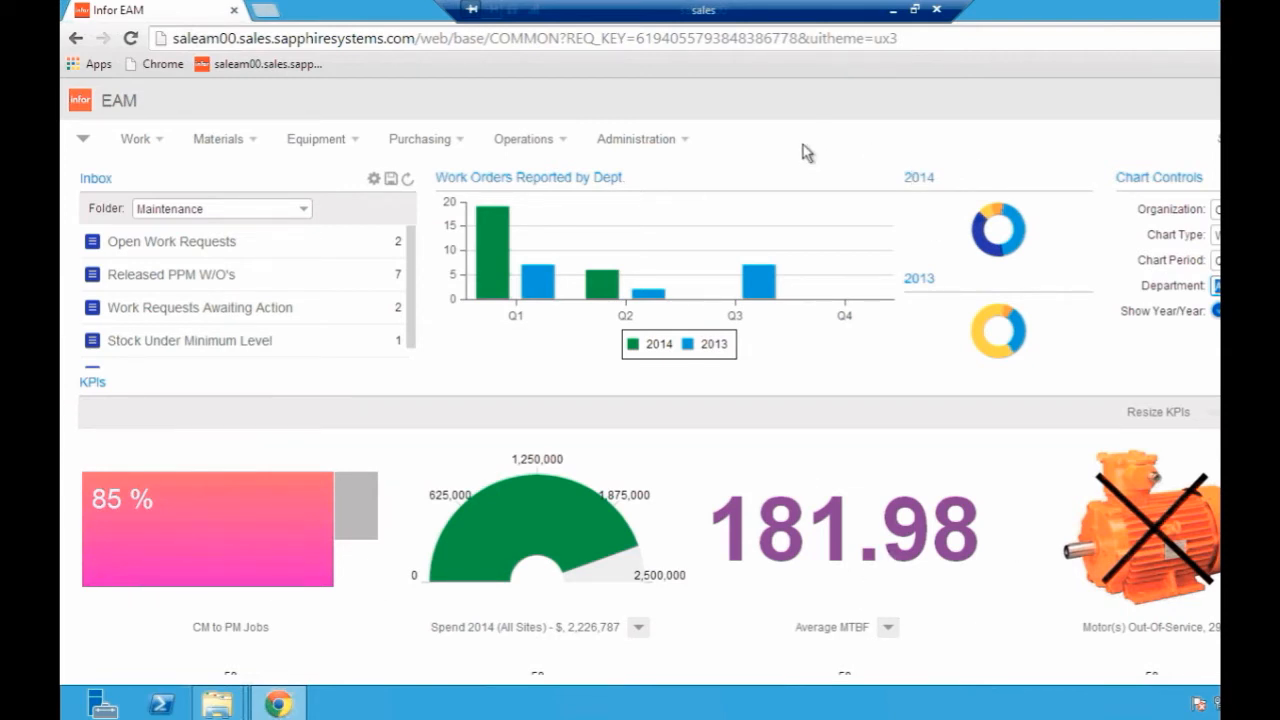
mouse_move(498, 424)
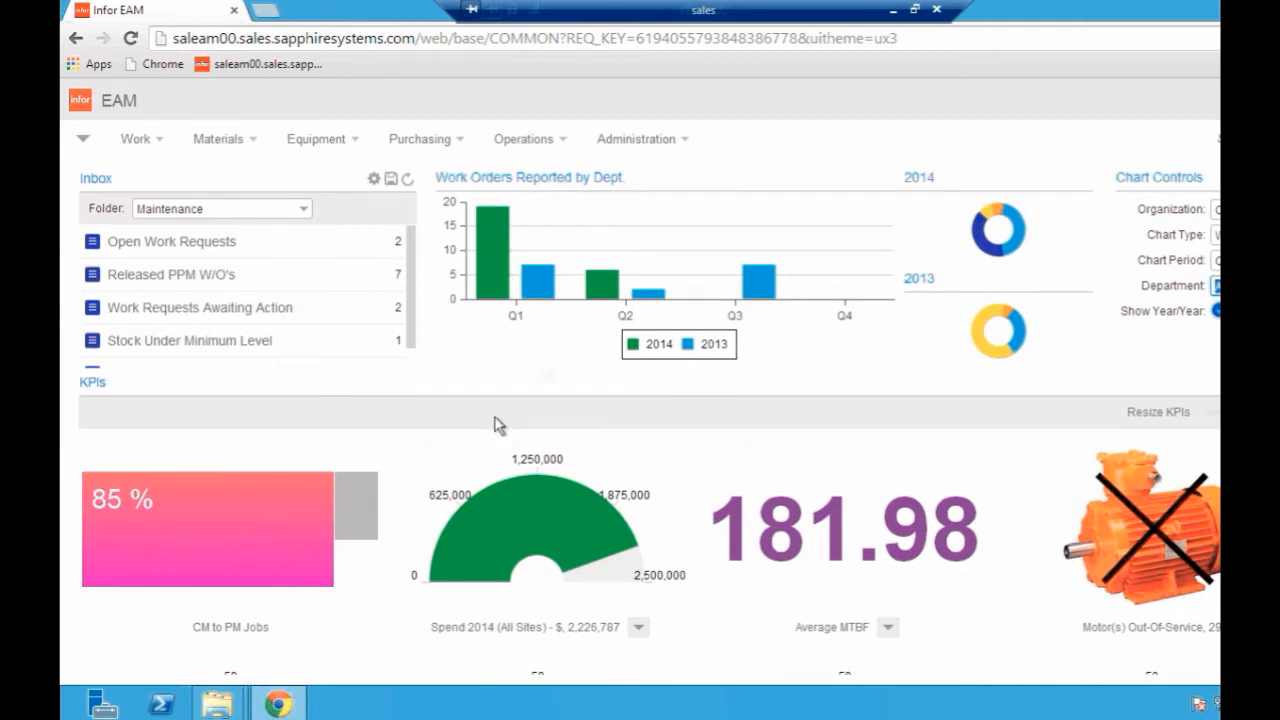
mouse_move(148, 535)
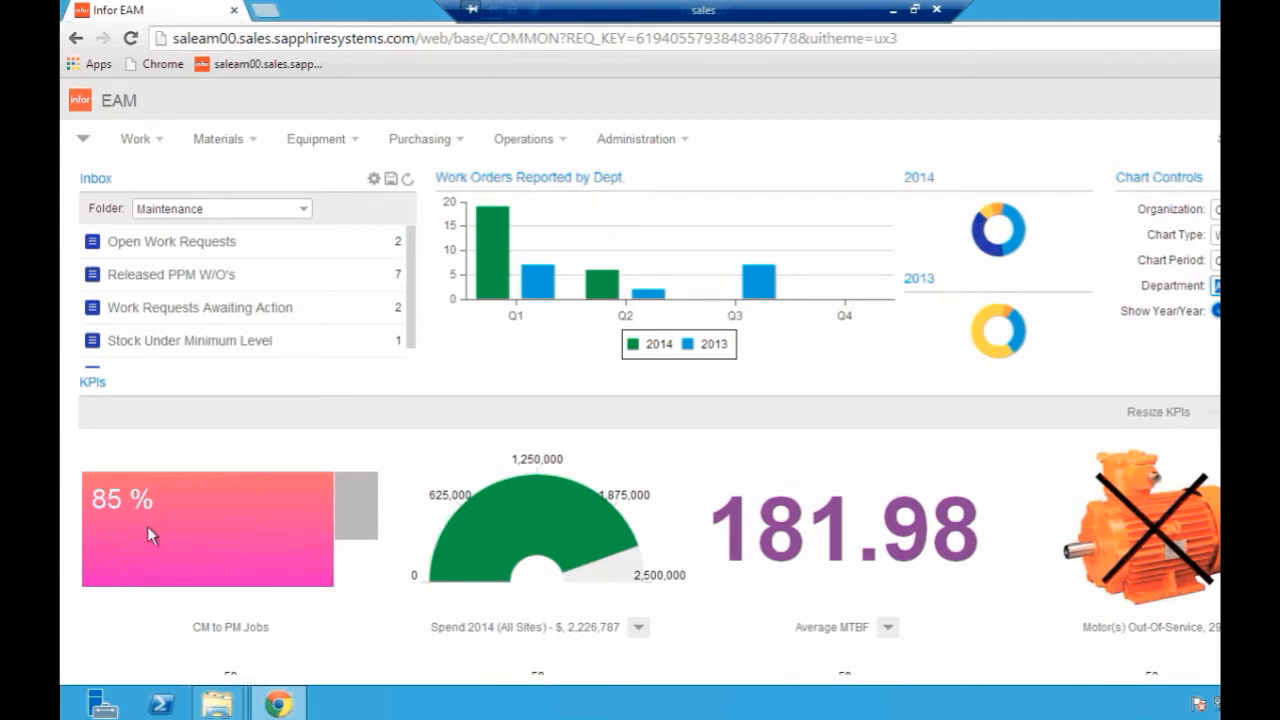
mouse_move(257, 635)
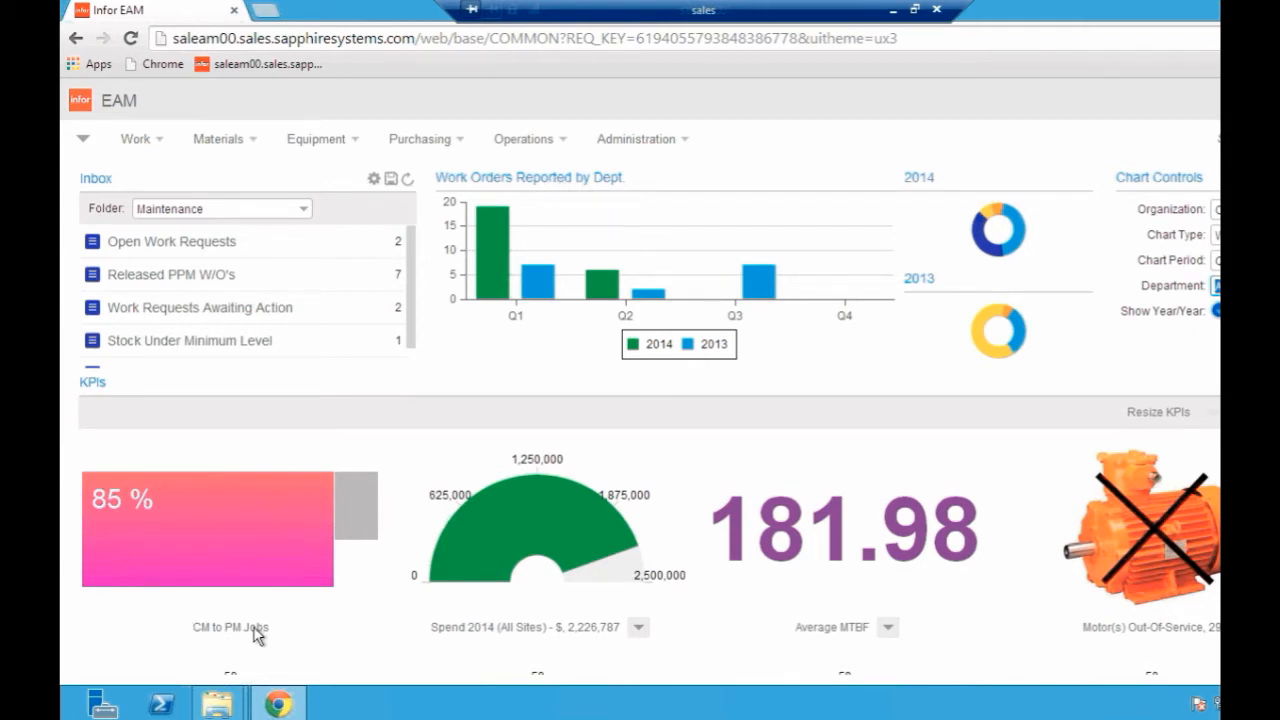
mouse_move(80, 492)
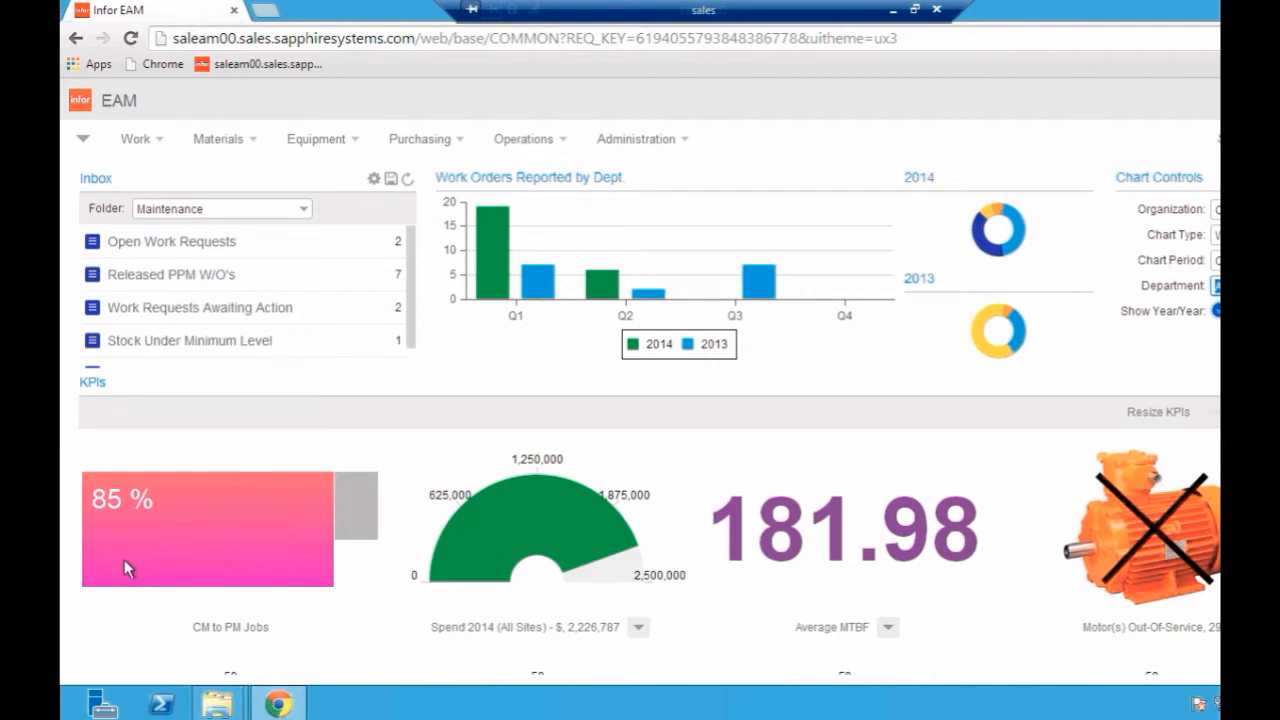
mouse_move(128, 510)
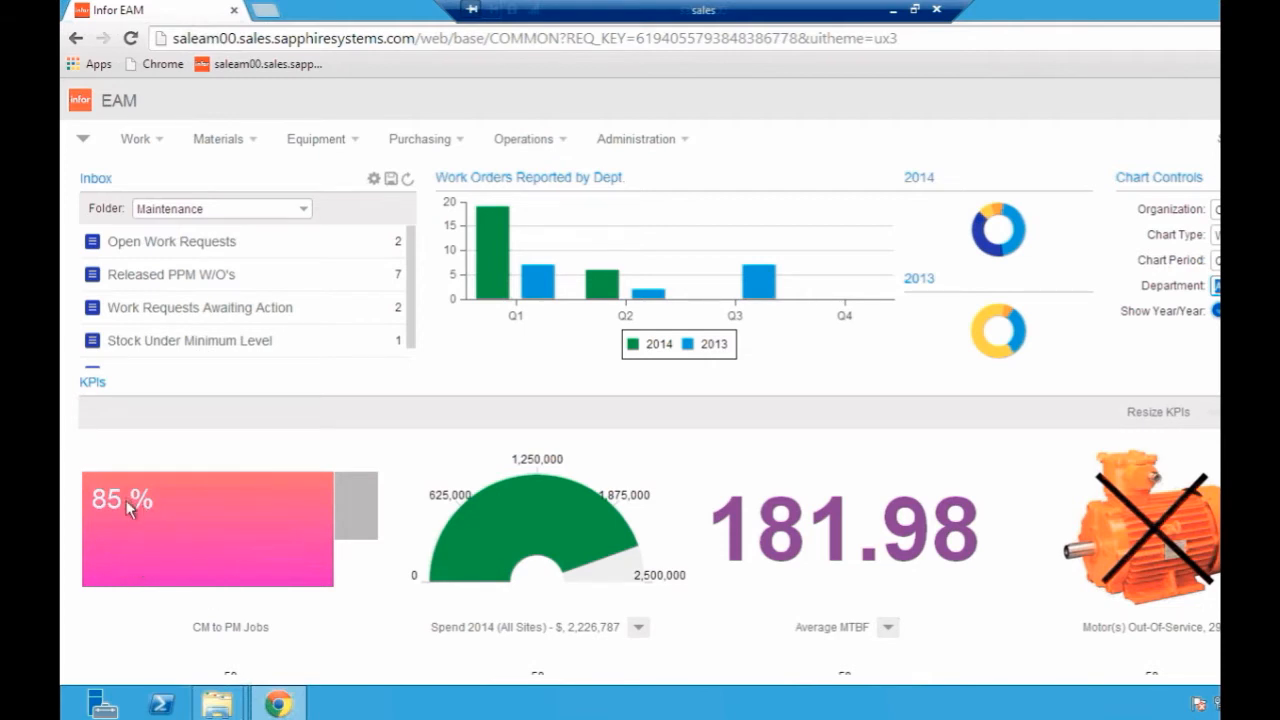
mouse_move(98, 503)
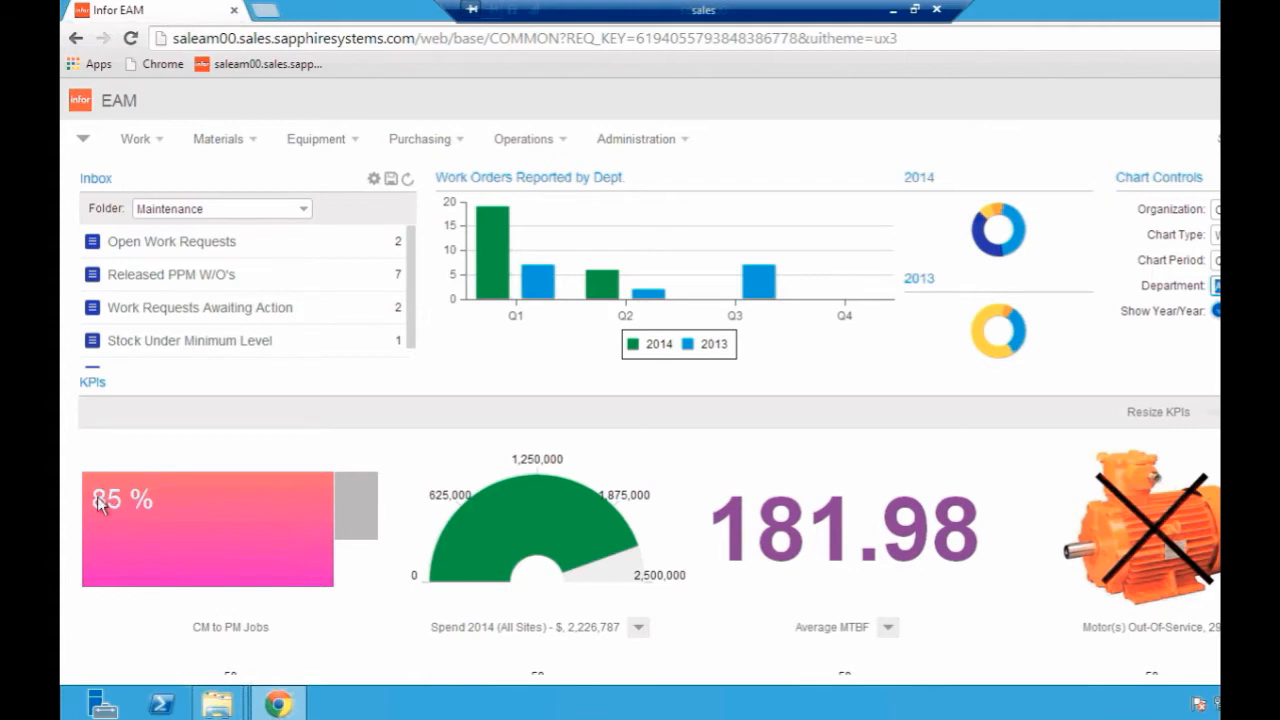
mouse_move(108, 512)
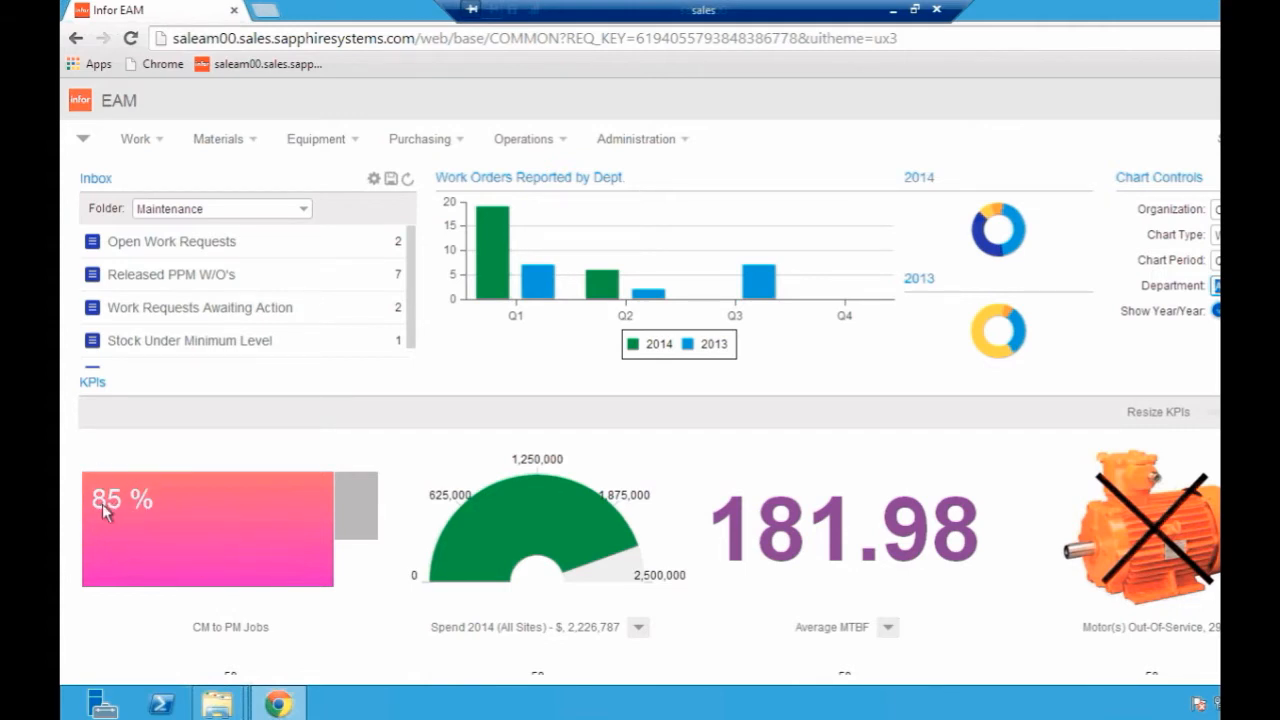
mouse_move(196, 555)
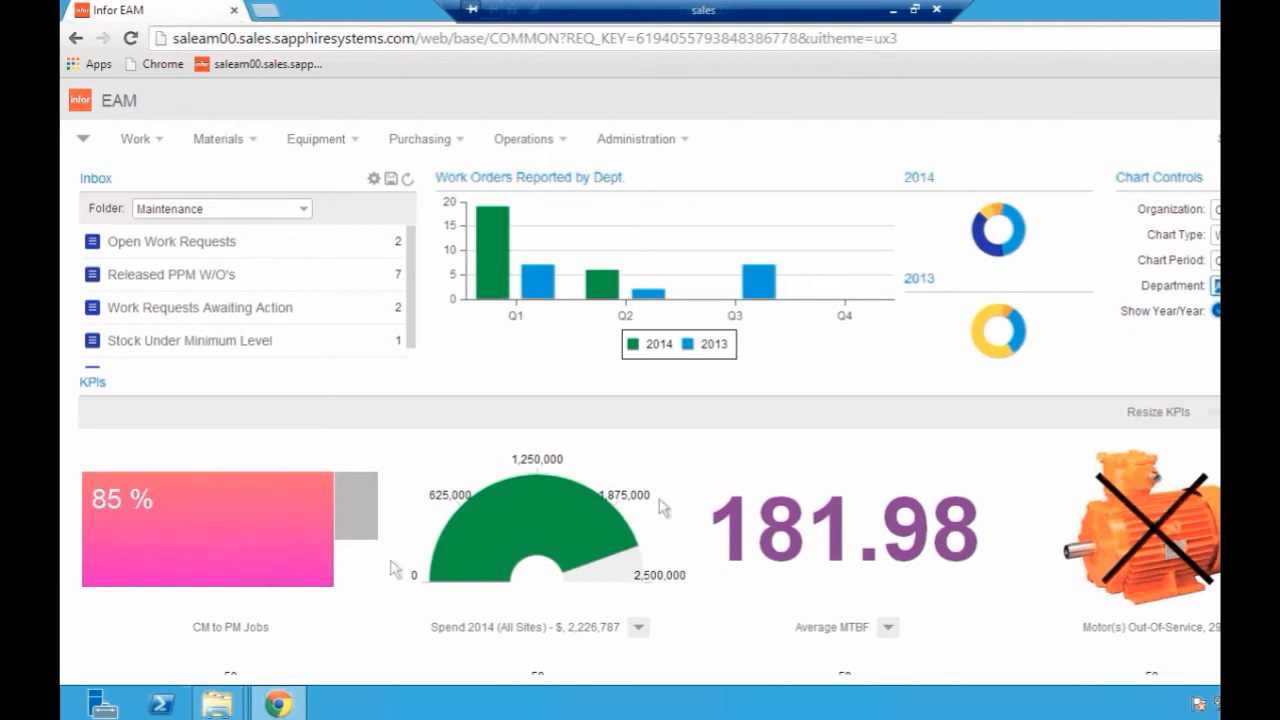
mouse_move(580, 662)
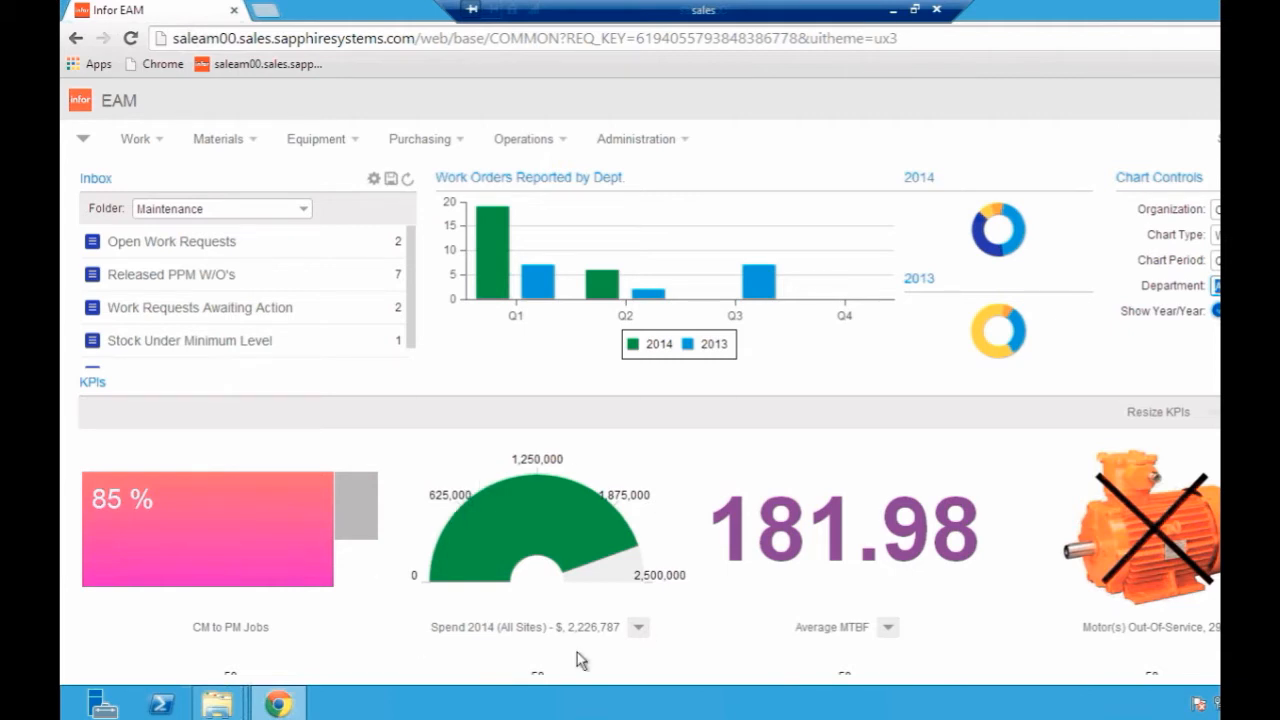
mouse_move(478, 575)
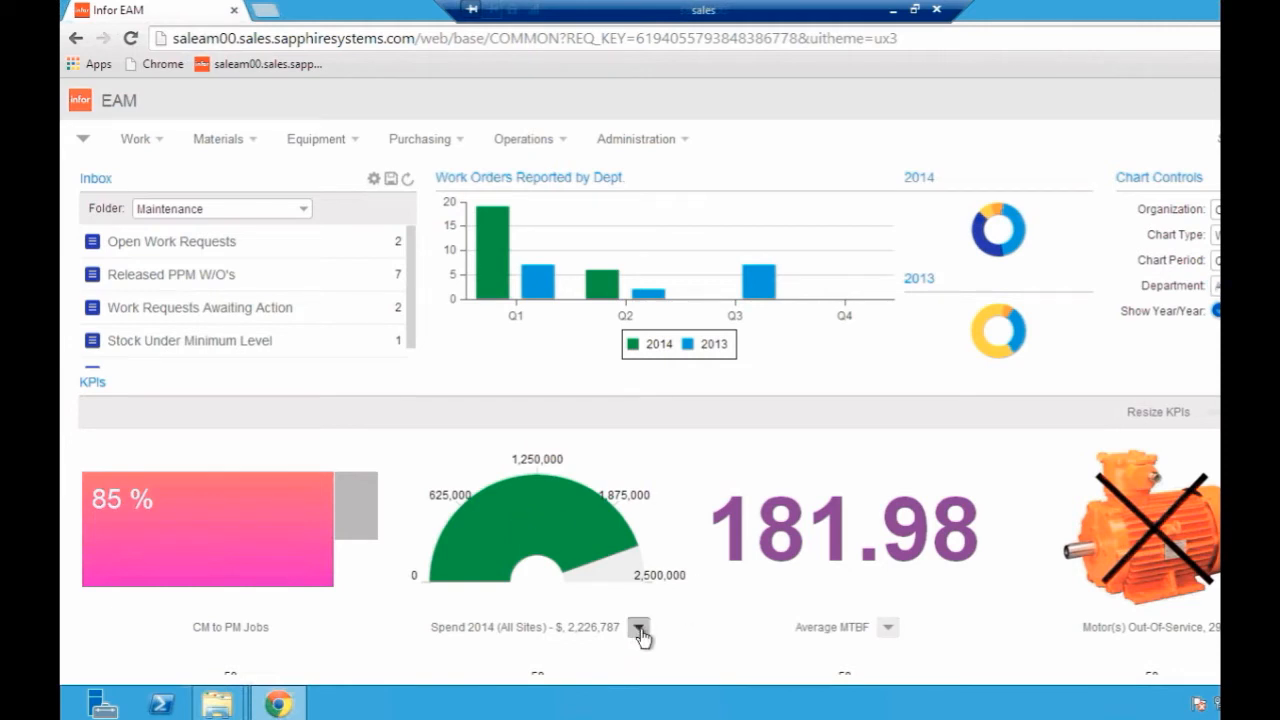
- Drill down Spend 2014 (All Sites) into gauges for Alpha, Beta, Charlie and Delta
click(639, 627)
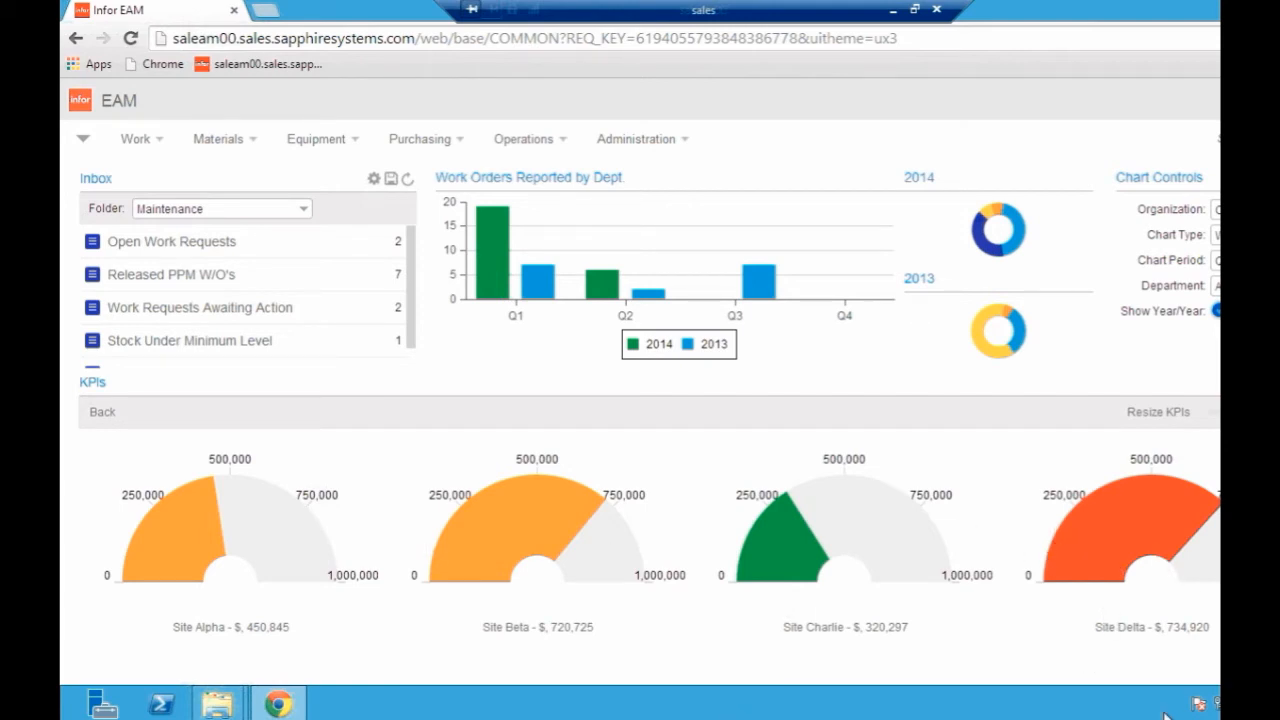
mouse_move(1102, 560)
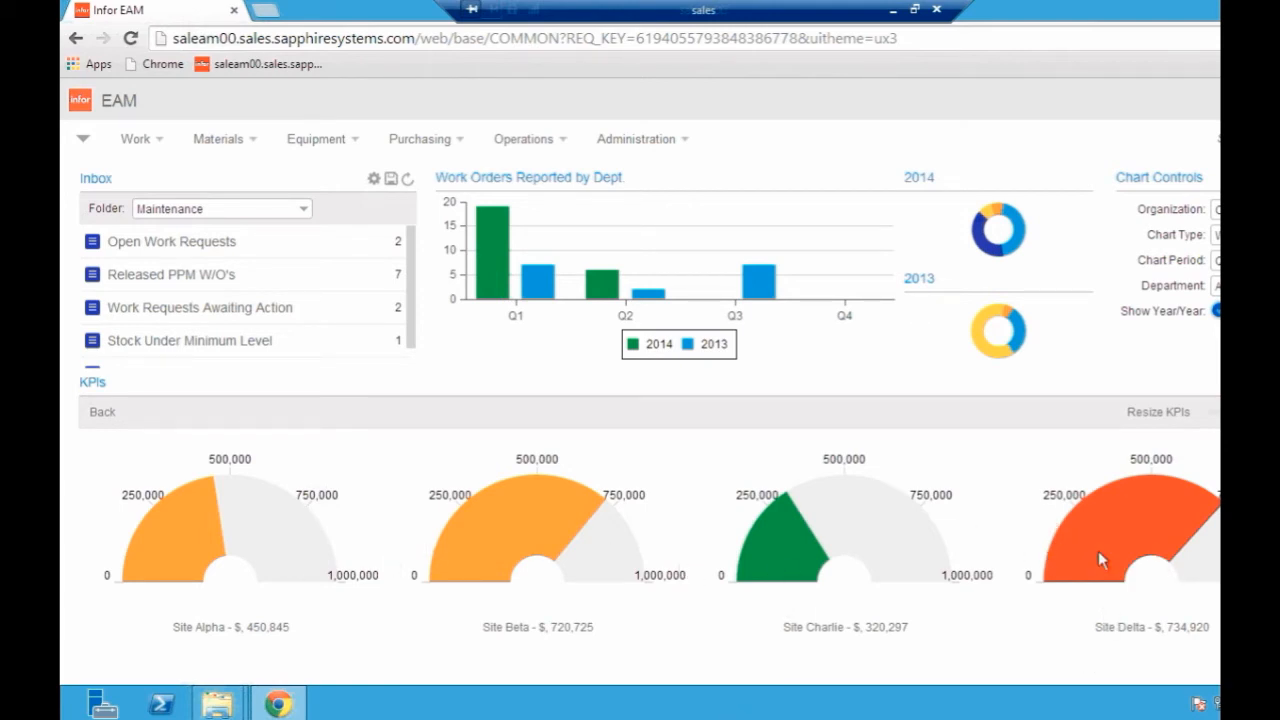
mouse_move(1104, 533)
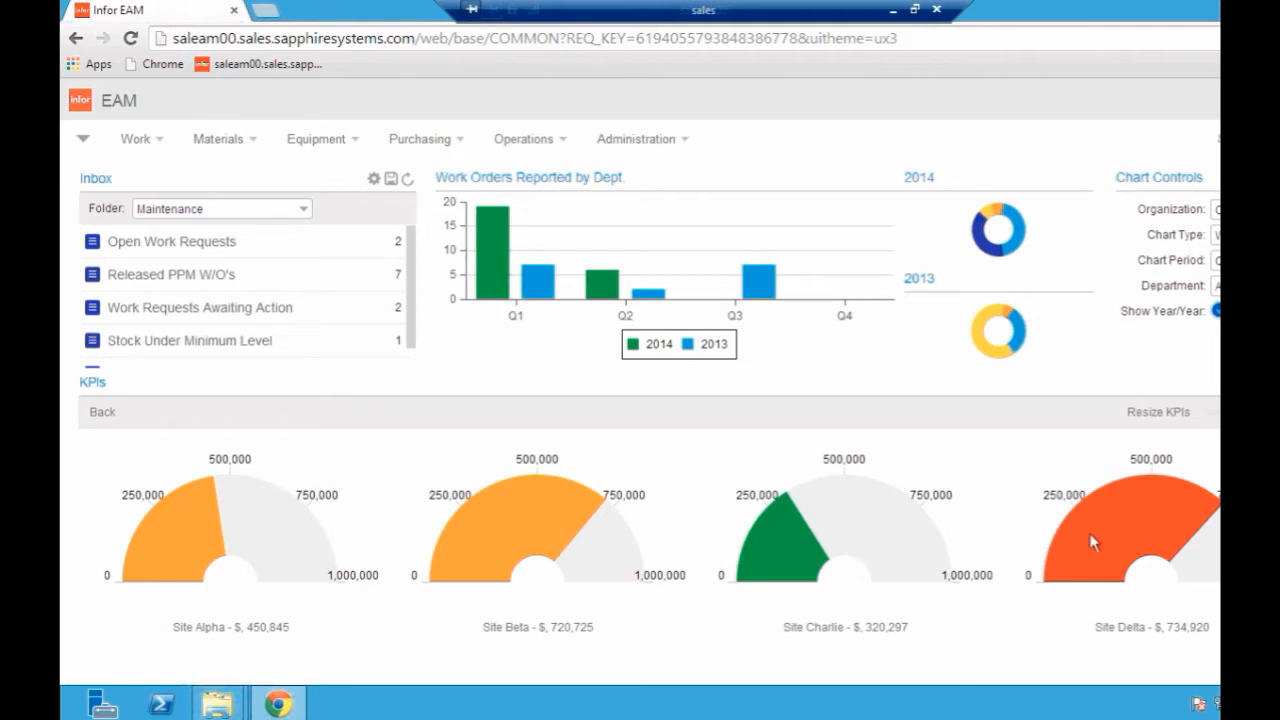
mouse_move(1139, 498)
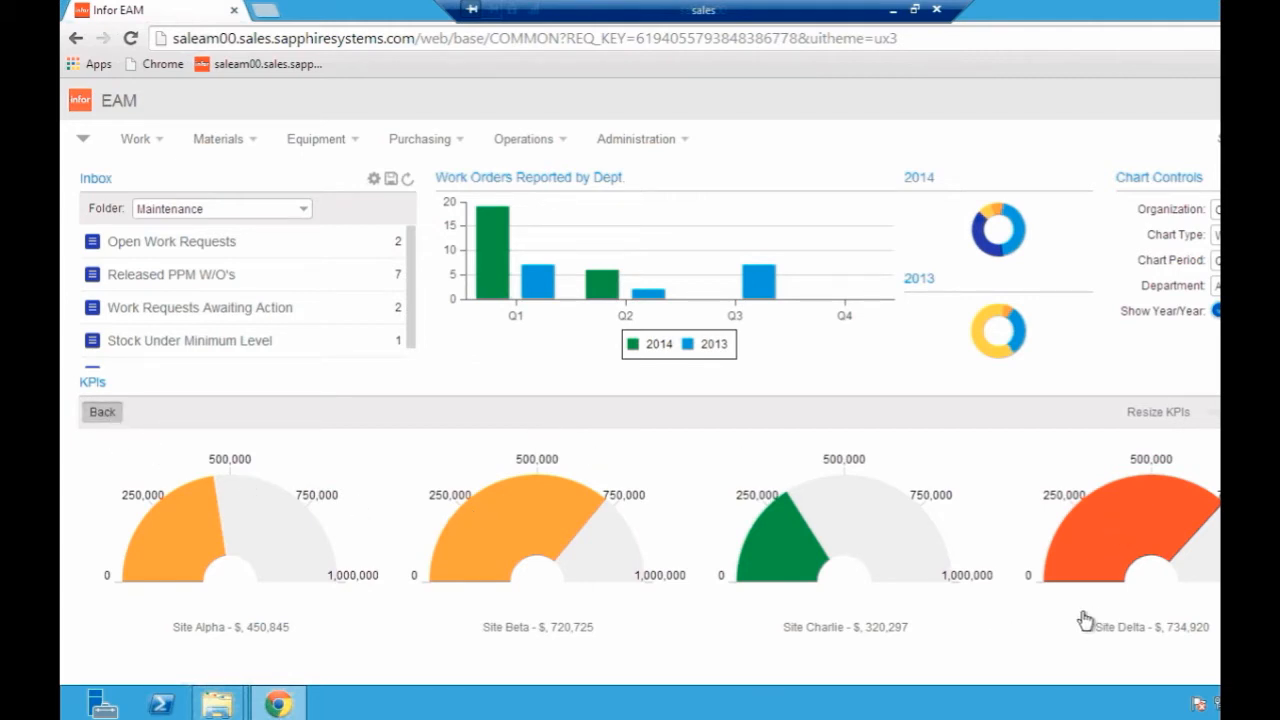
mouse_move(1022, 659)
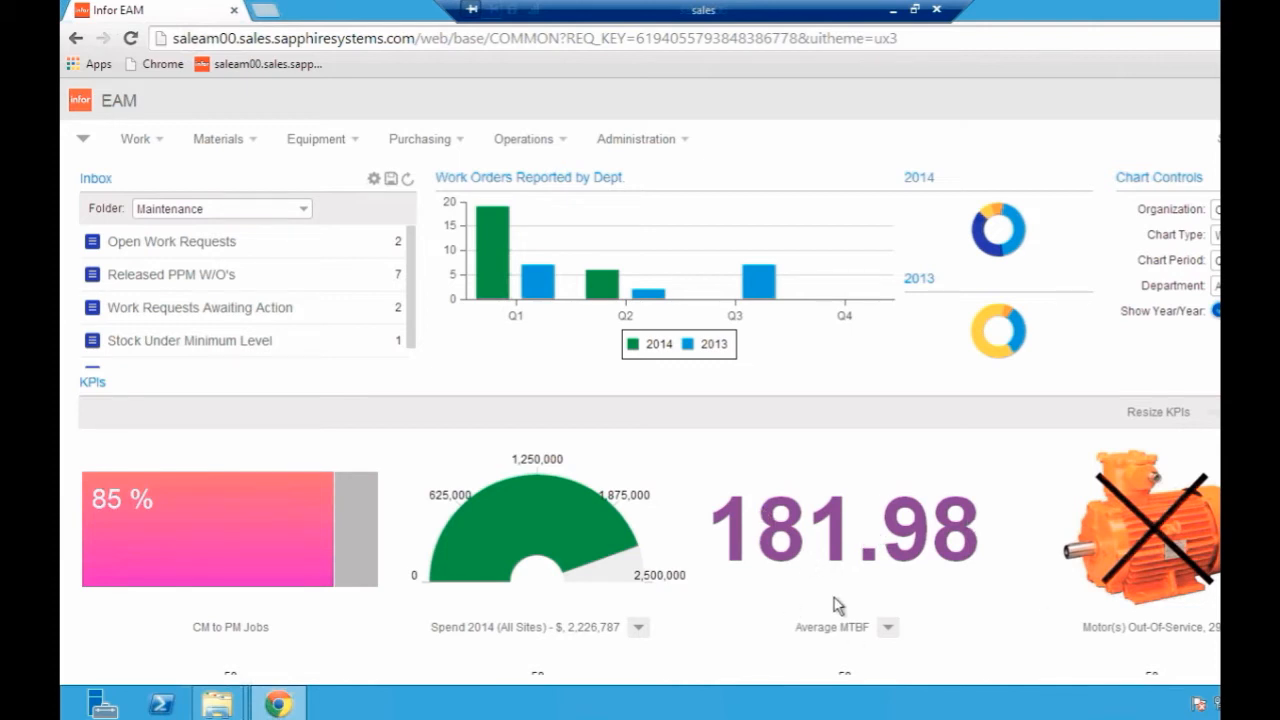
mouse_move(805, 546)
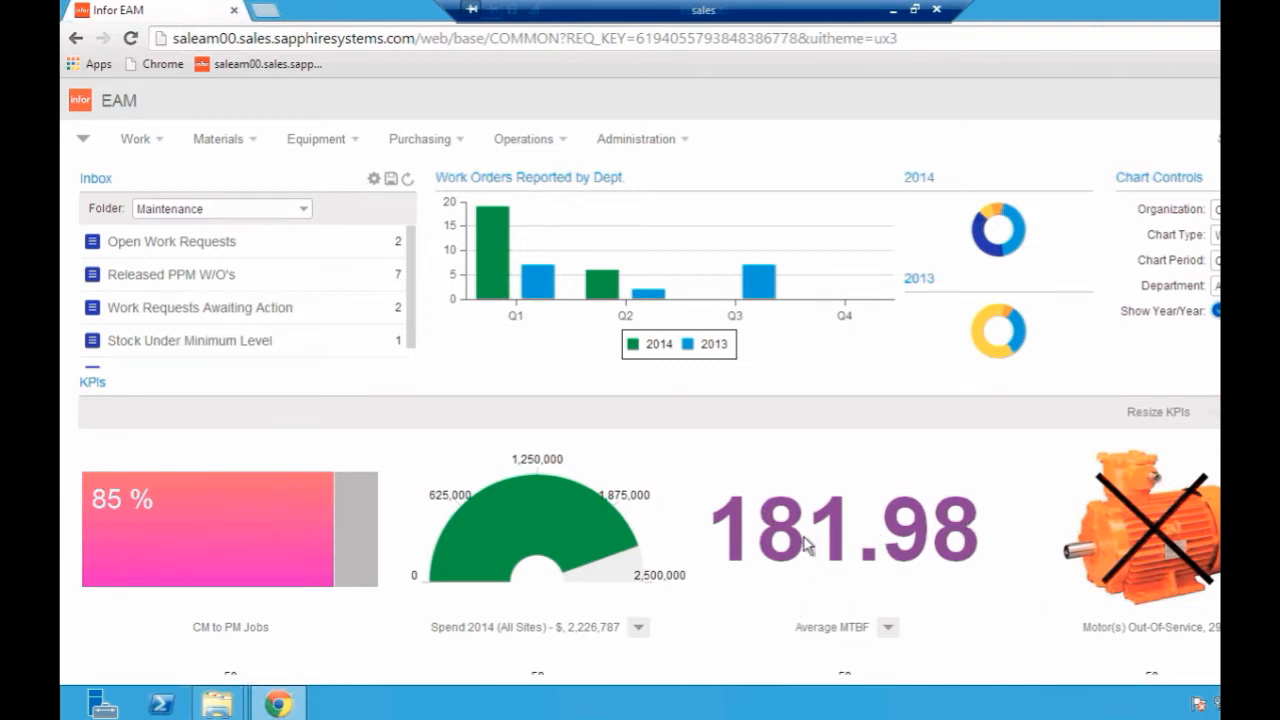
mouse_move(818, 513)
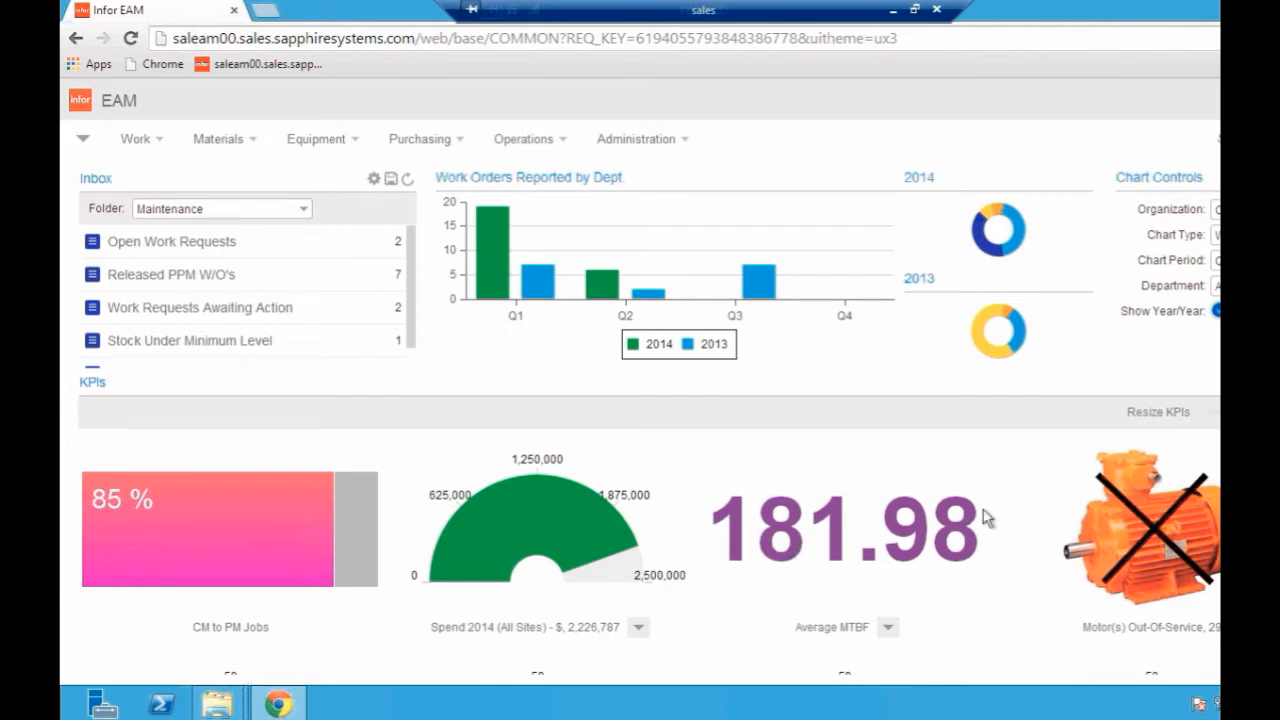
mouse_move(392, 573)
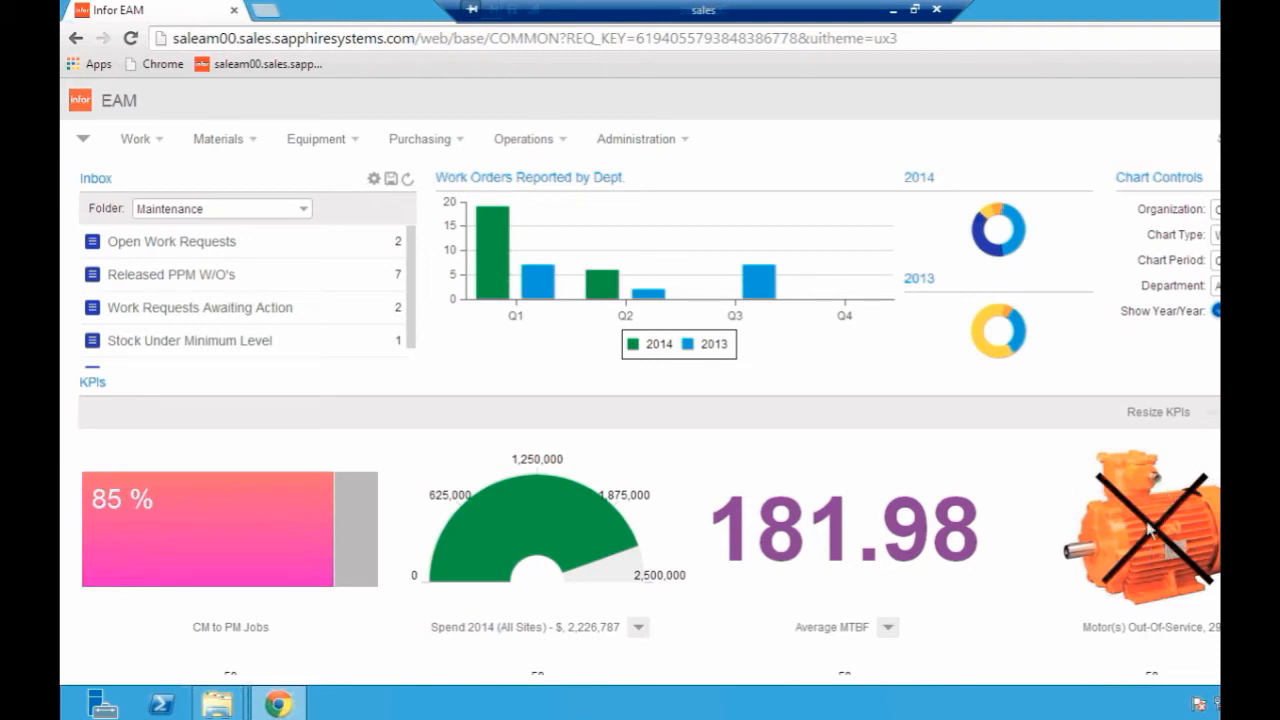
mouse_move(1199, 604)
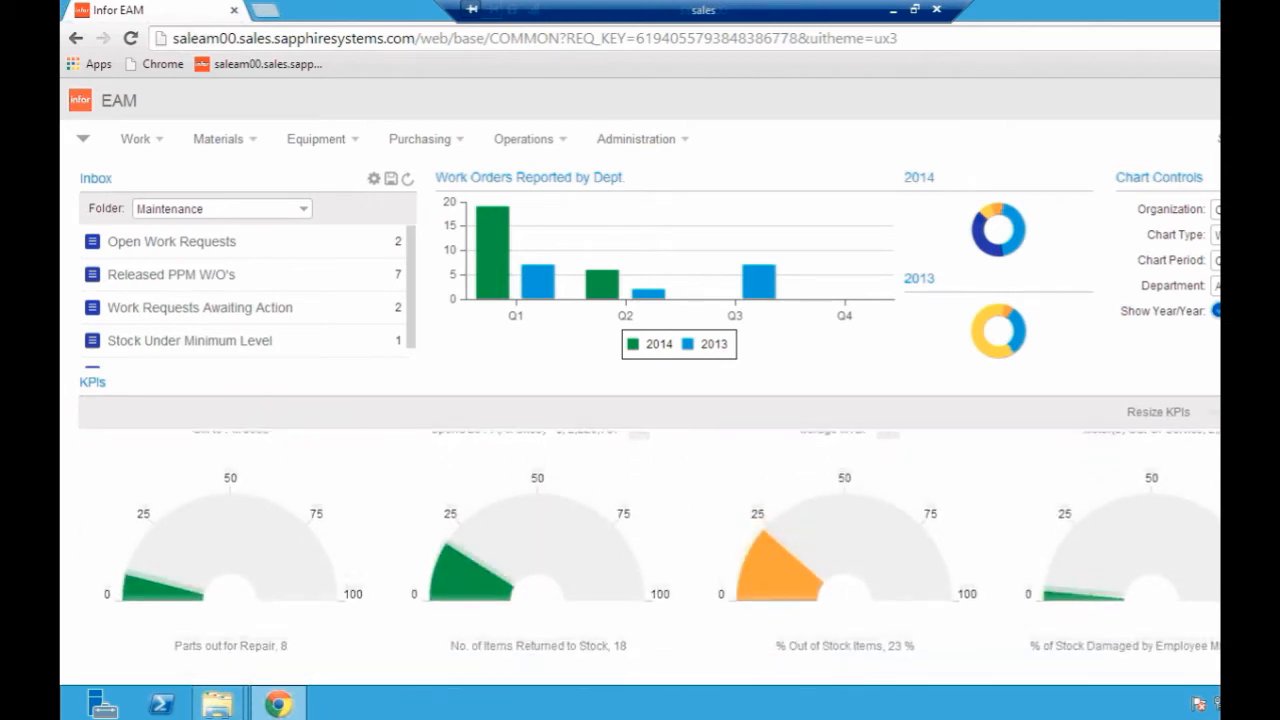
- Scroll down the Start Center to view the remaining KPI tiles
scroll(down, 3)
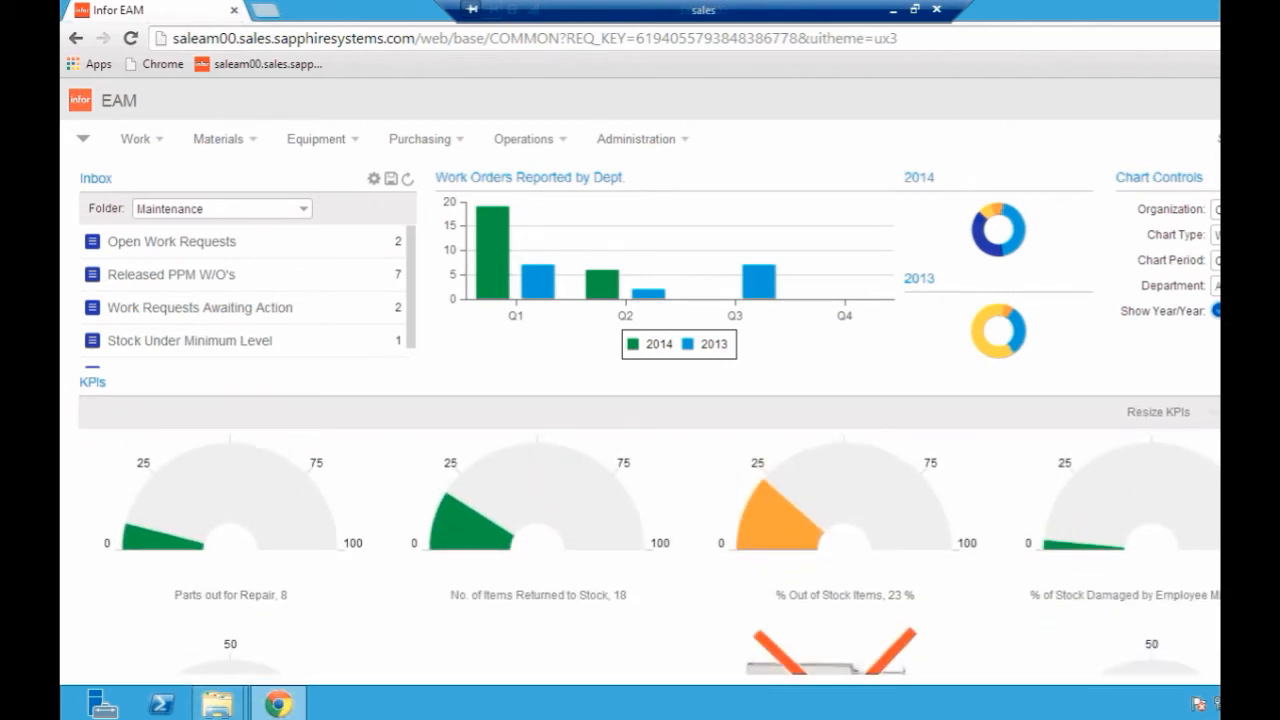
scroll(down, 3)
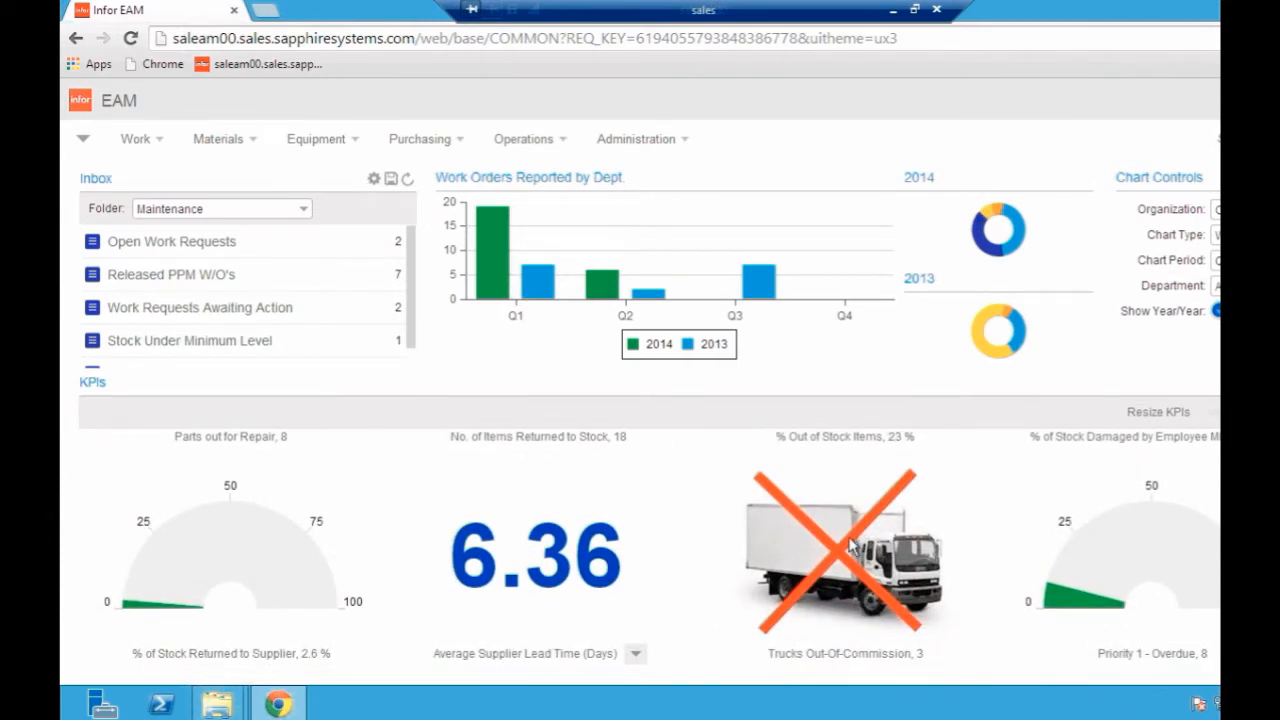
mouse_move(375, 587)
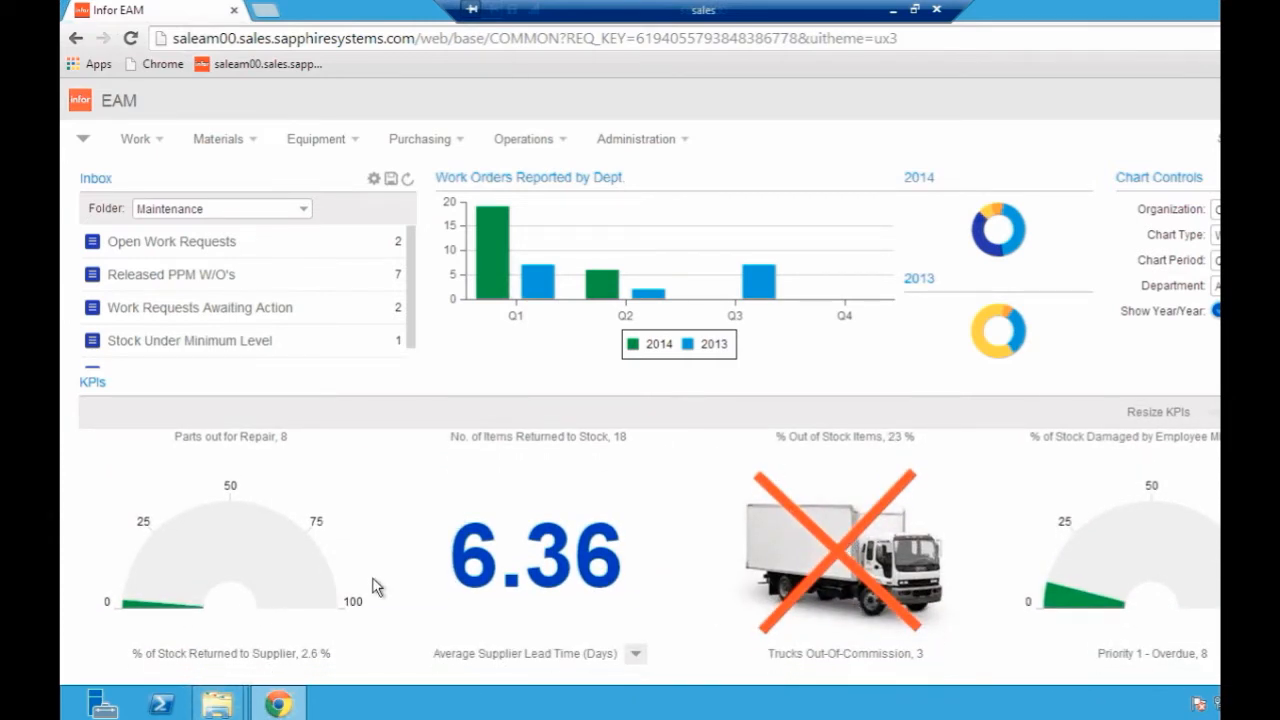
mouse_move(434, 632)
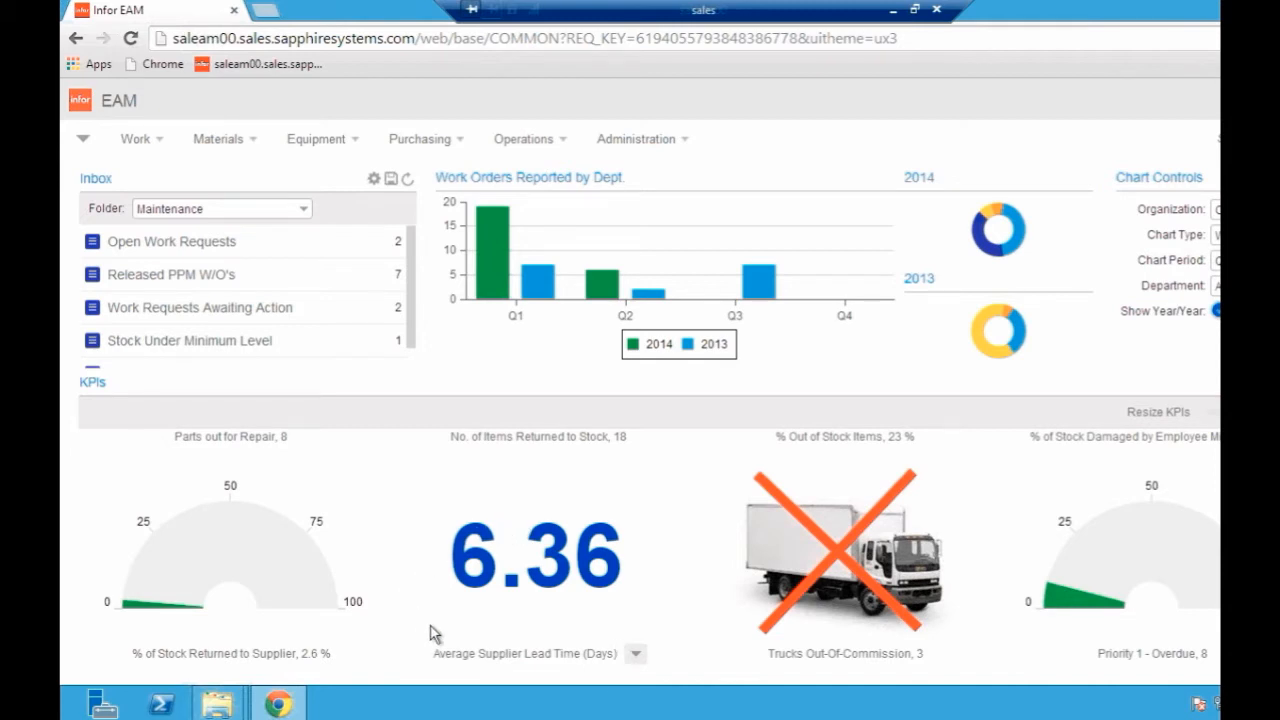
mouse_move(652, 650)
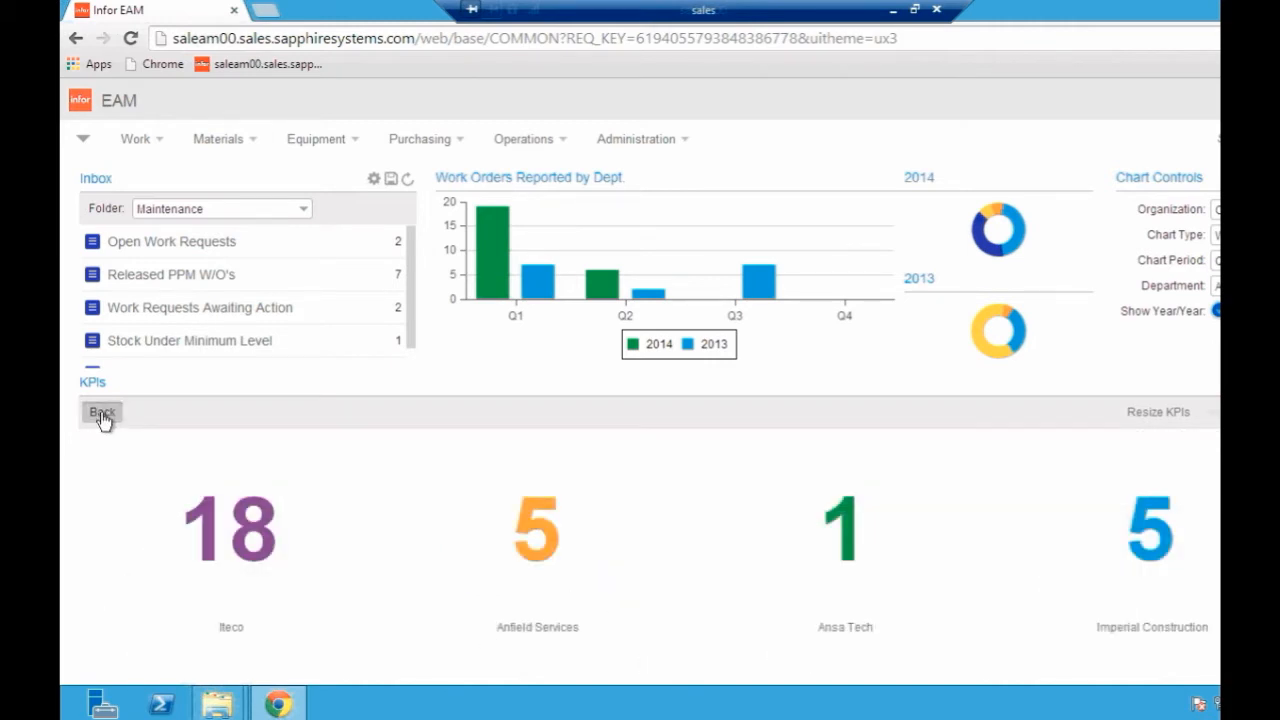
mouse_move(857, 542)
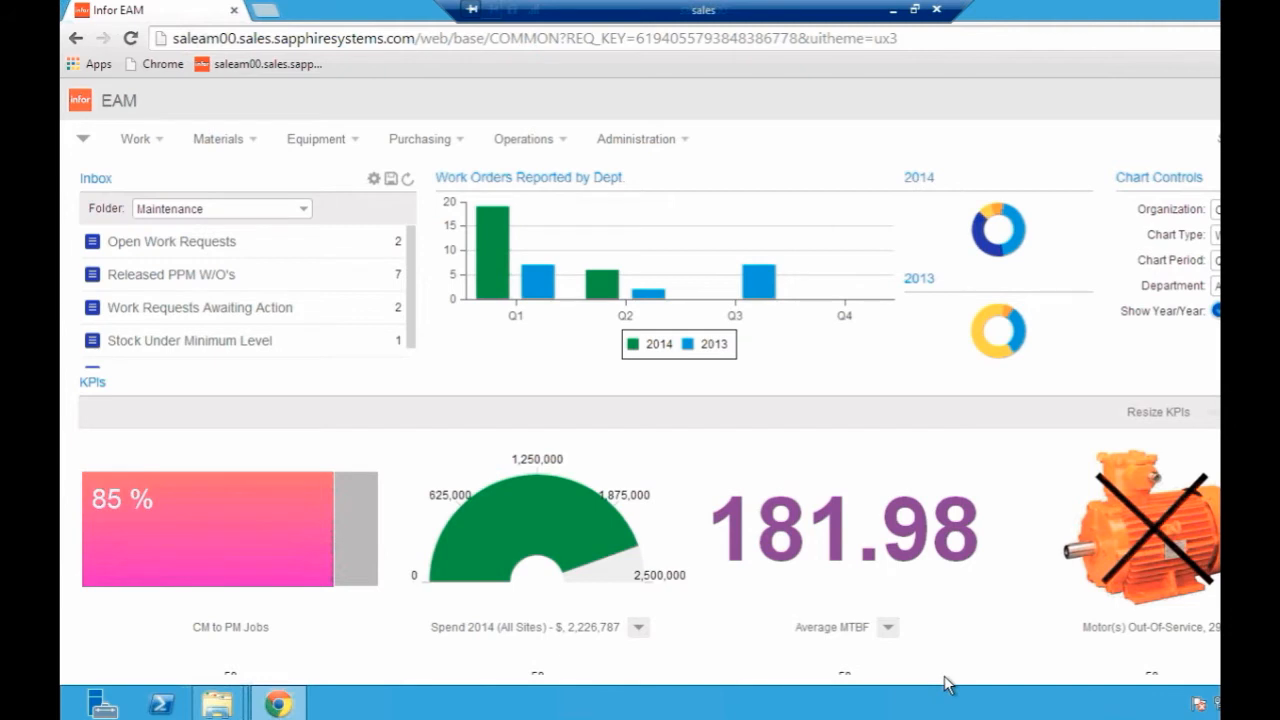
mouse_move(915, 573)
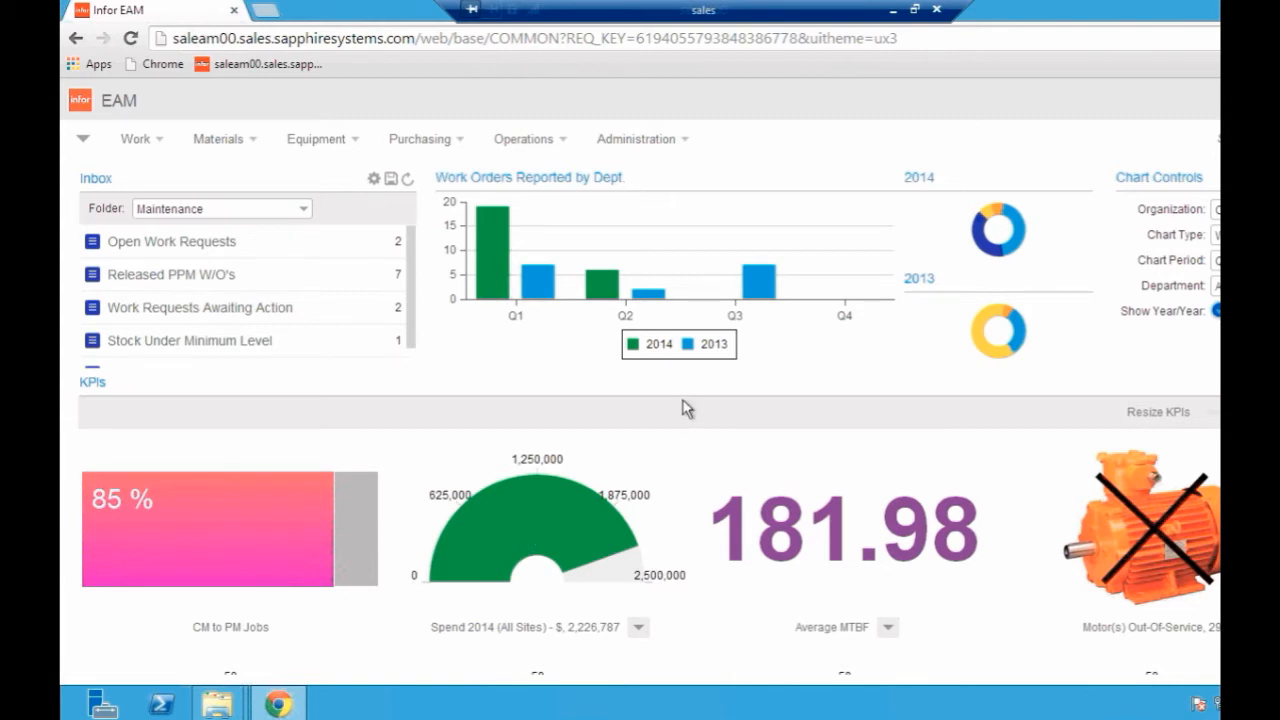
mouse_move(422, 442)
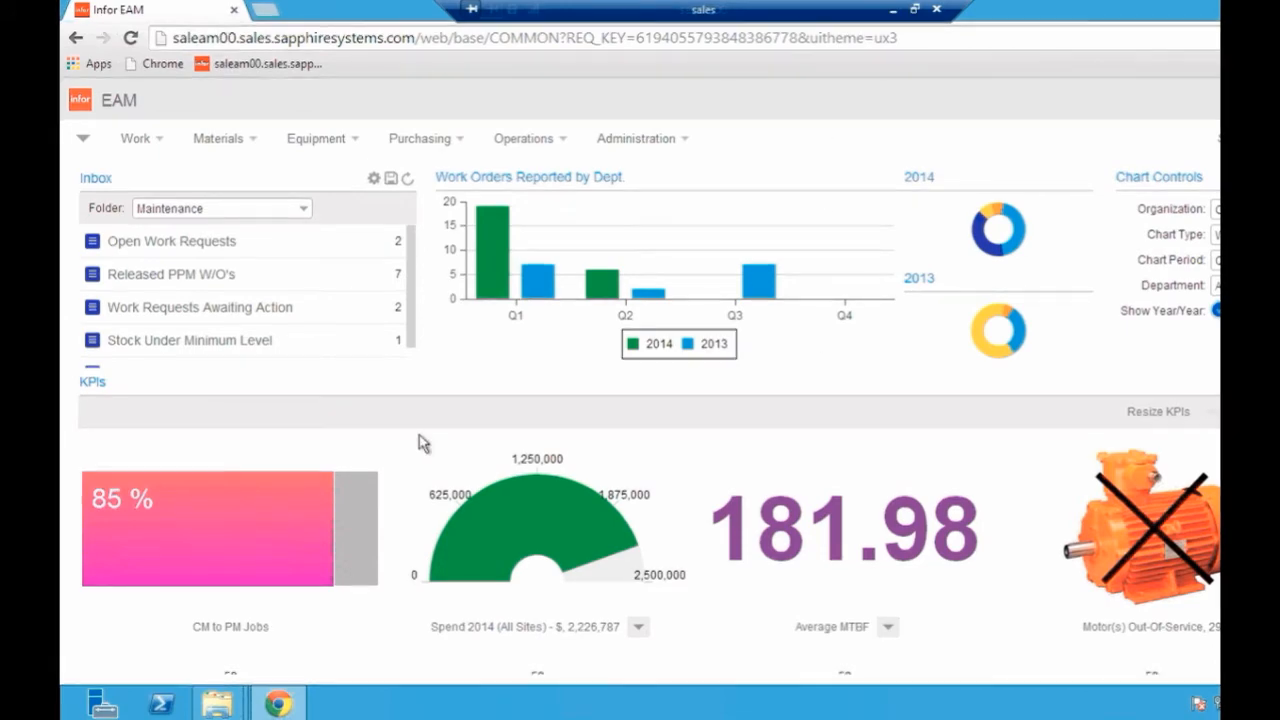
click(83, 138)
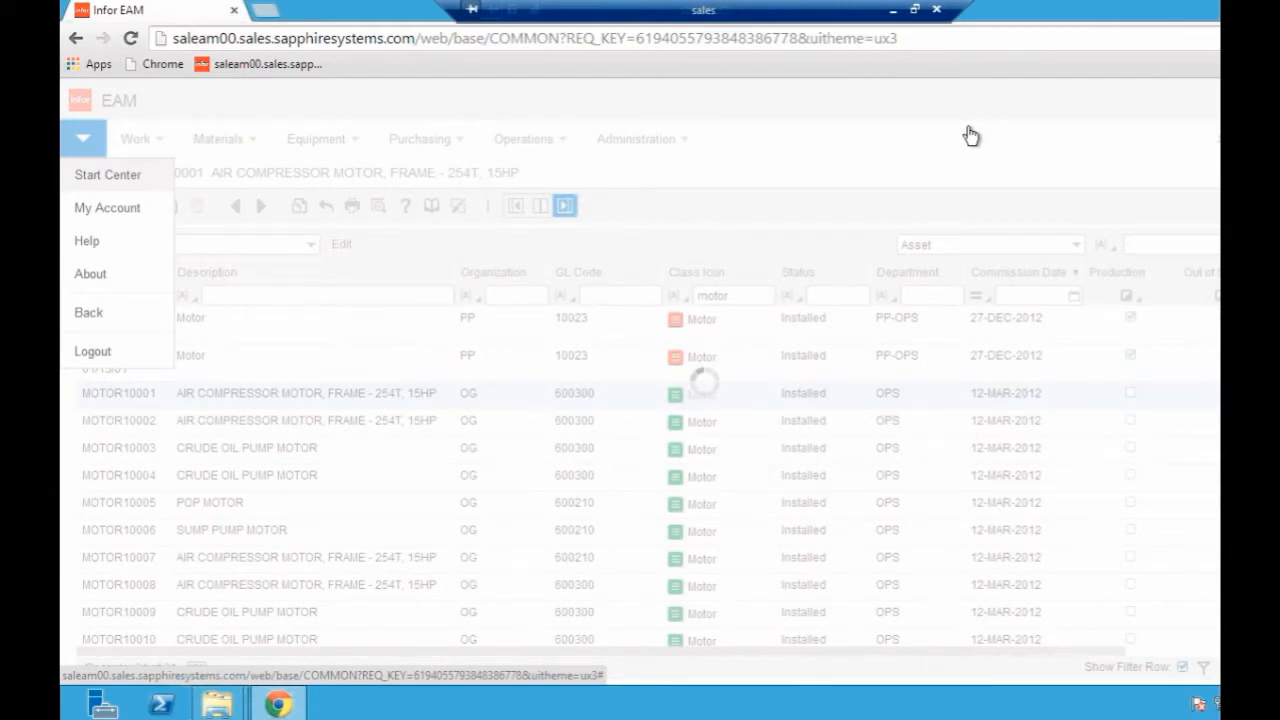
click(107, 175)
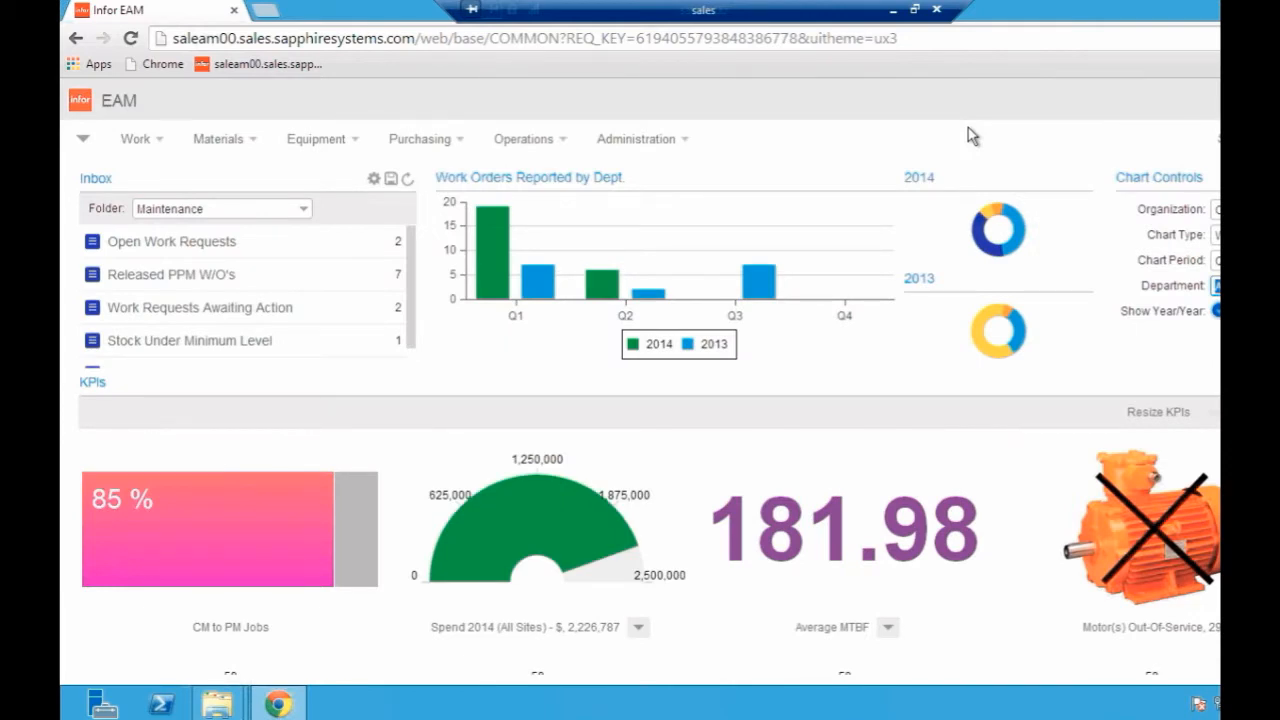
mouse_move(918, 158)
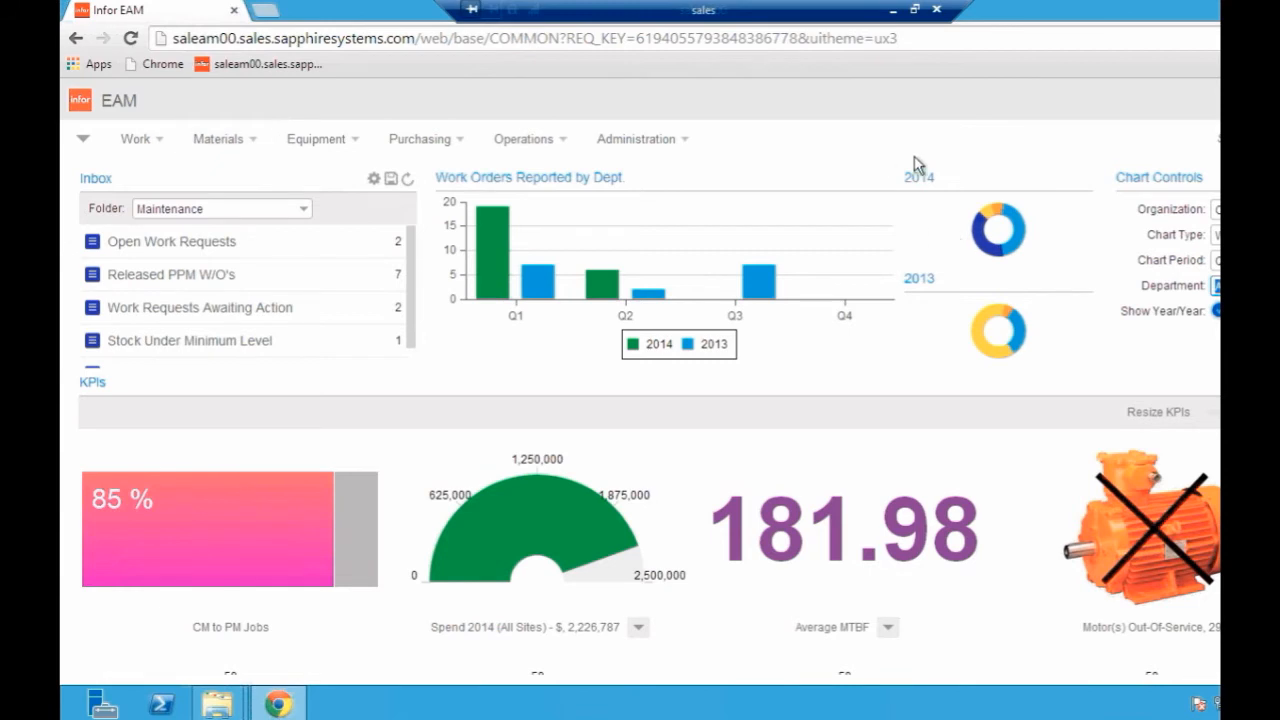
mouse_move(252, 311)
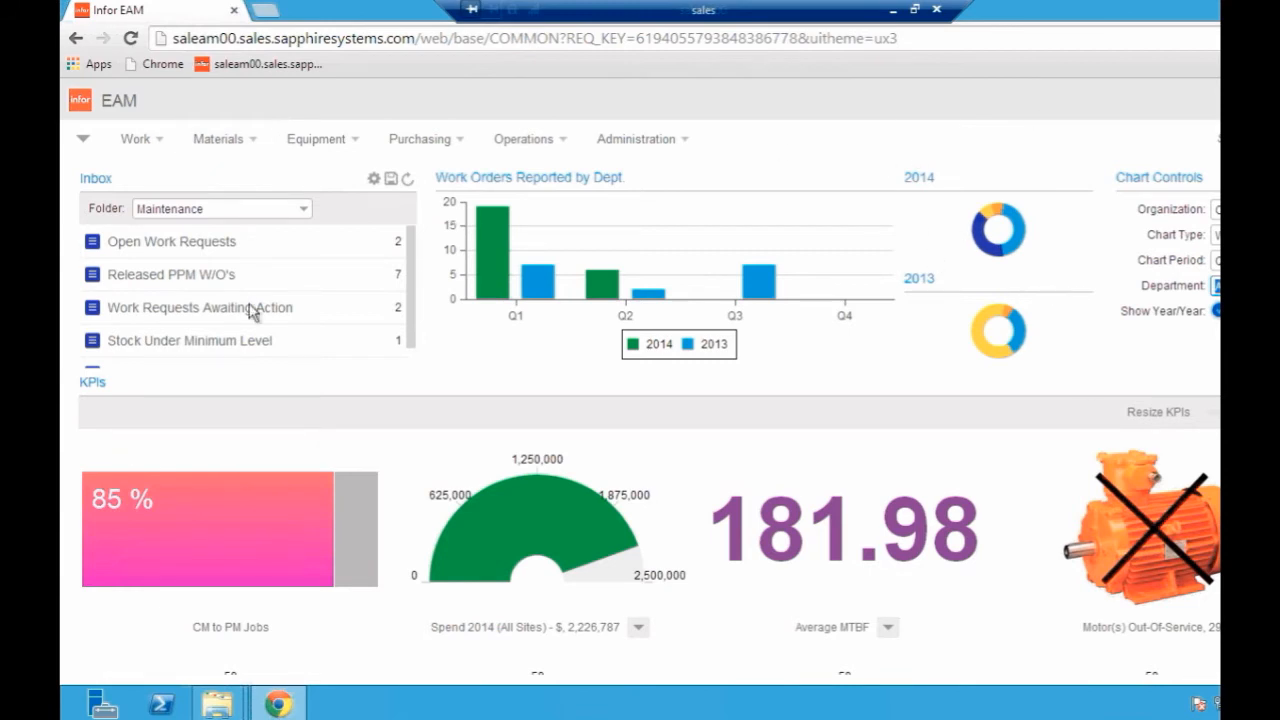
mouse_move(920, 114)
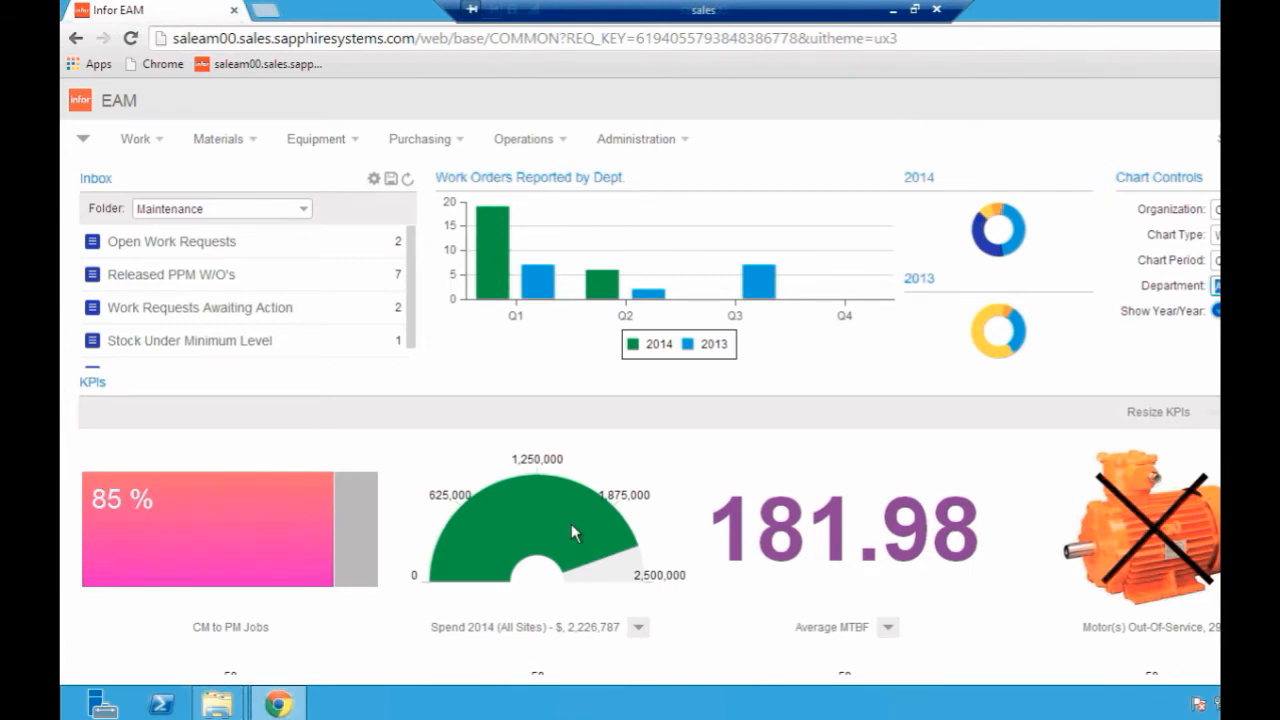
mouse_move(738, 382)
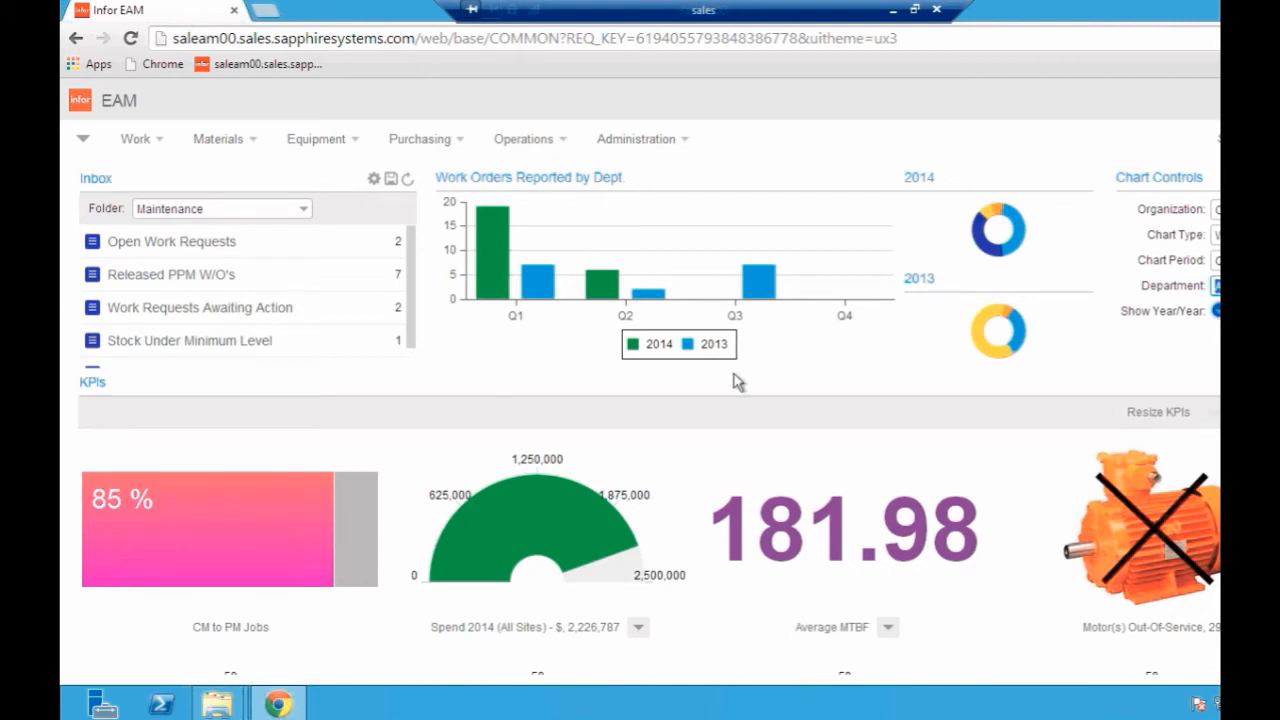
mouse_move(841, 167)
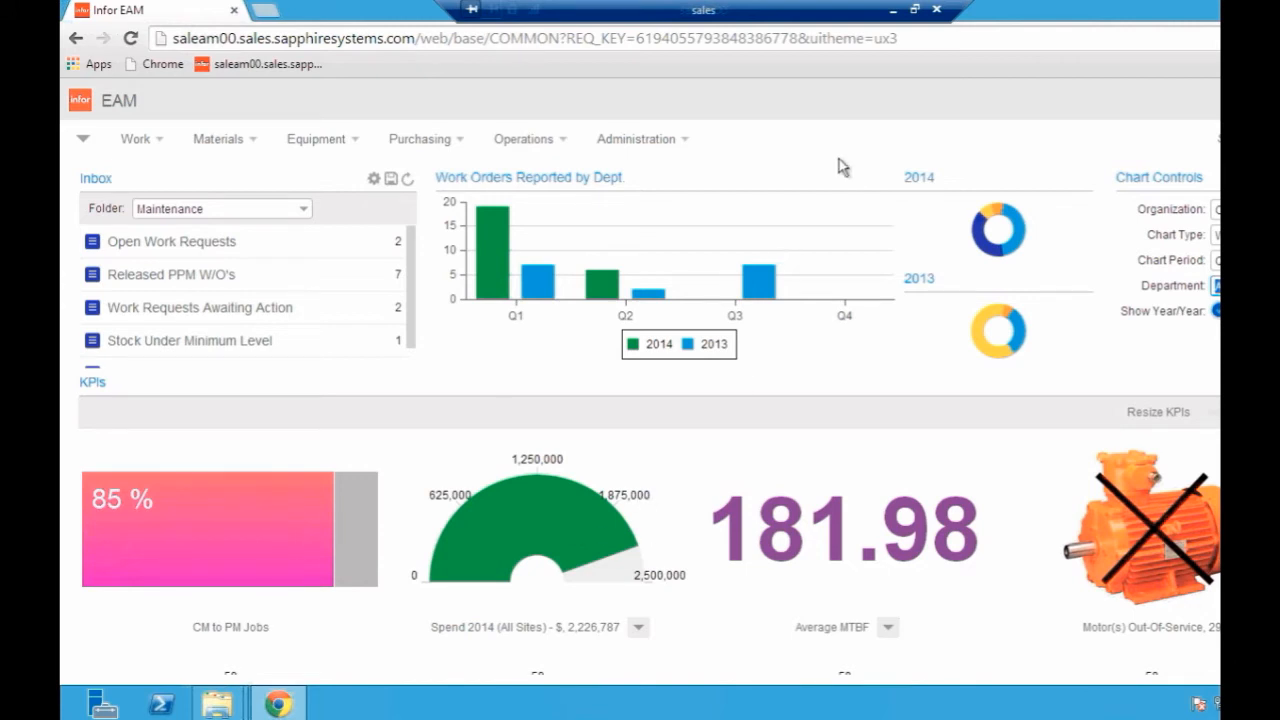
mouse_move(810, 481)
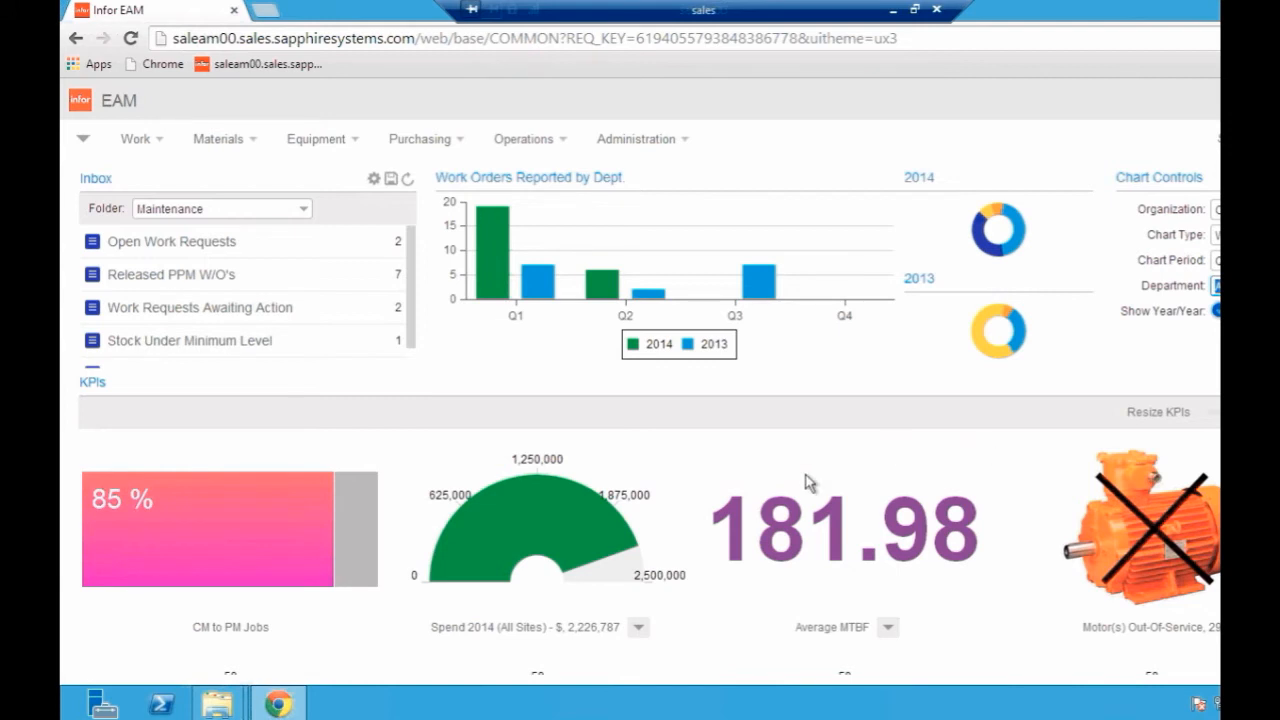
mouse_move(858, 646)
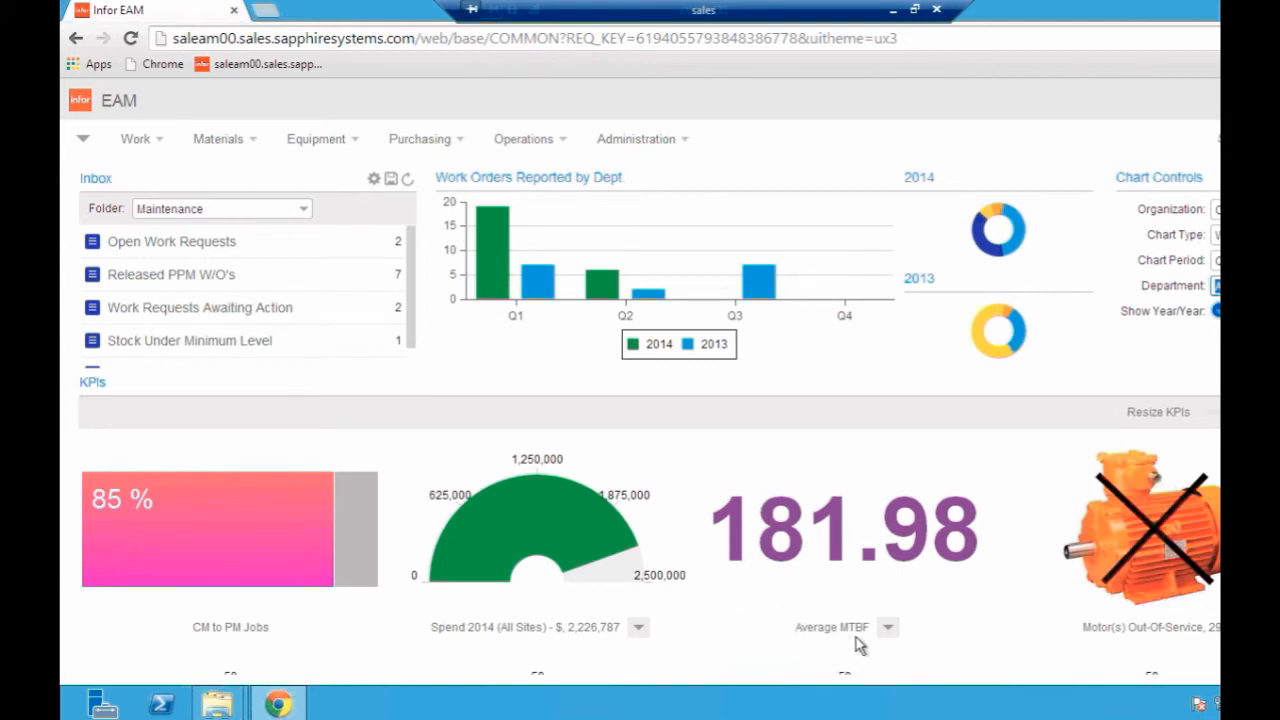
mouse_move(885, 605)
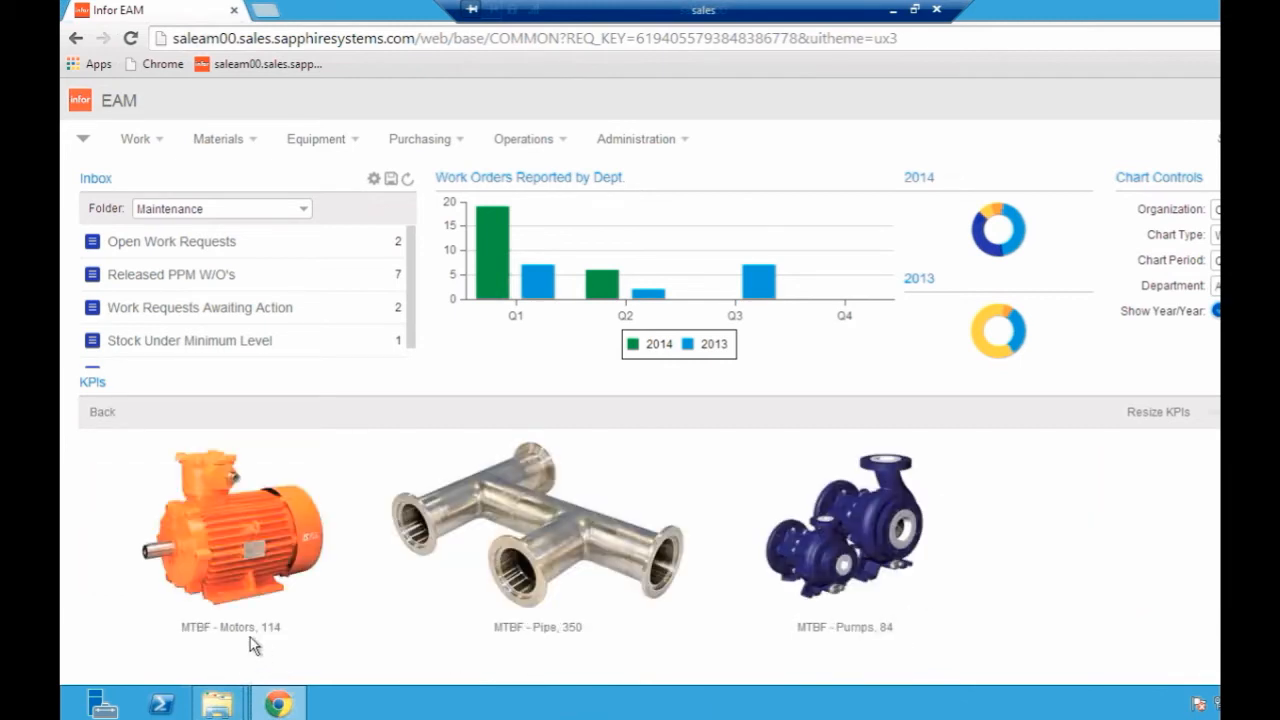
mouse_move(463, 650)
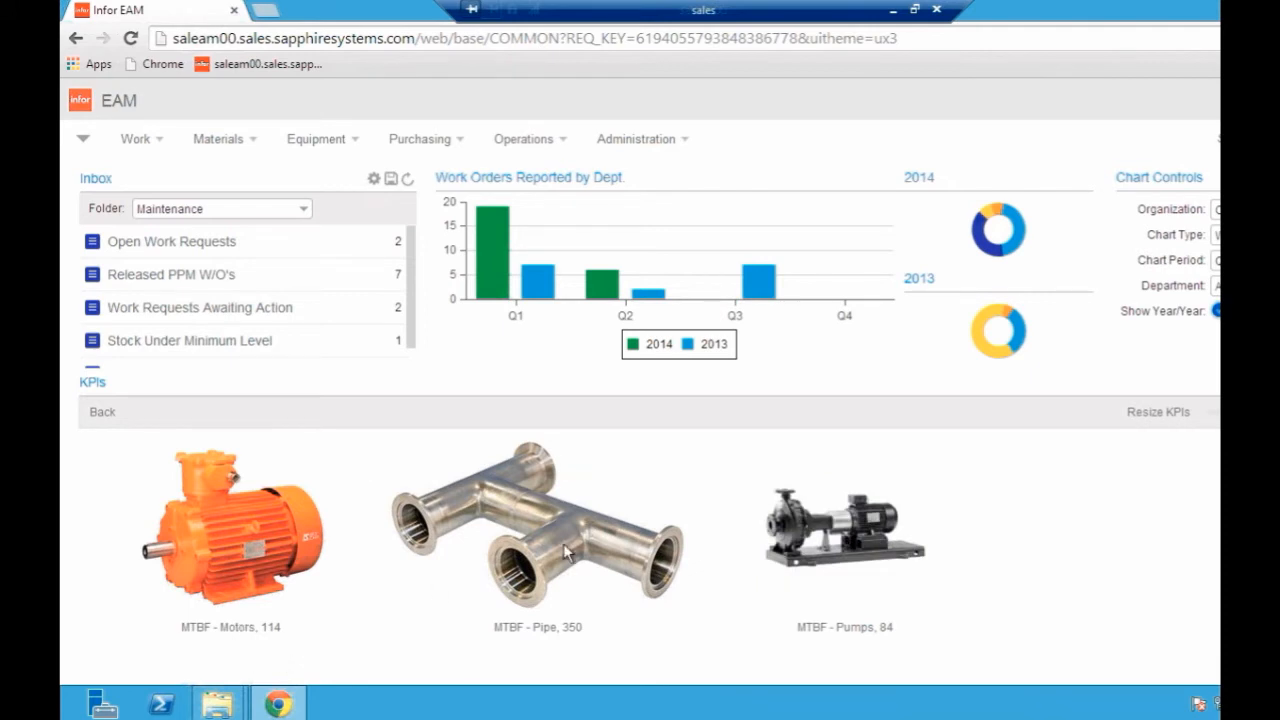
mouse_move(297, 663)
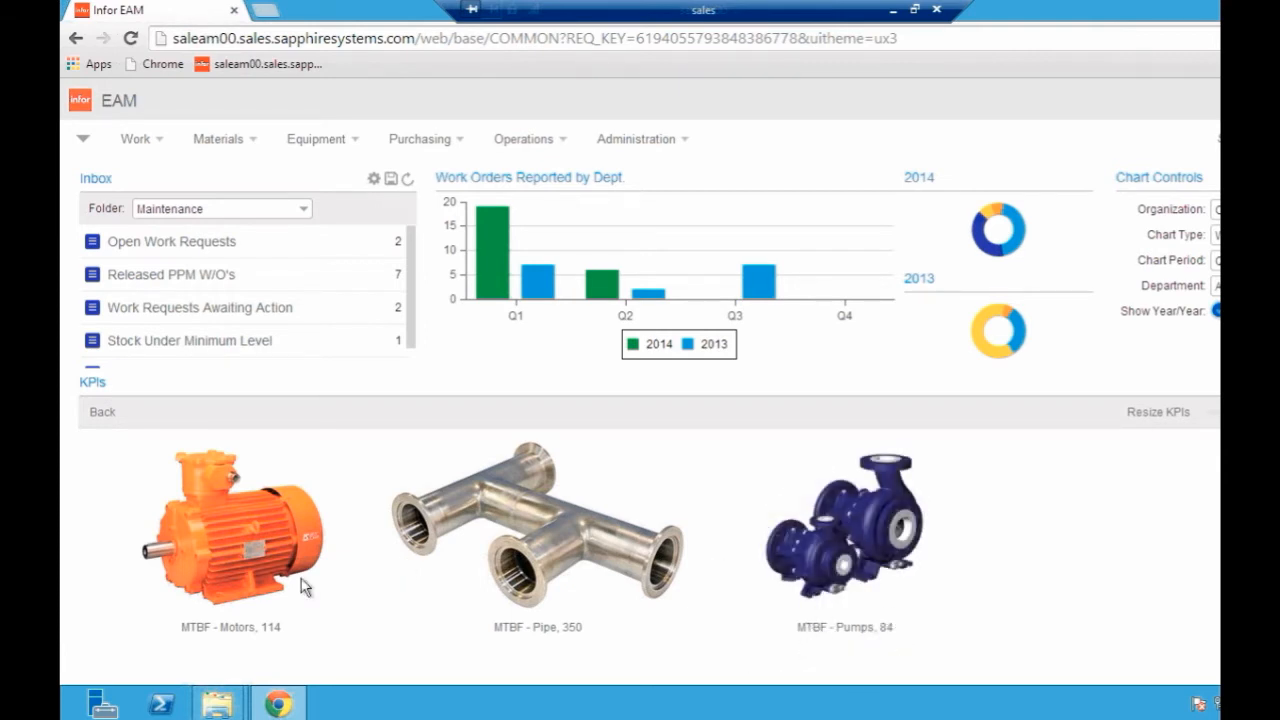
mouse_move(995, 640)
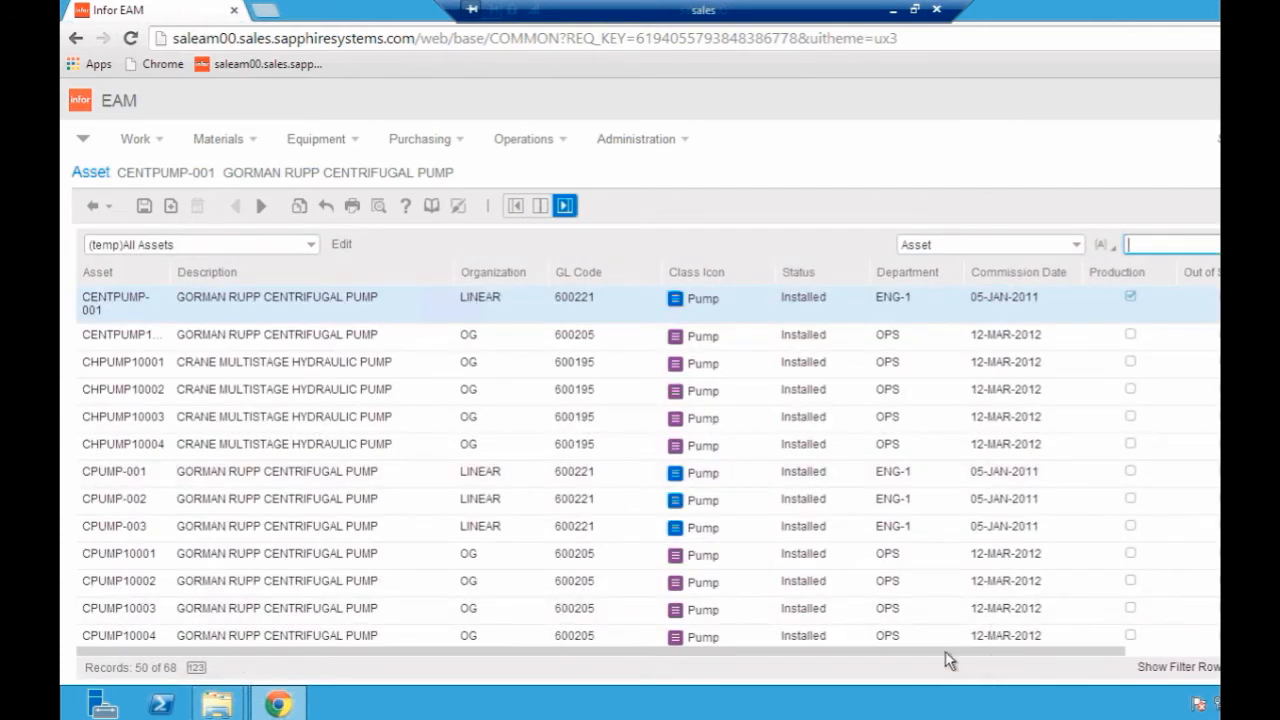
- Sort the pump list by MTBF (Days) ascending and open CENTPUMP-001
scroll(right, 3)
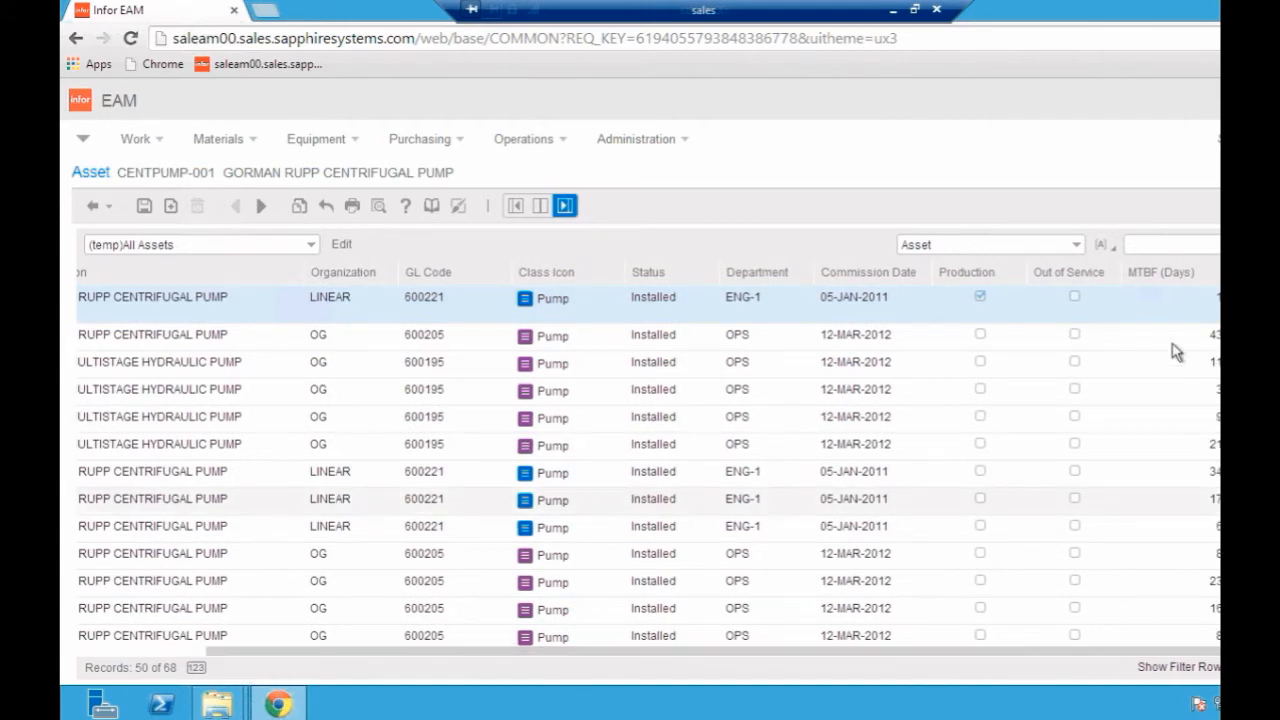
mouse_move(1163, 654)
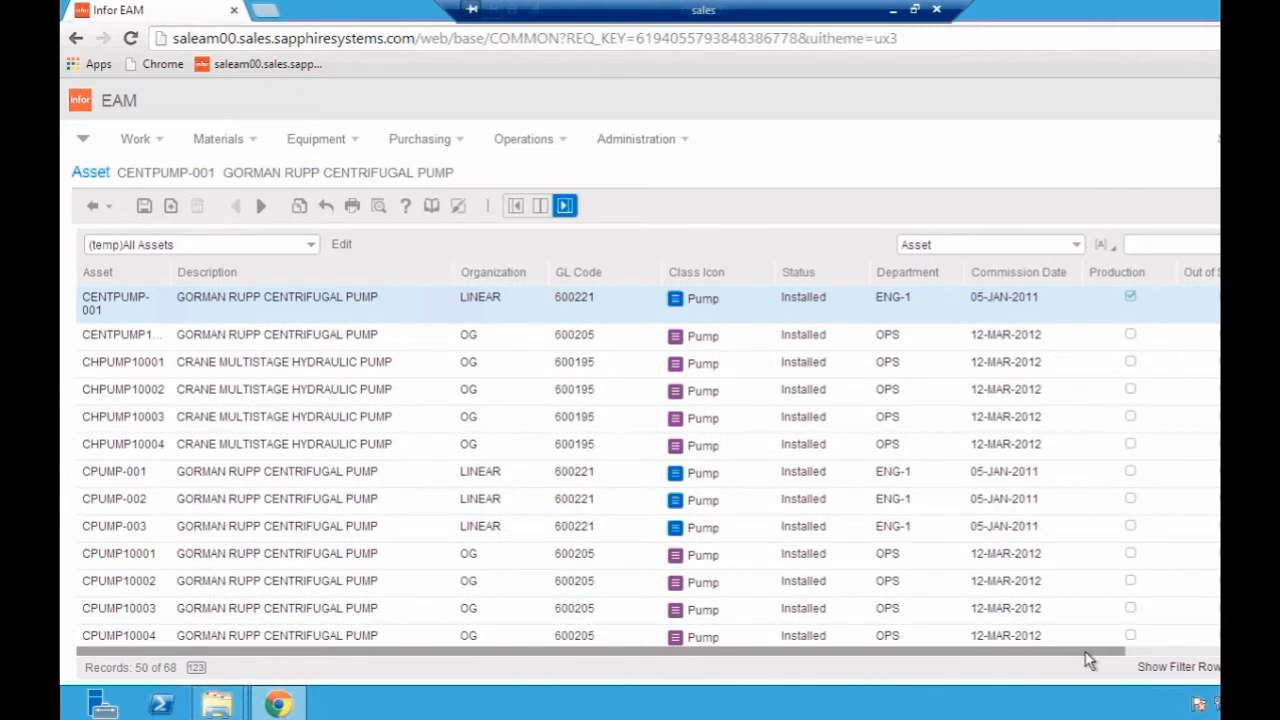
scroll(right, 3)
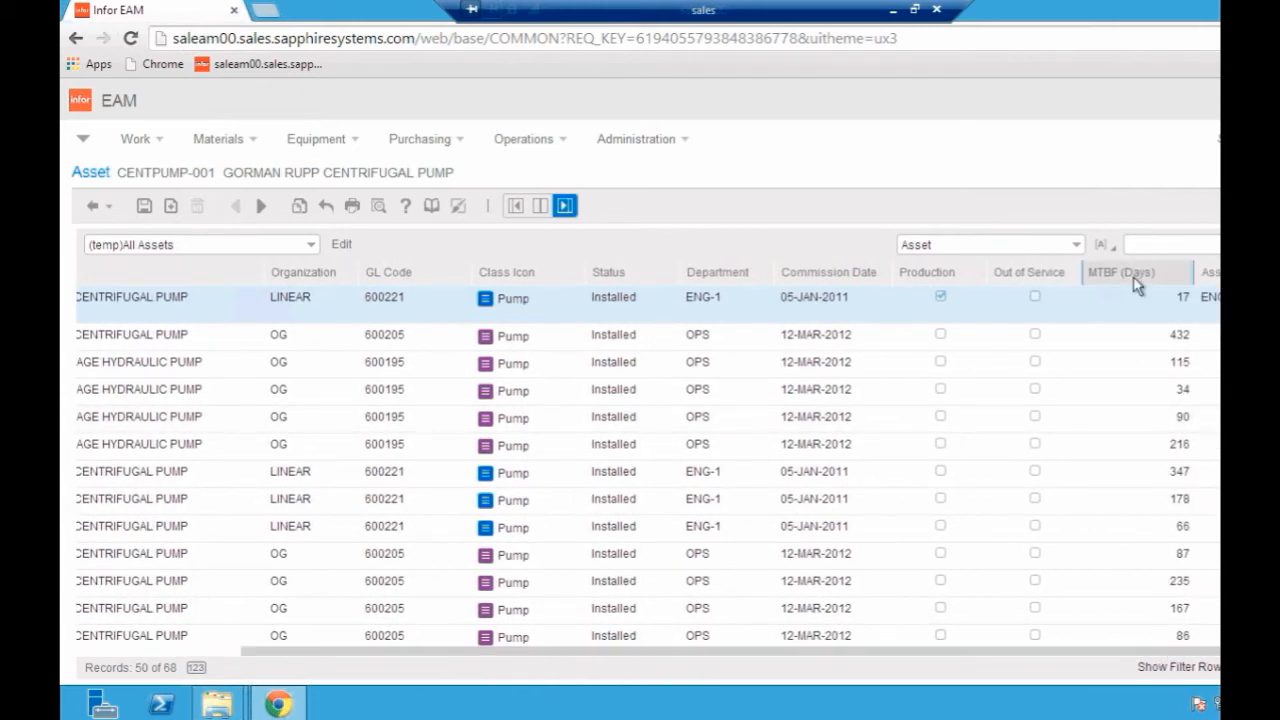
click(1126, 272)
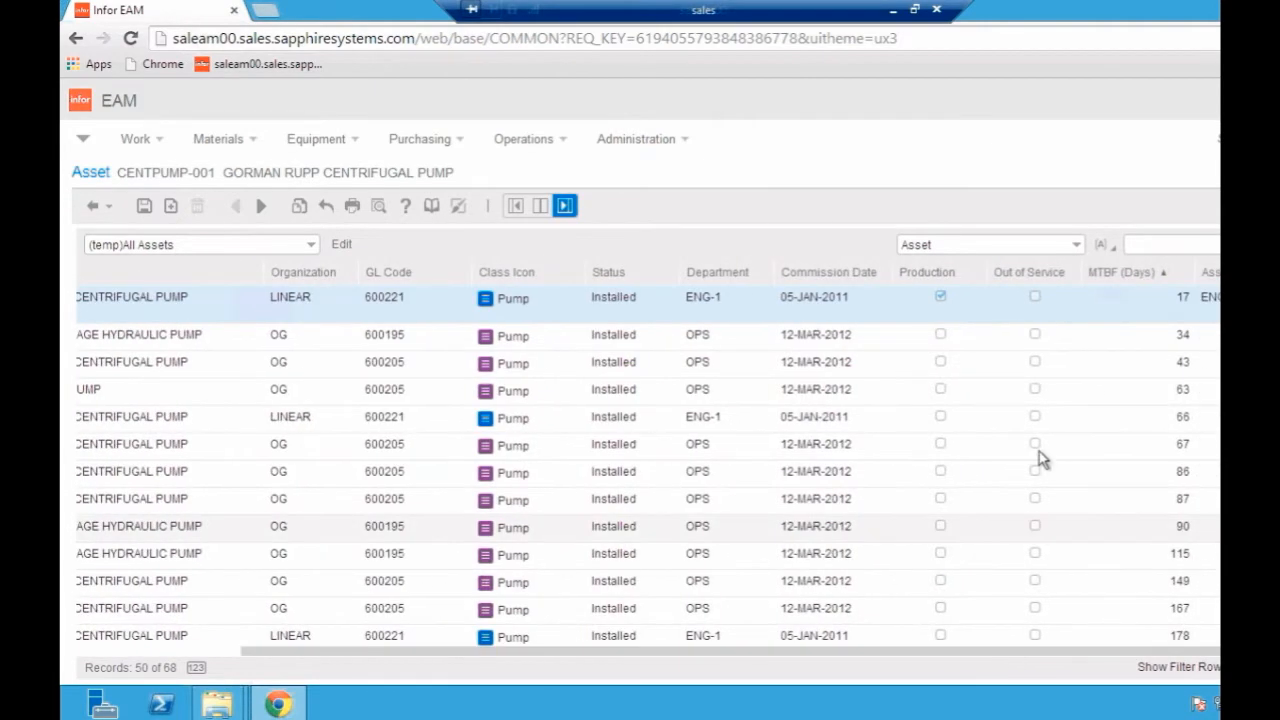
mouse_move(1090, 656)
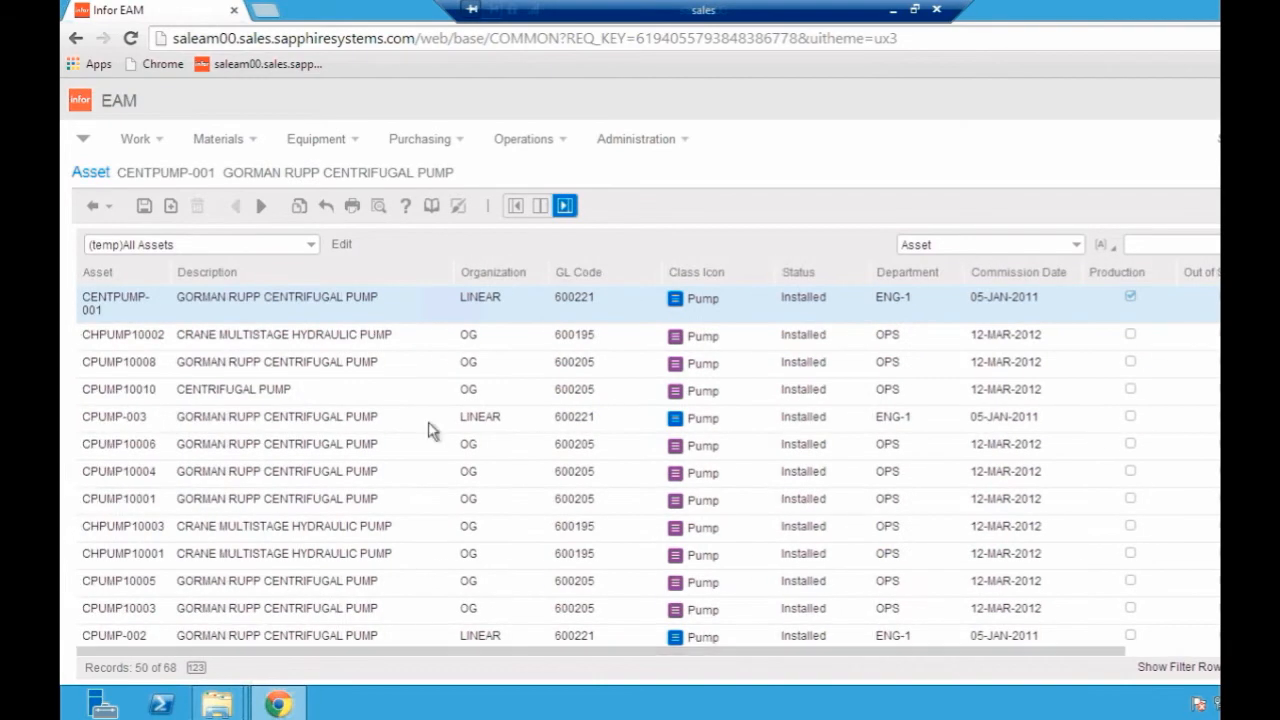
mouse_move(305, 306)
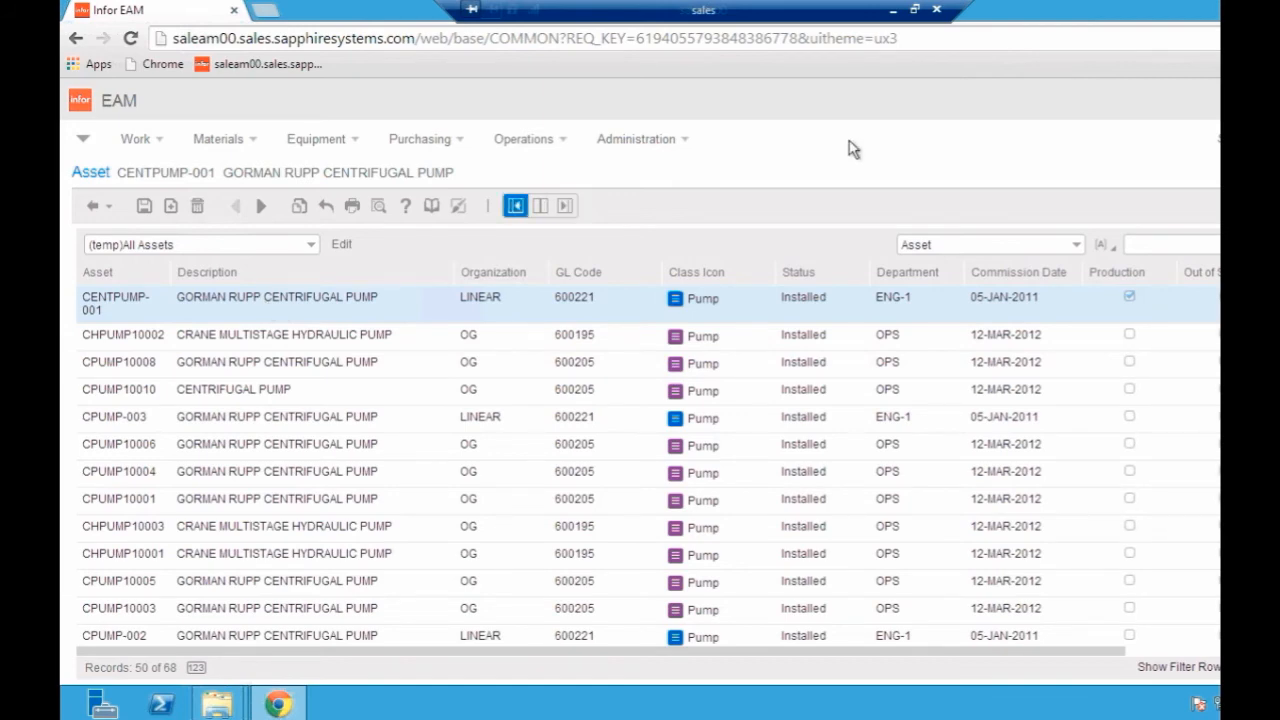
double_click(115, 296)
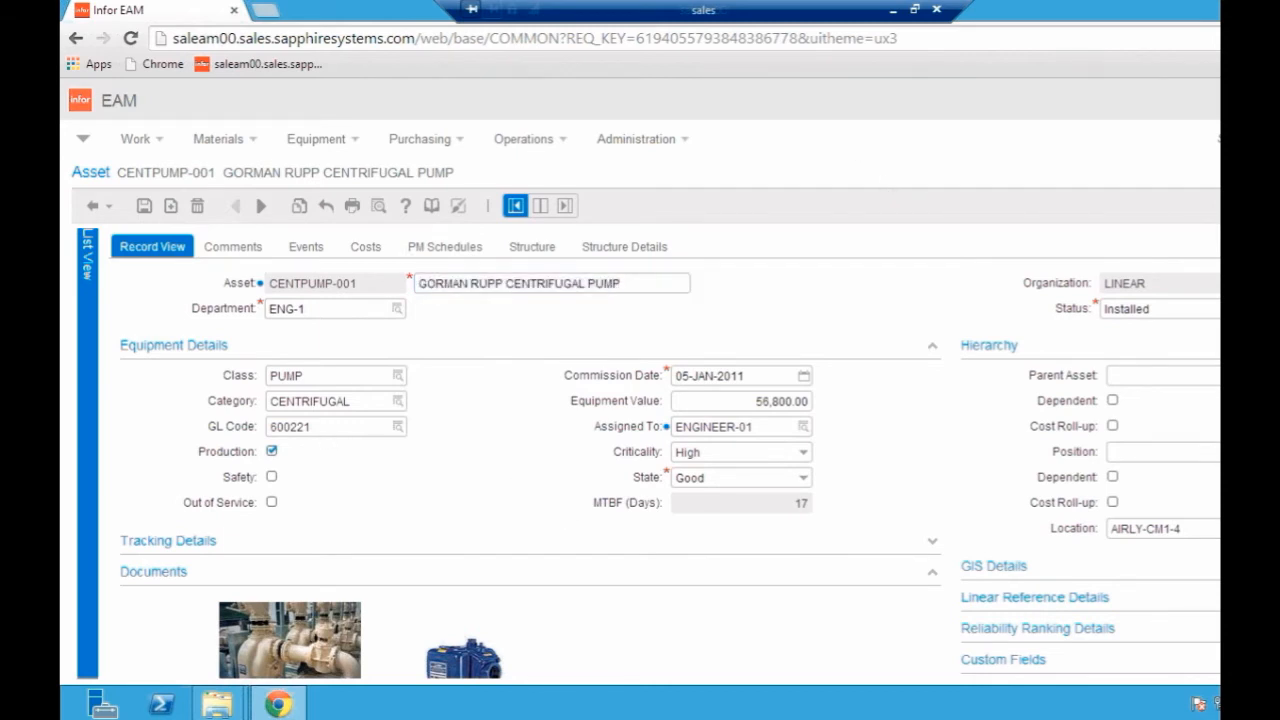
- Scroll down CENTPUMP-001's record to view equipment value, state and location
scroll(down, 3)
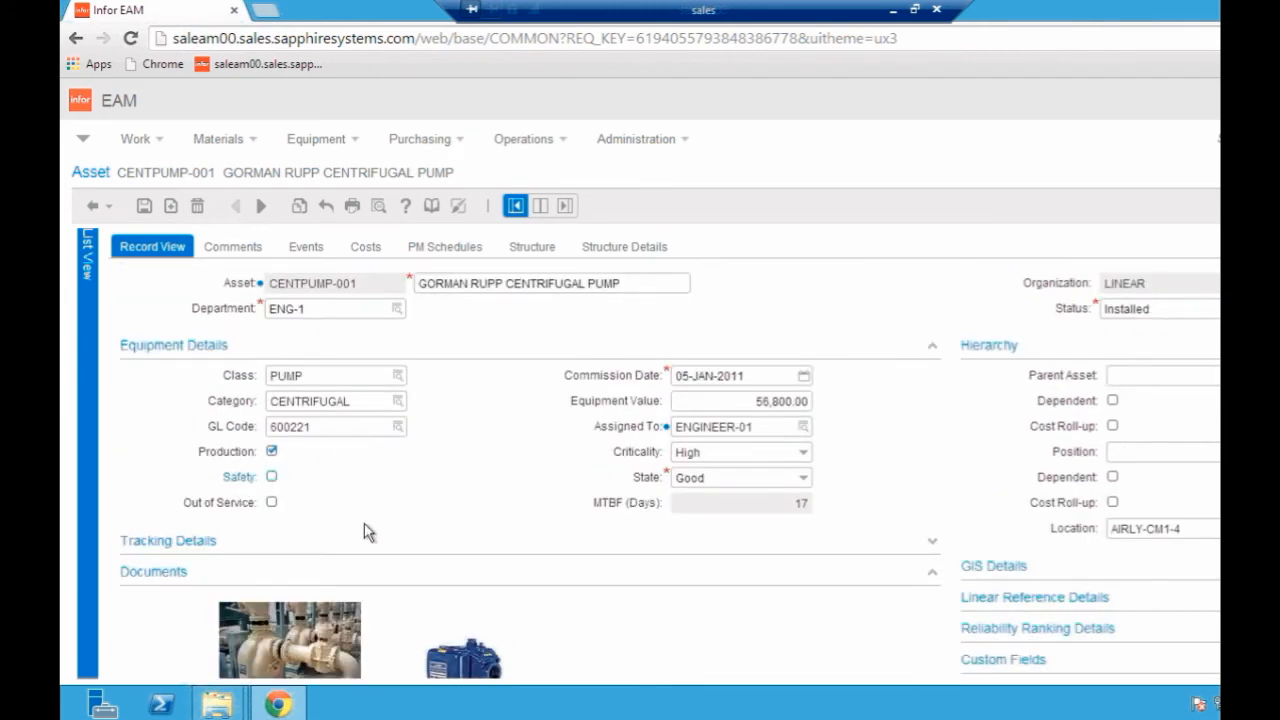
mouse_move(753, 495)
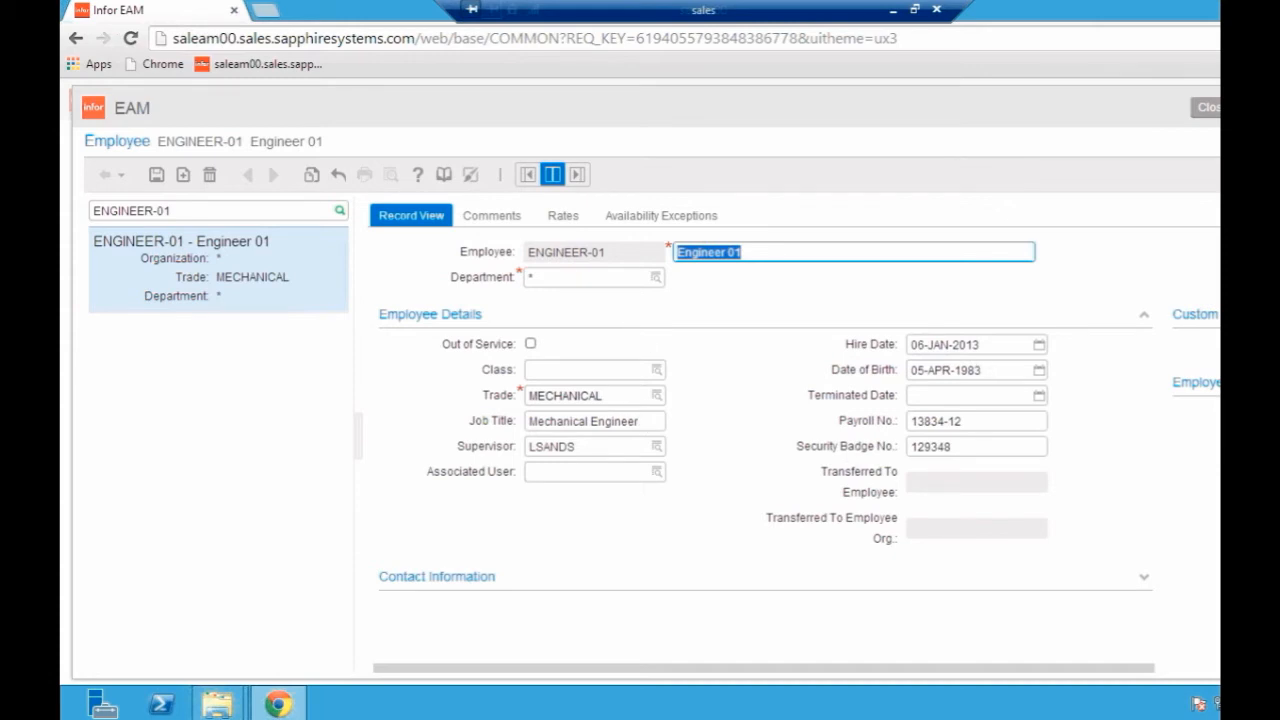
click(491, 215)
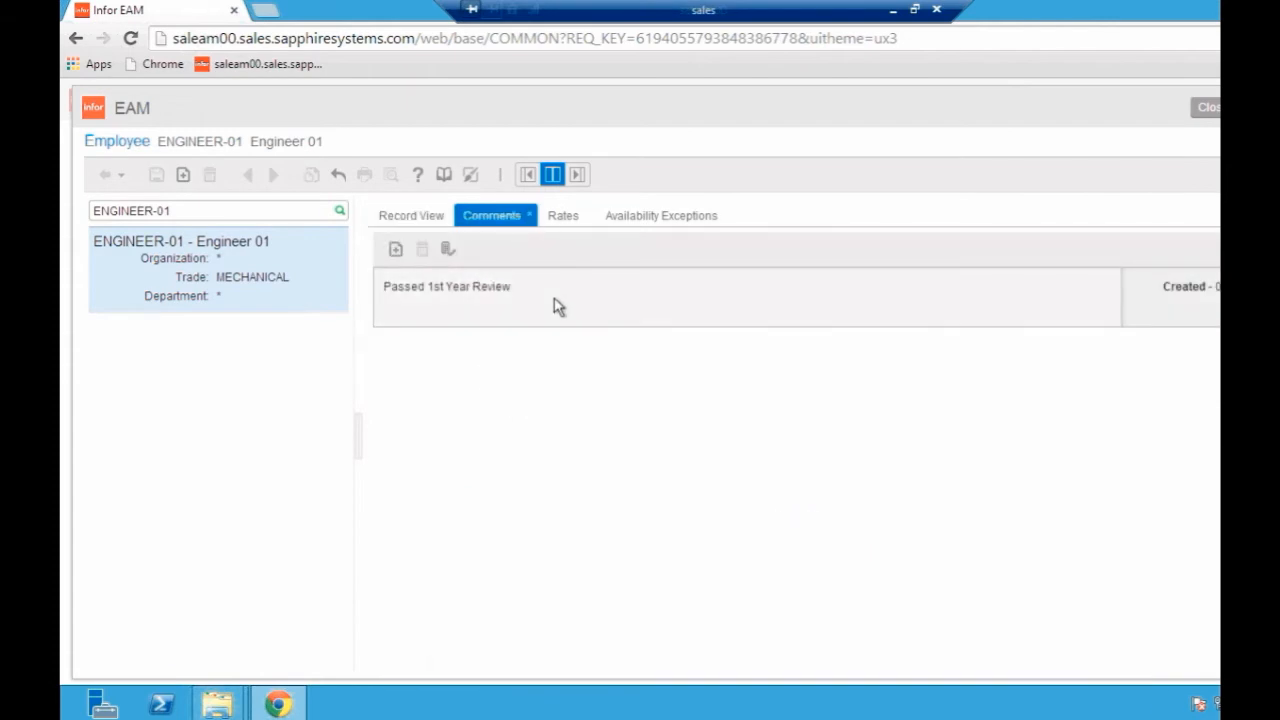
mouse_move(507, 323)
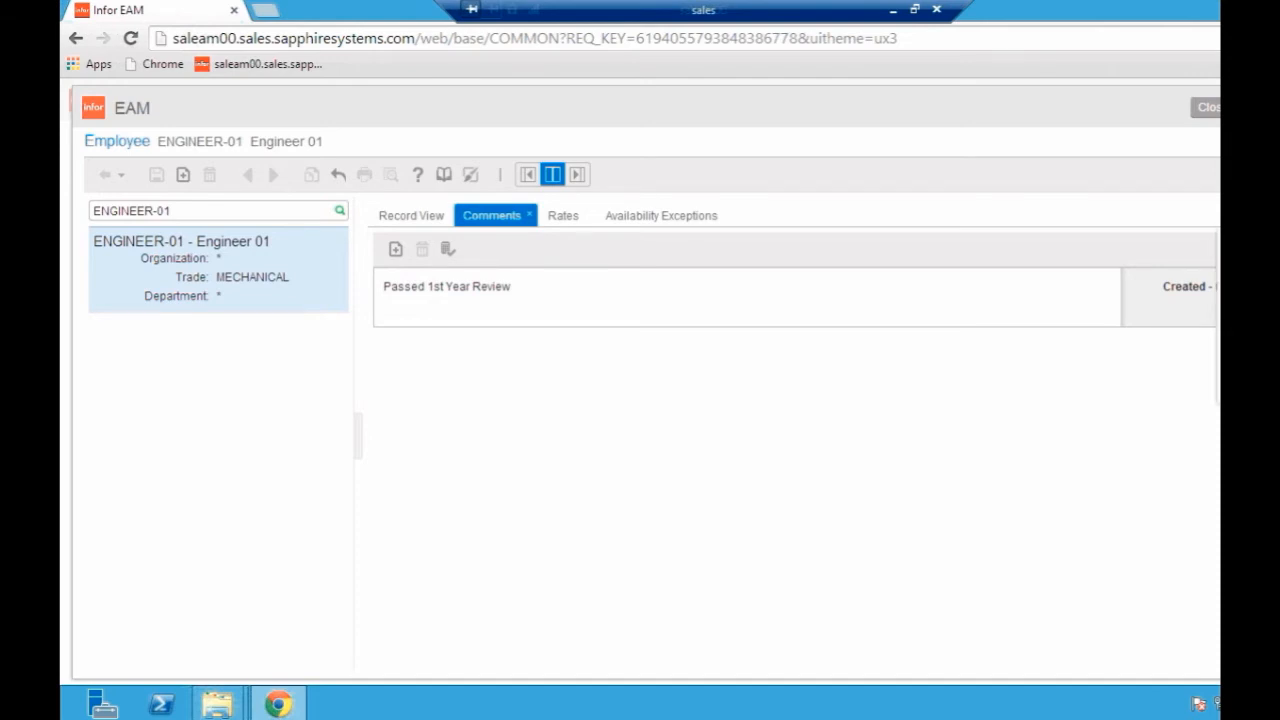
click(778, 215)
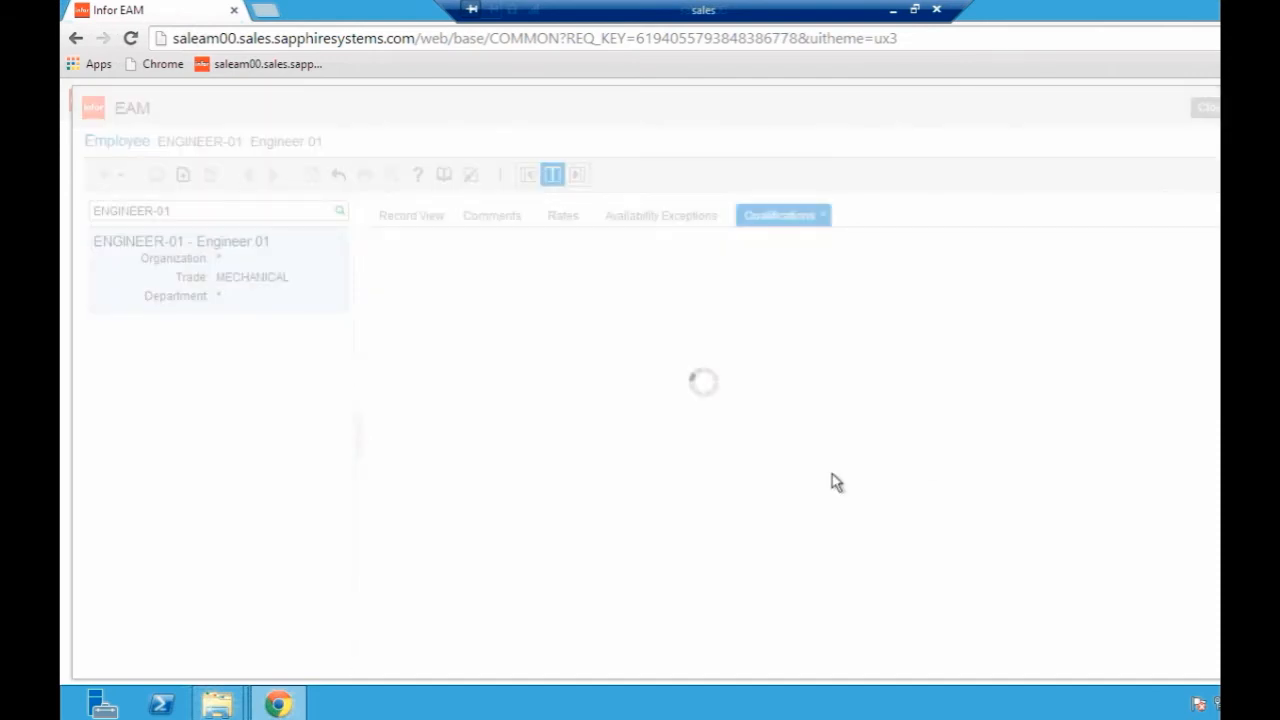
click(780, 215)
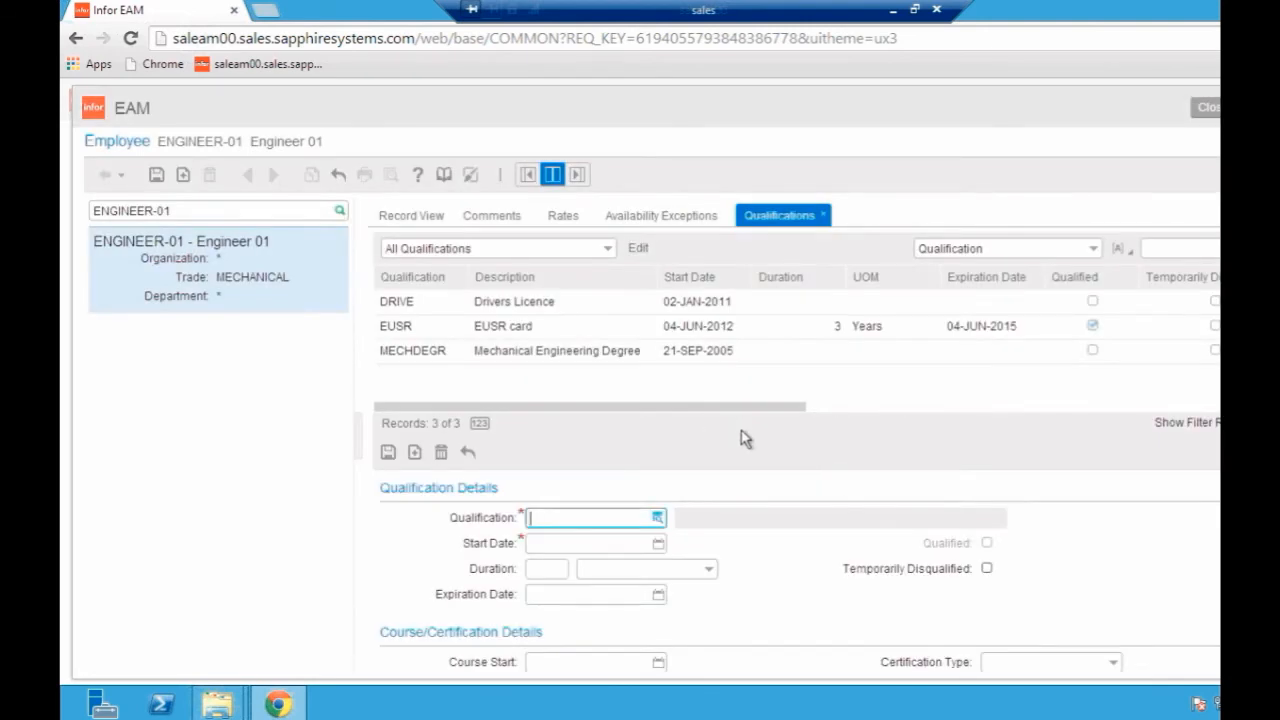
click(556, 350)
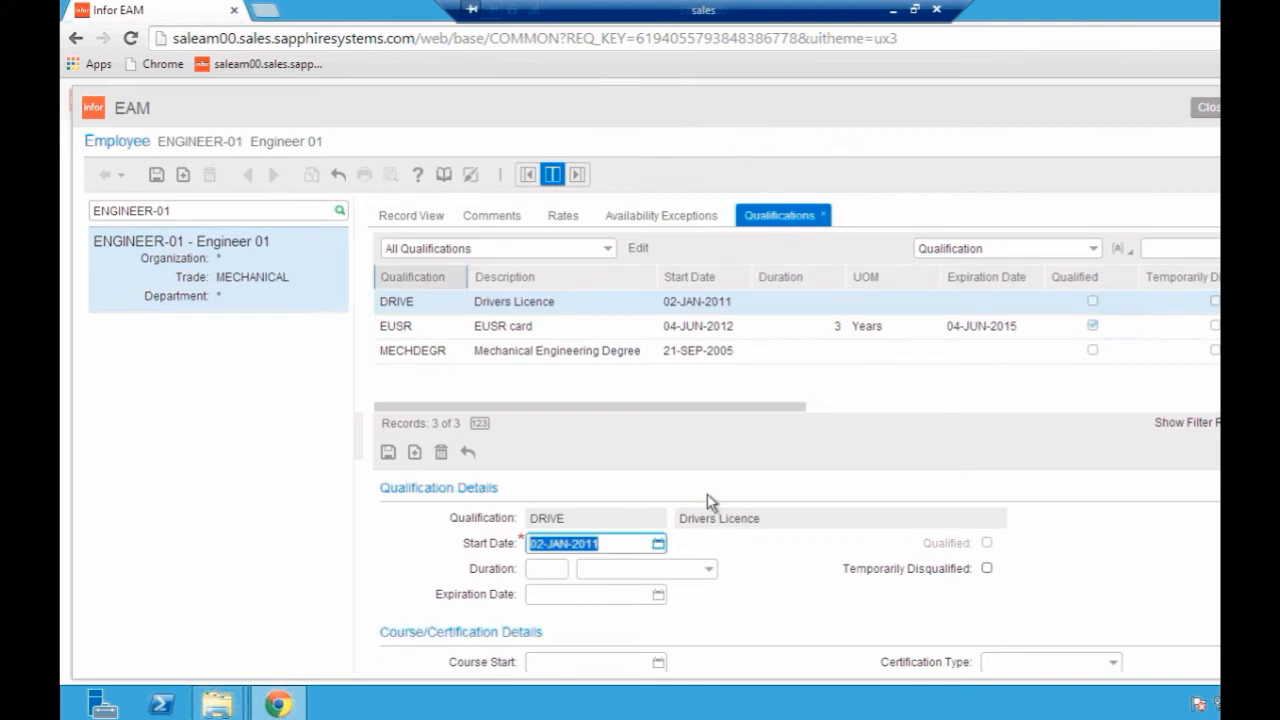
mouse_move(1215, 110)
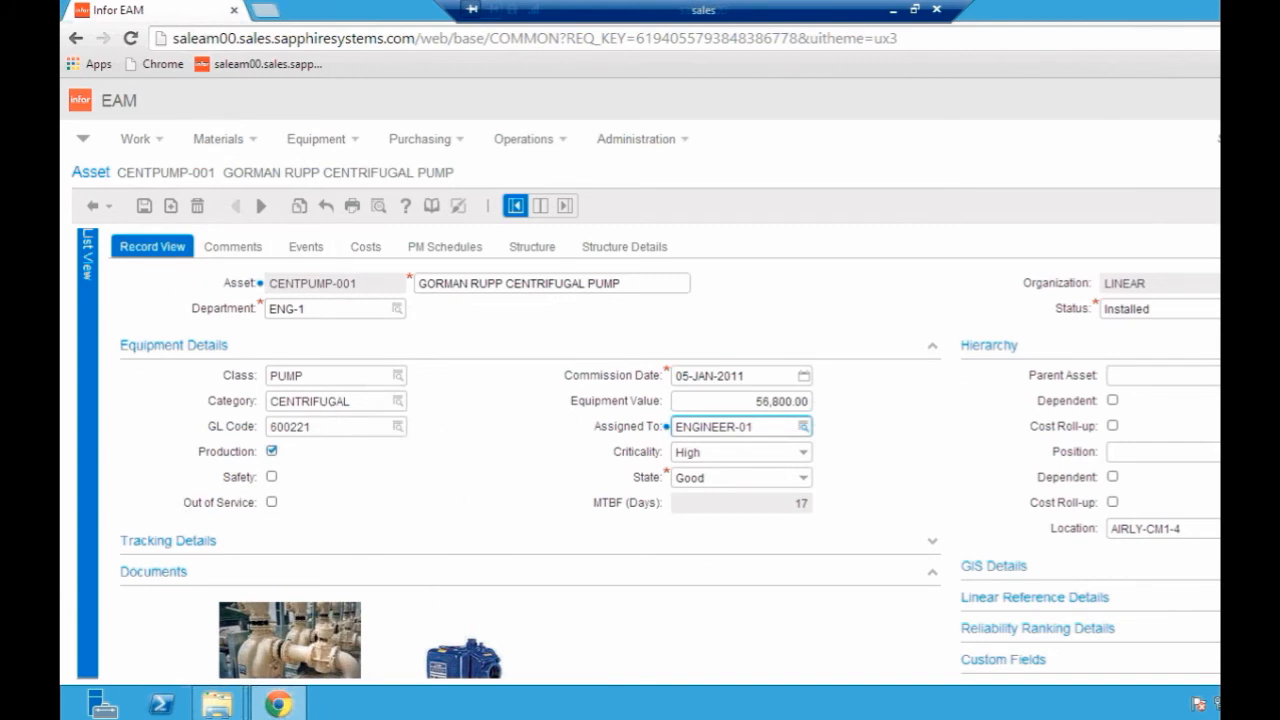
- Review CENTPUMP-001's Events list, then view its work order Costs totalling 2,228.00
click(305, 246)
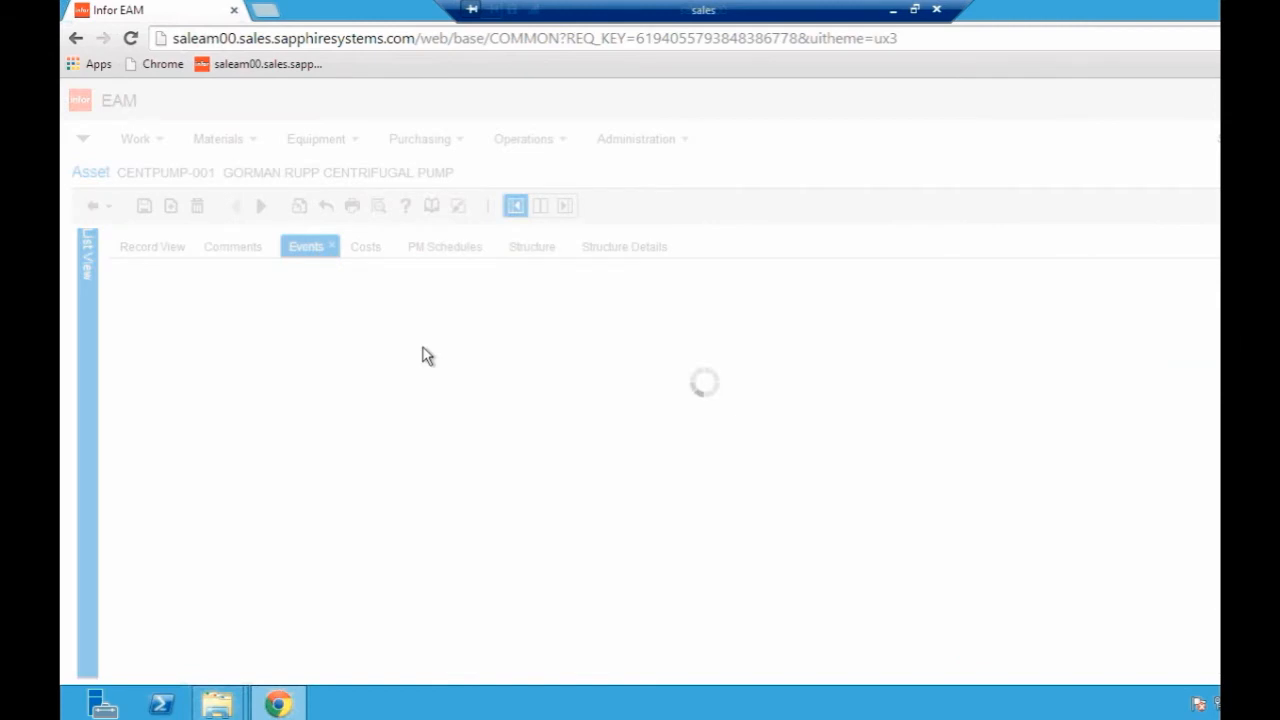
mouse_move(401, 419)
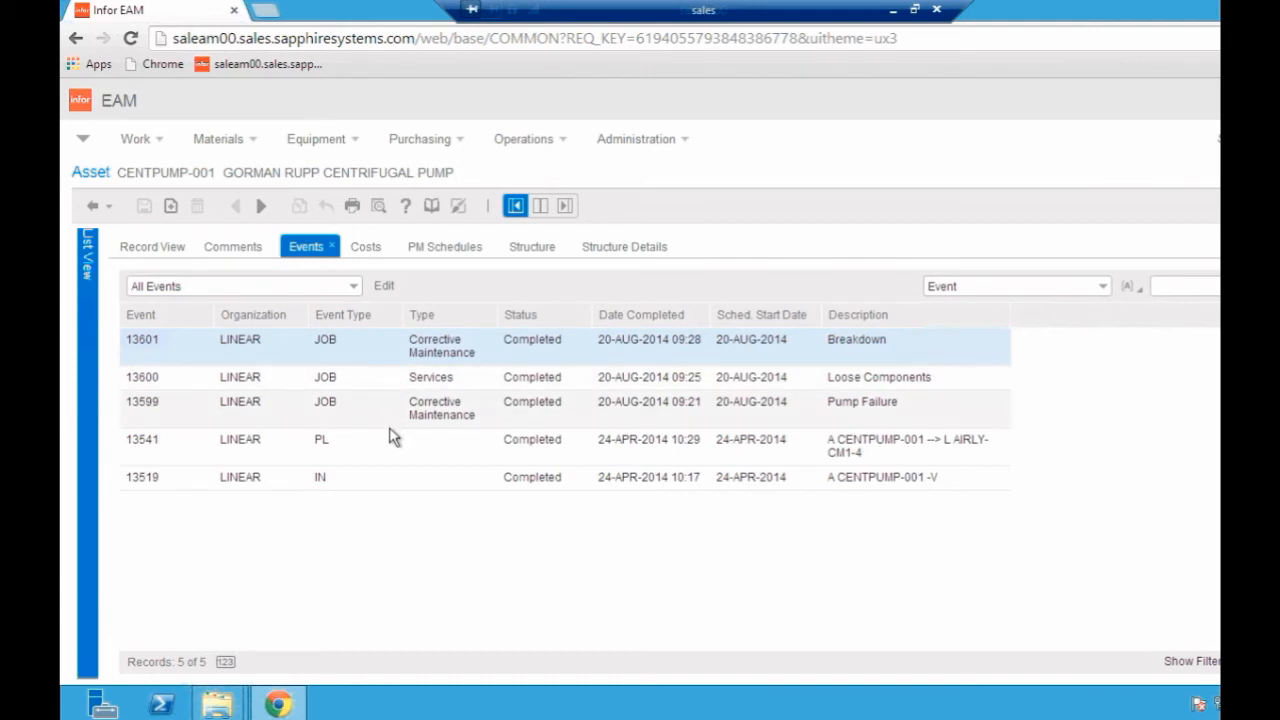
mouse_move(372, 412)
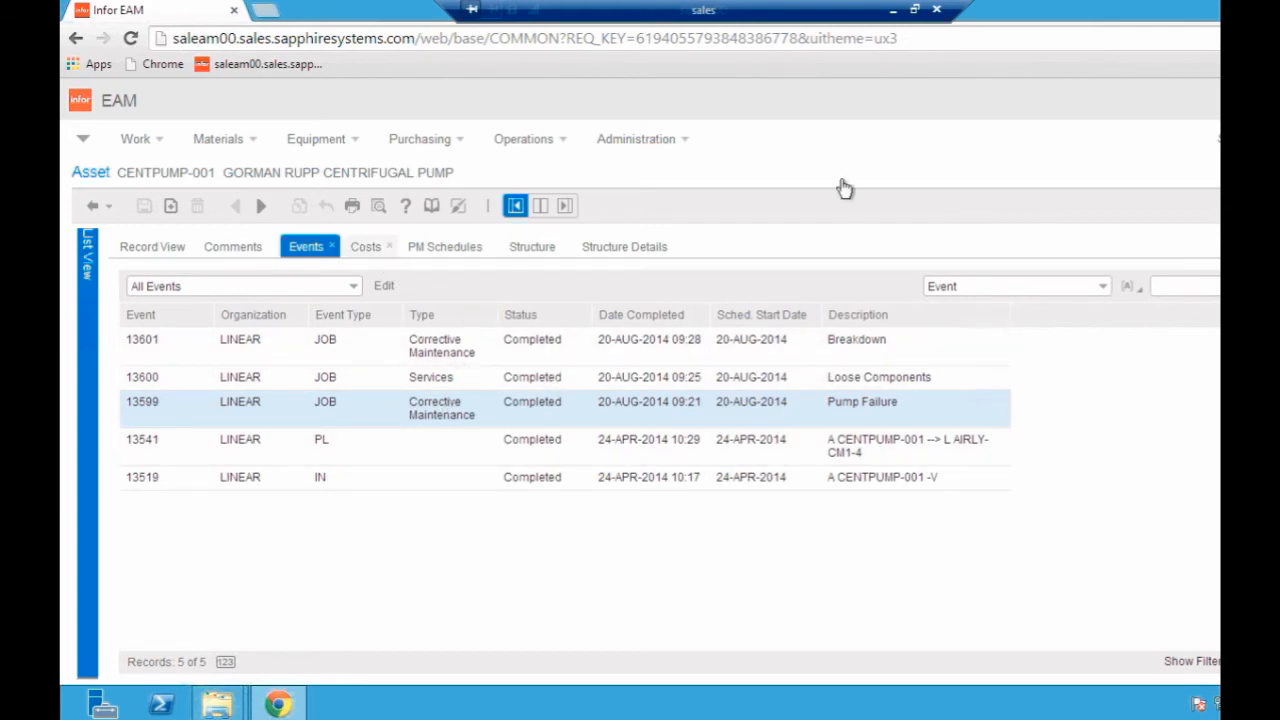
click(366, 246)
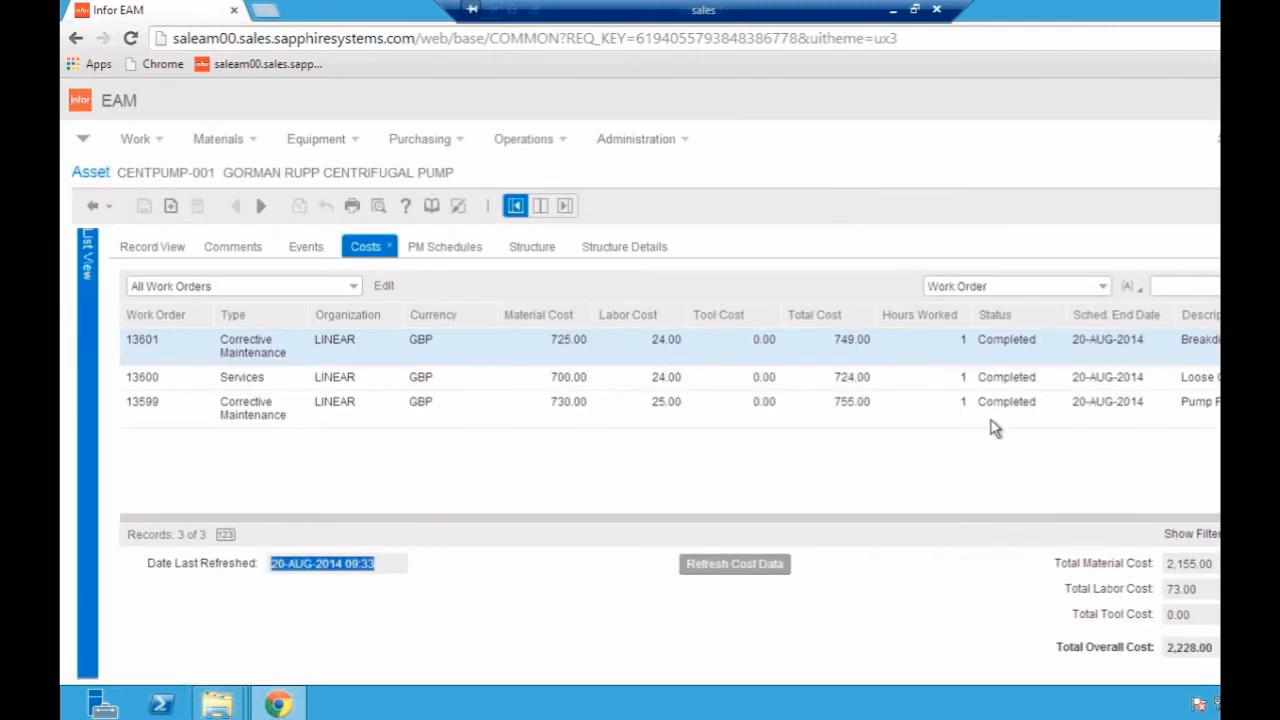
mouse_move(1190, 668)
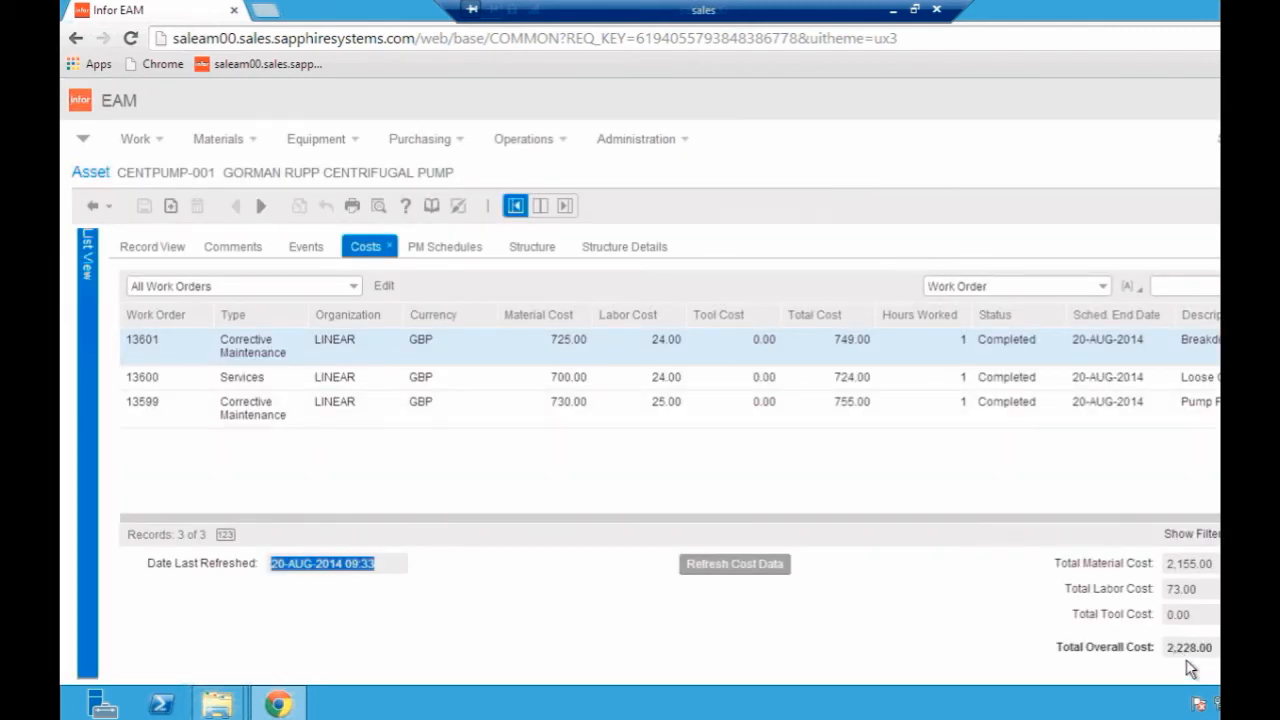
mouse_move(770, 699)
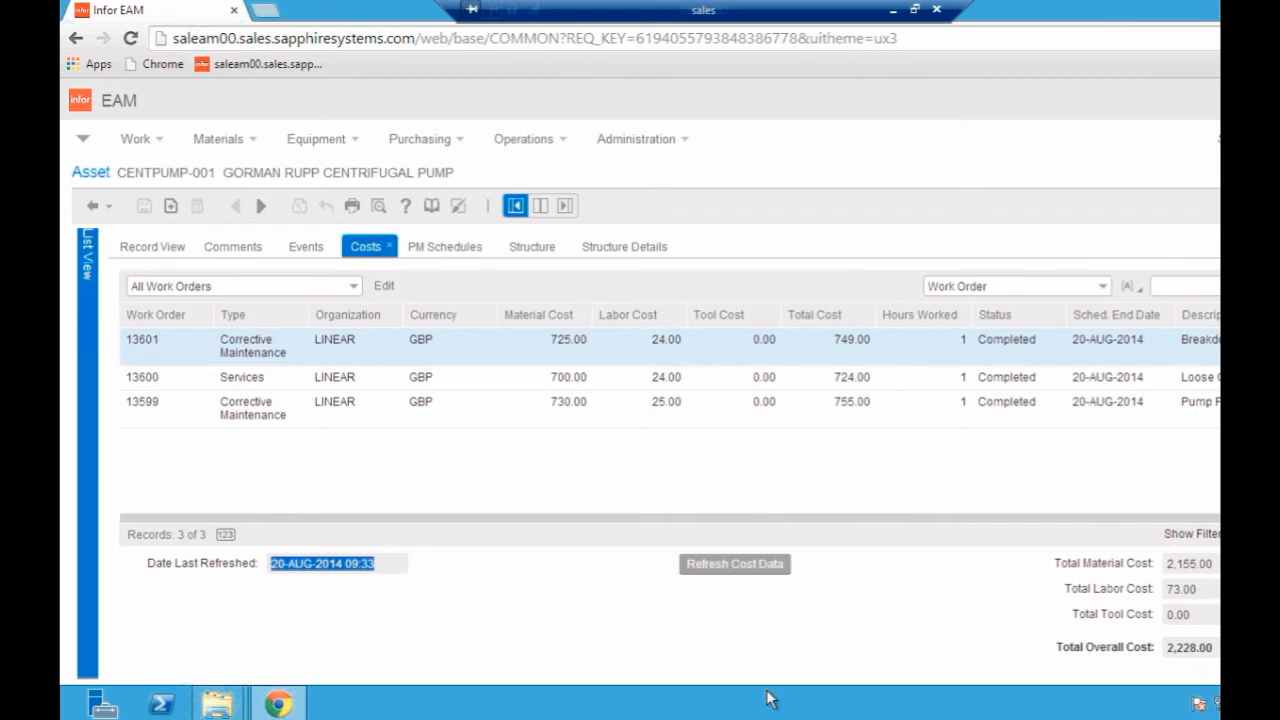
mouse_move(885, 243)
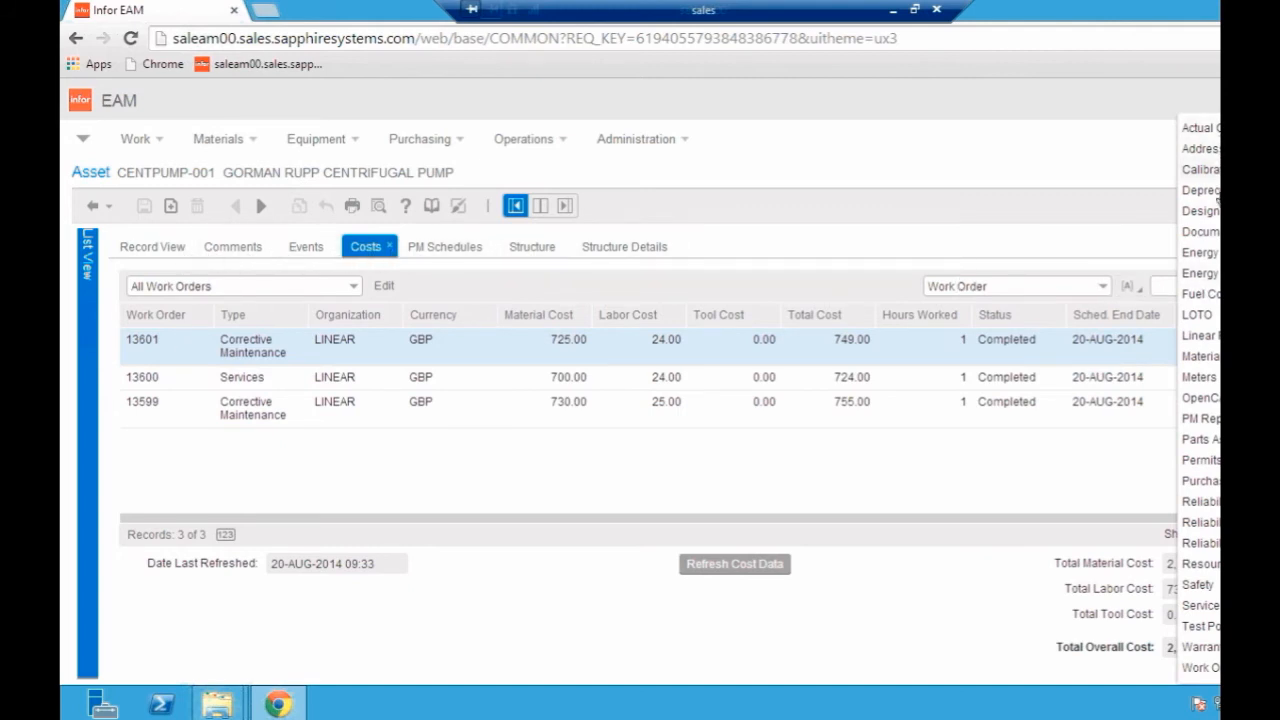
mouse_move(1210, 378)
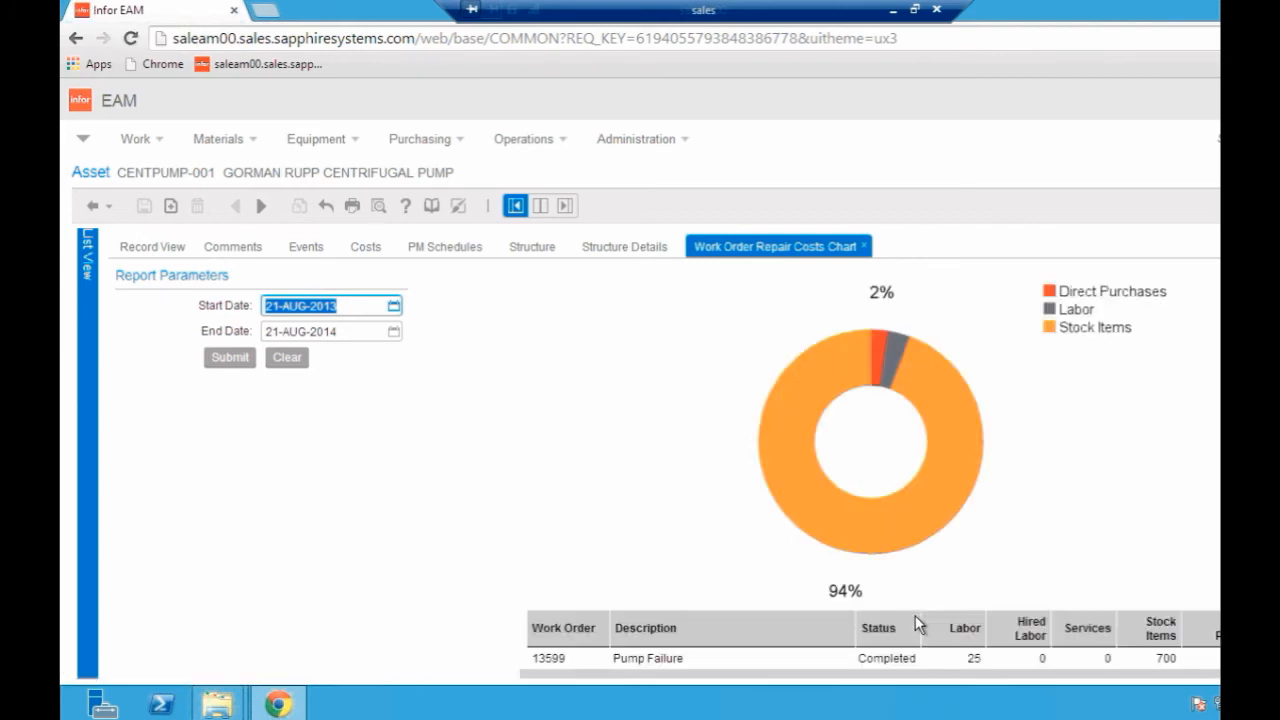
mouse_move(949, 392)
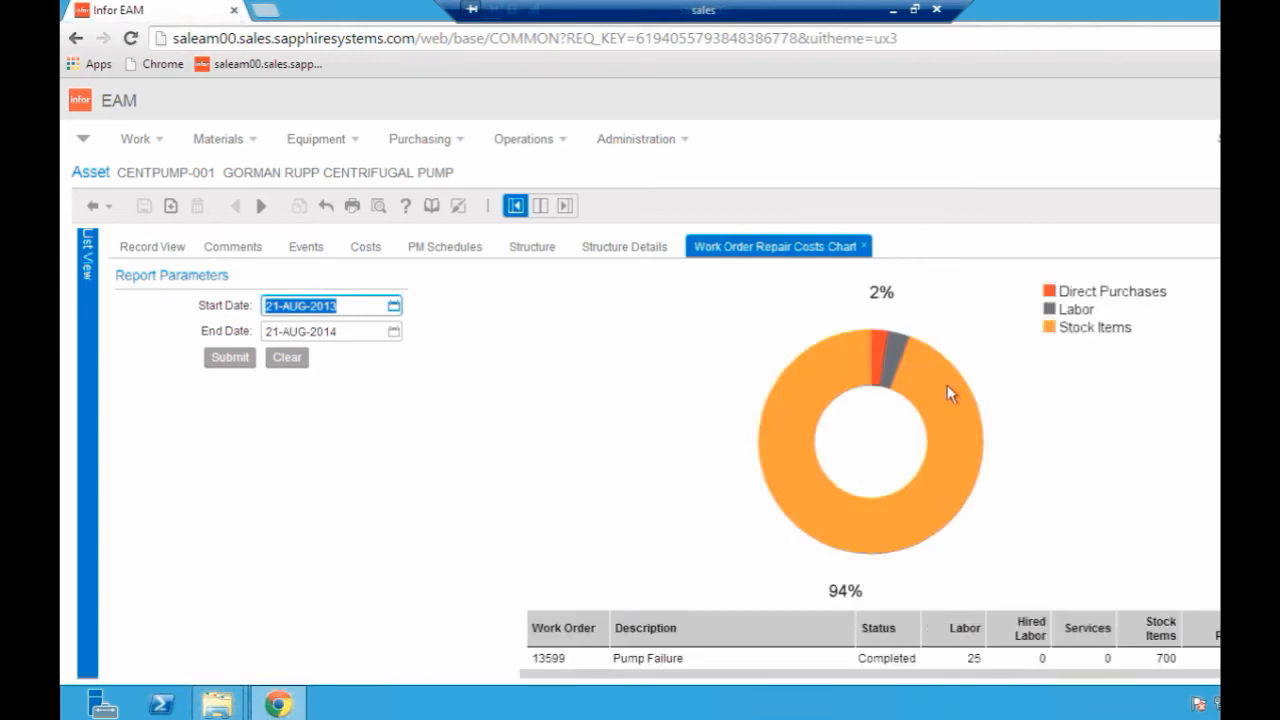
mouse_move(815, 585)
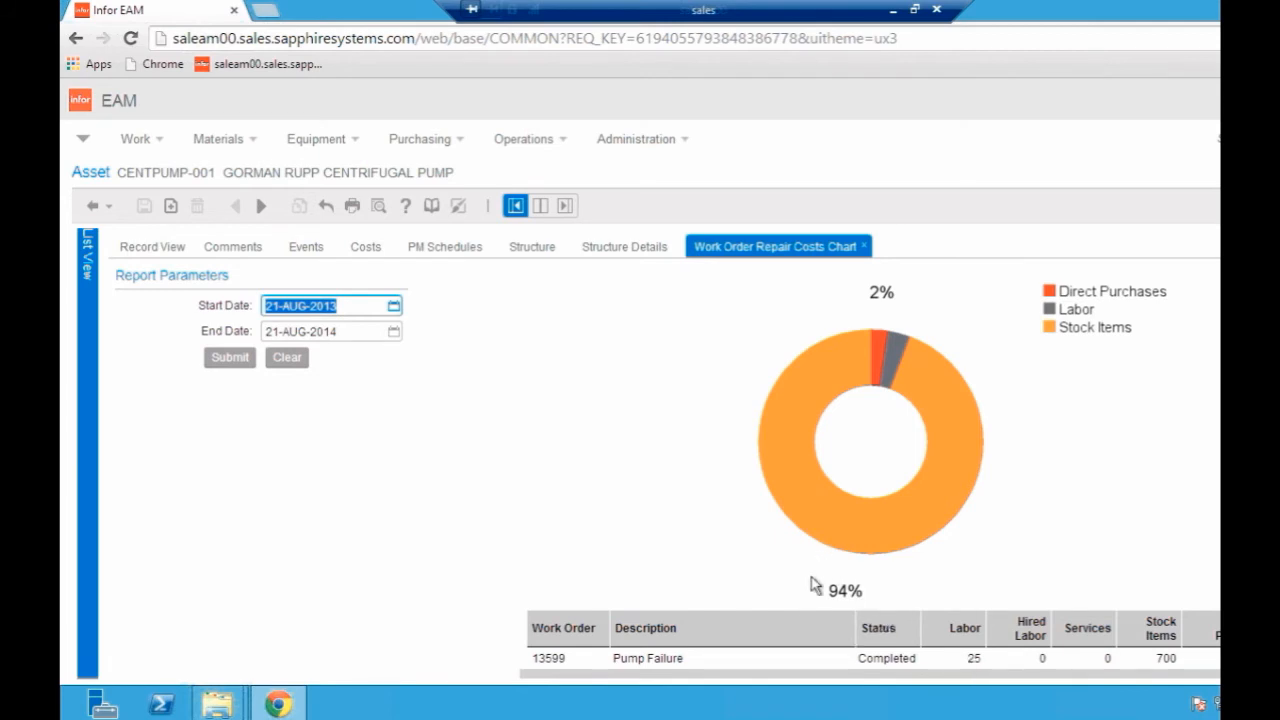
mouse_move(1072, 338)
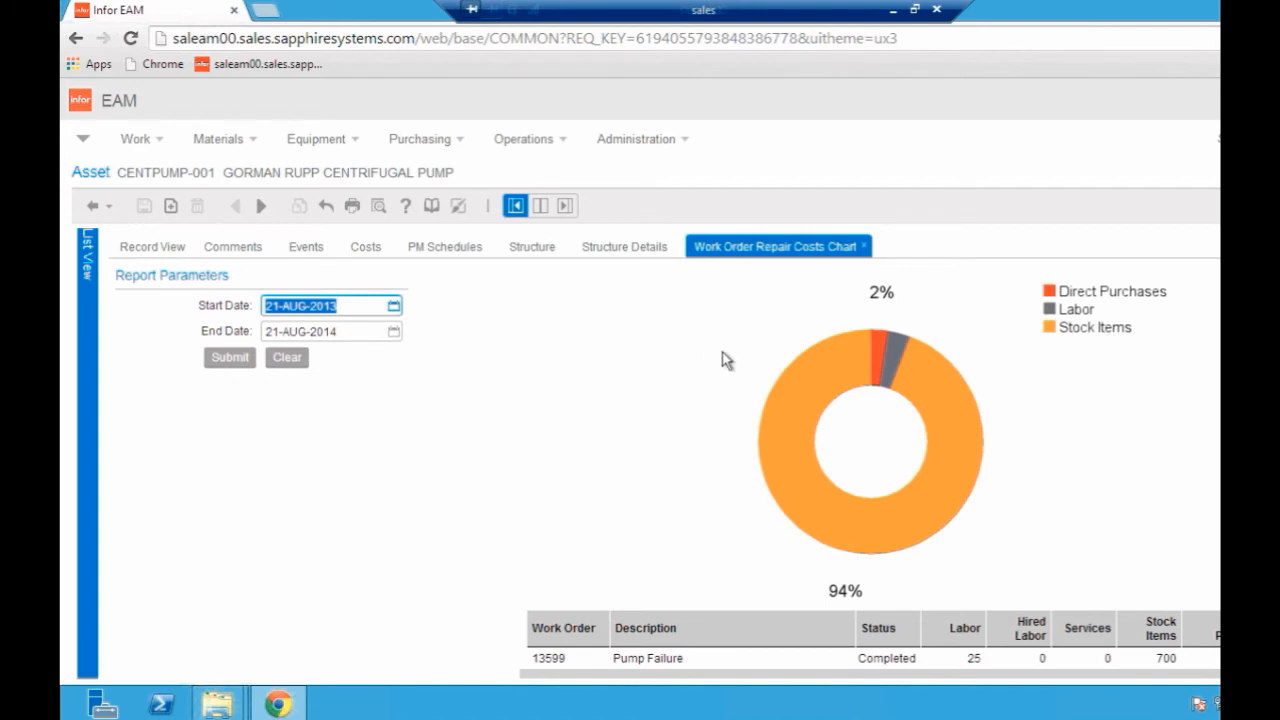
mouse_move(738, 380)
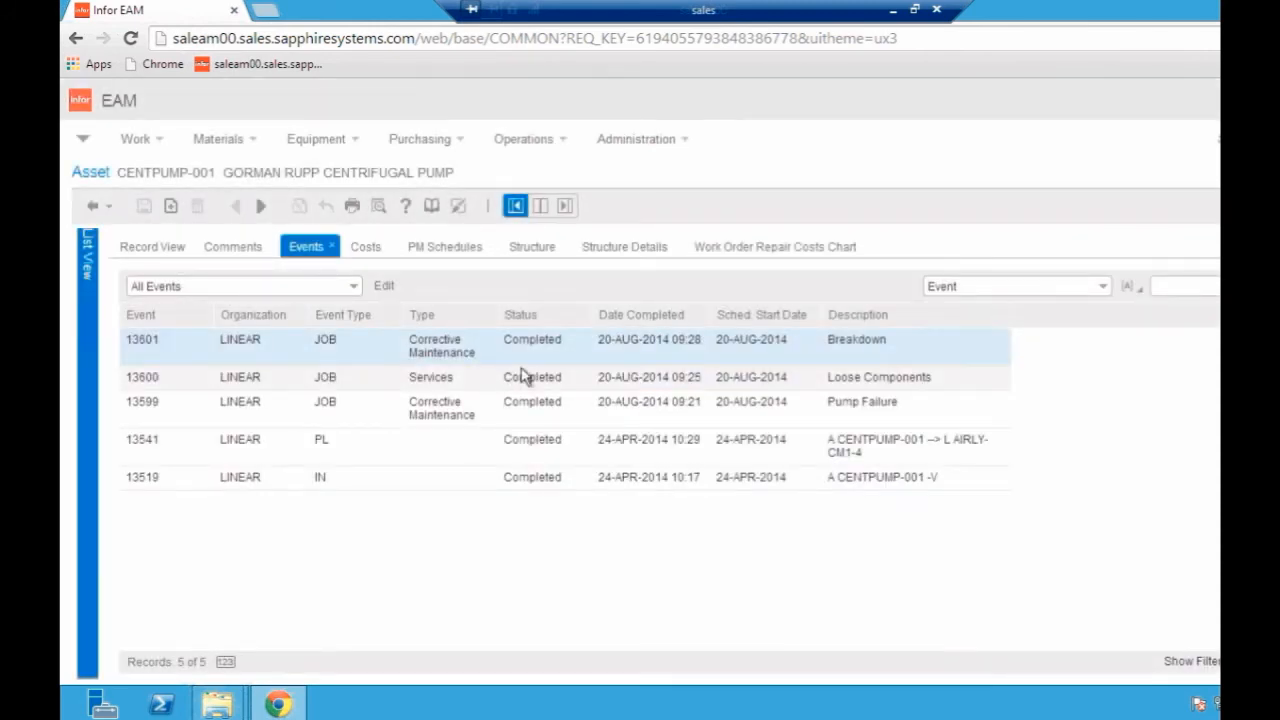
mouse_move(291, 410)
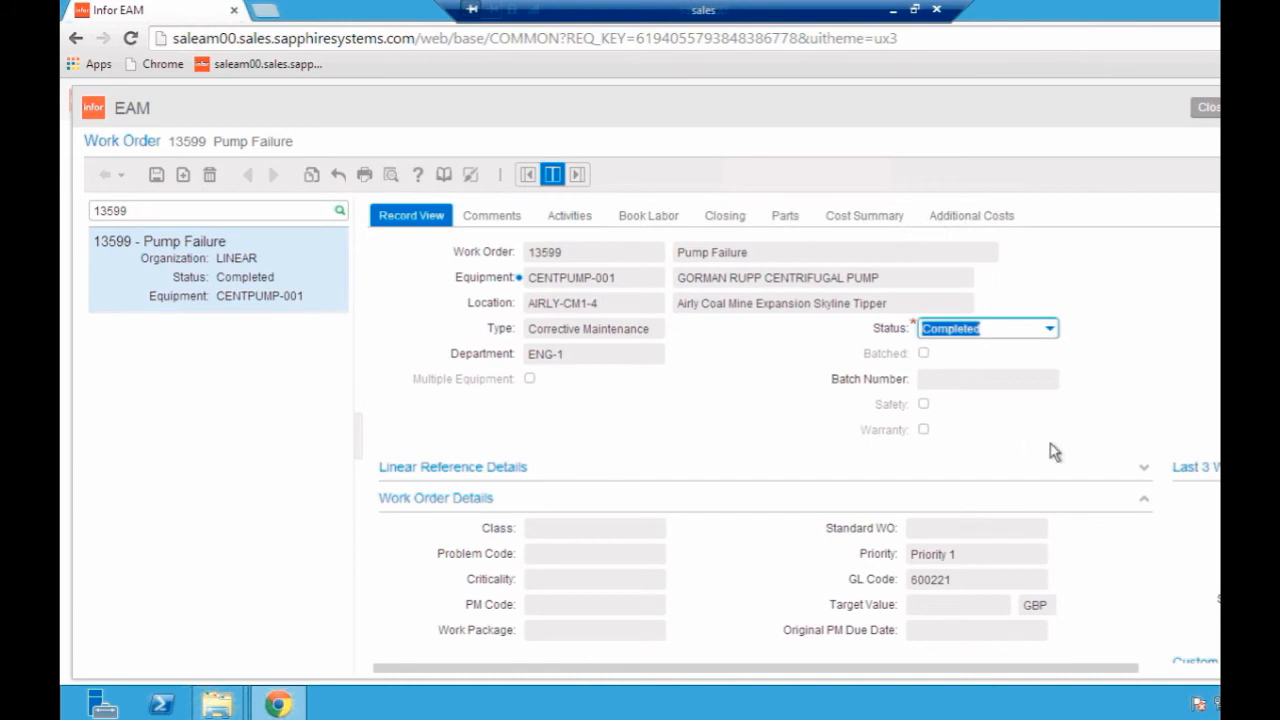
mouse_move(493, 217)
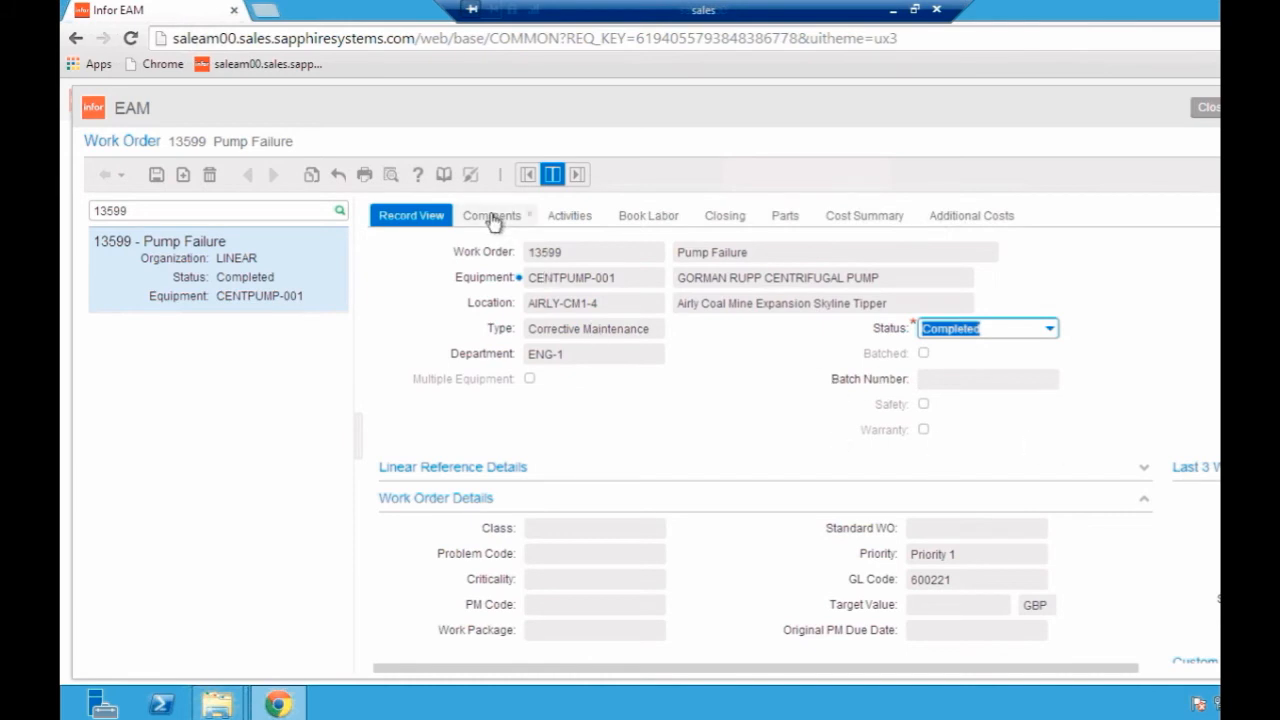
- Read work order 13599's comment about the substitute part used
click(491, 215)
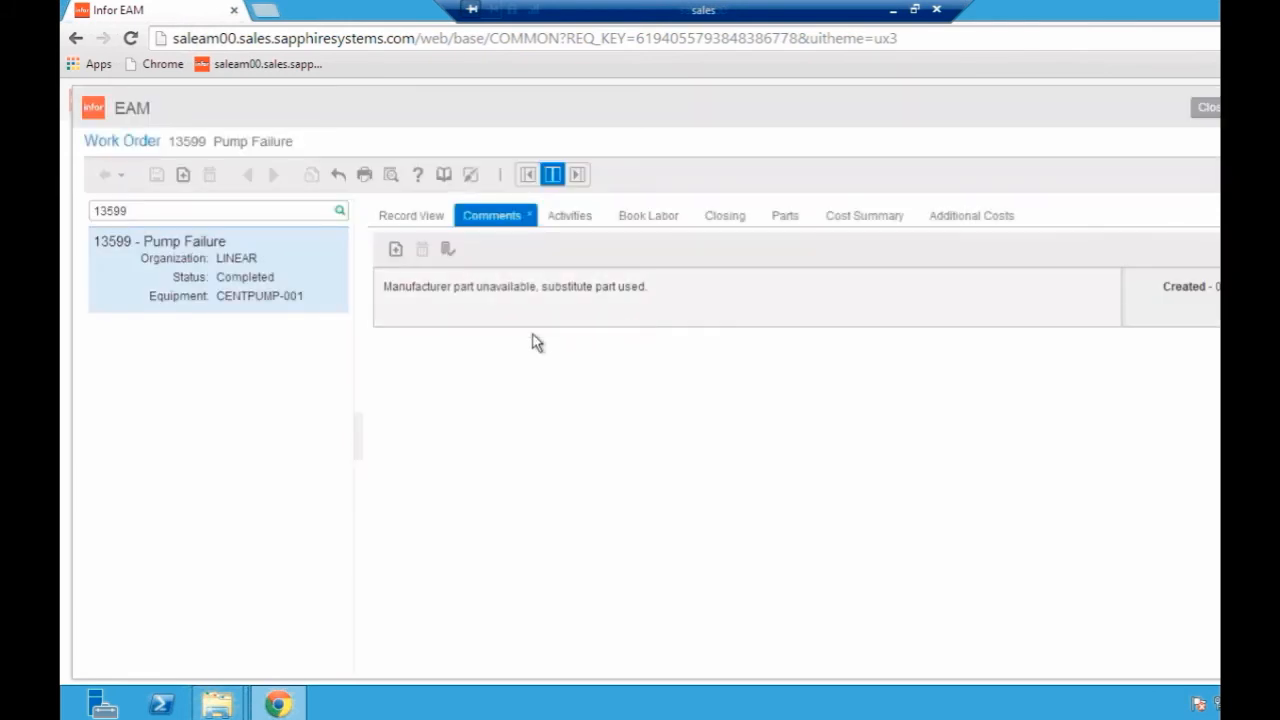
mouse_move(479, 305)
text(13601)
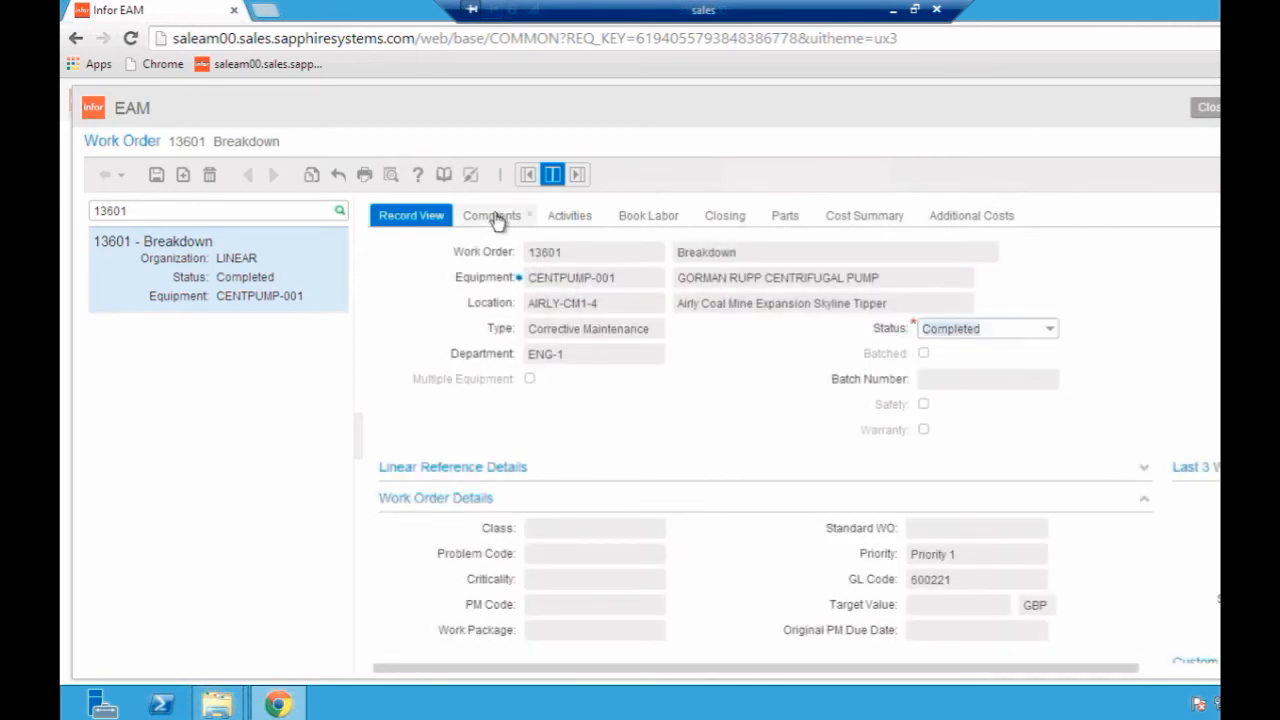
- Read work order 13601's comment about the unavailable manufacturer gasket
click(491, 215)
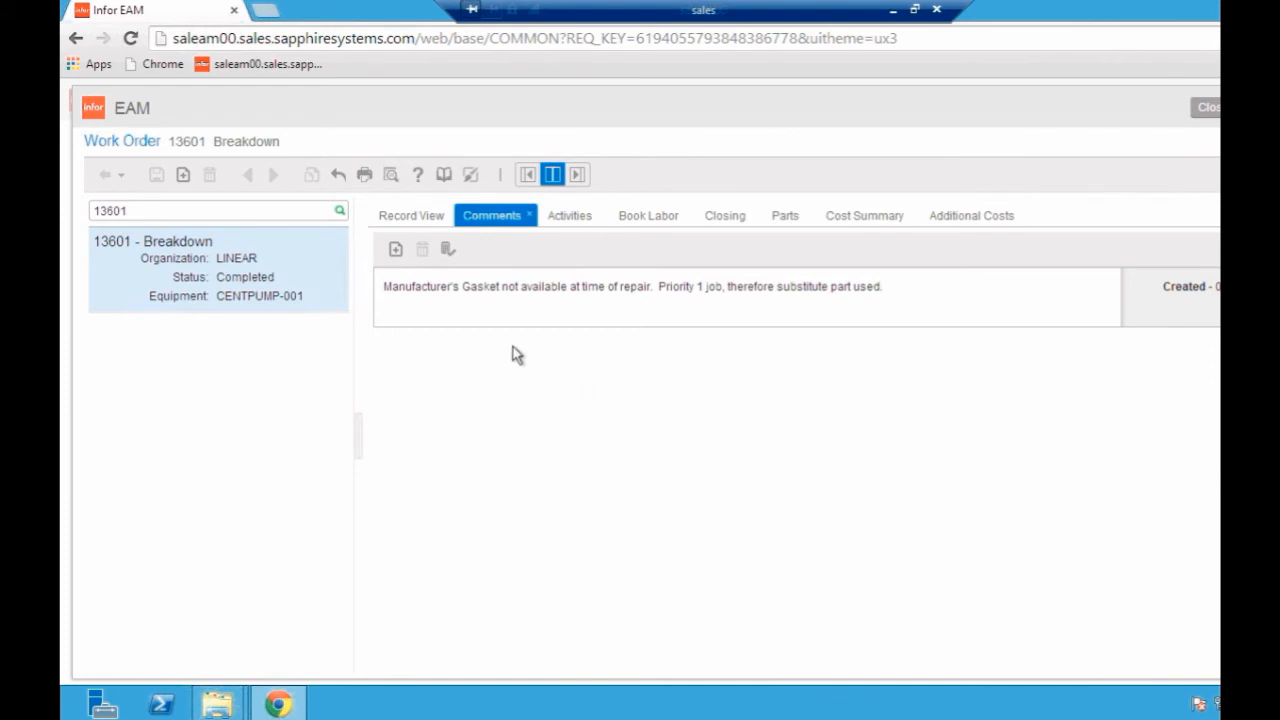
mouse_move(499, 311)
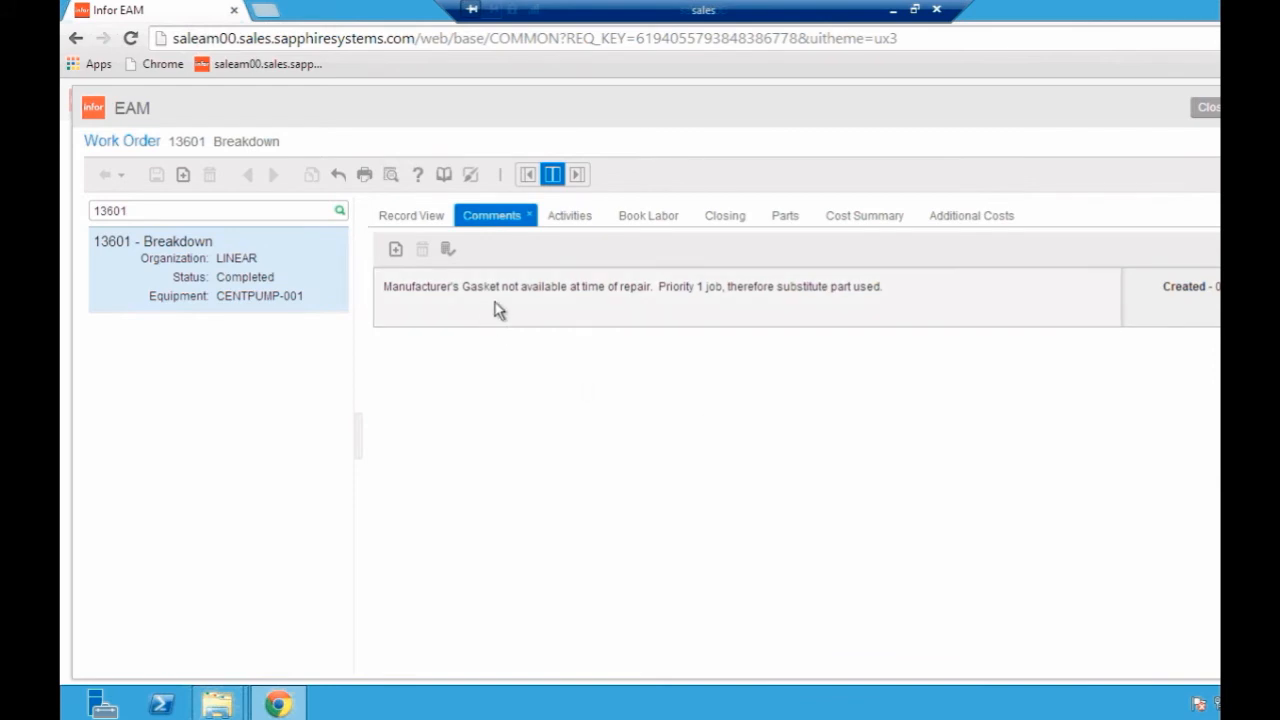
mouse_move(683, 287)
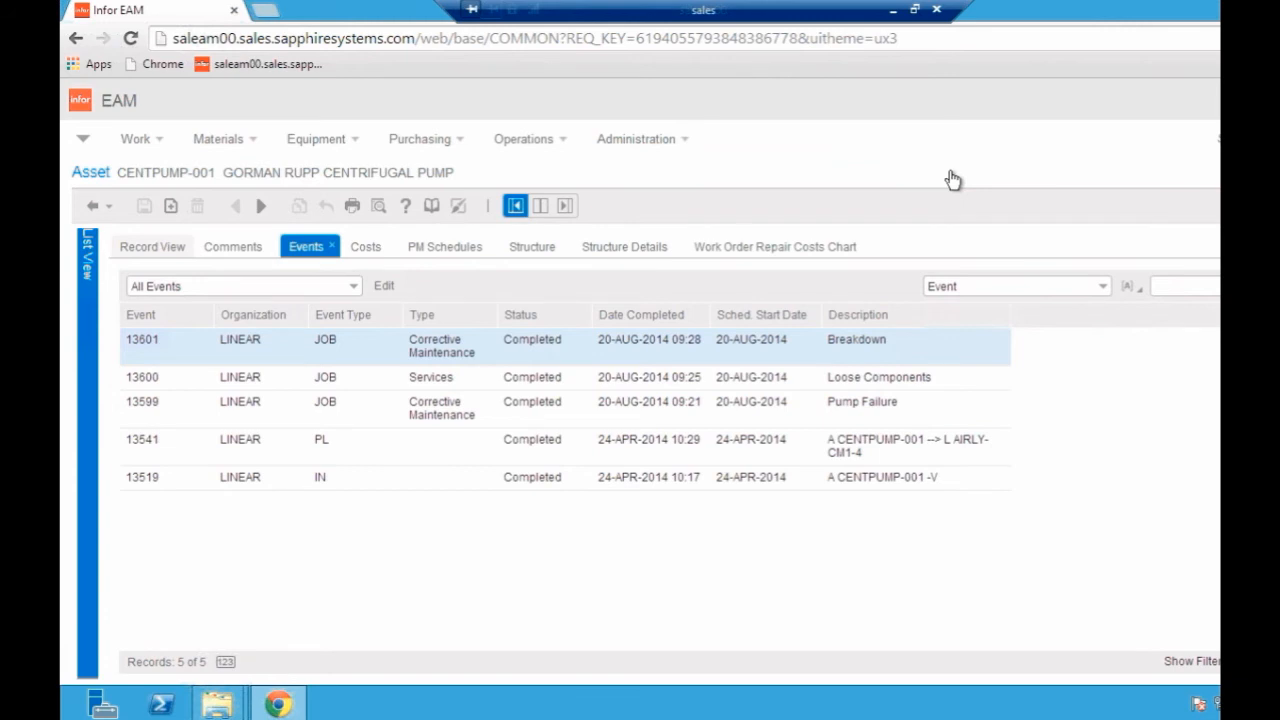
- Show pump CENTPUMP-001's Record View with its class, commission date and equipment value
click(152, 246)
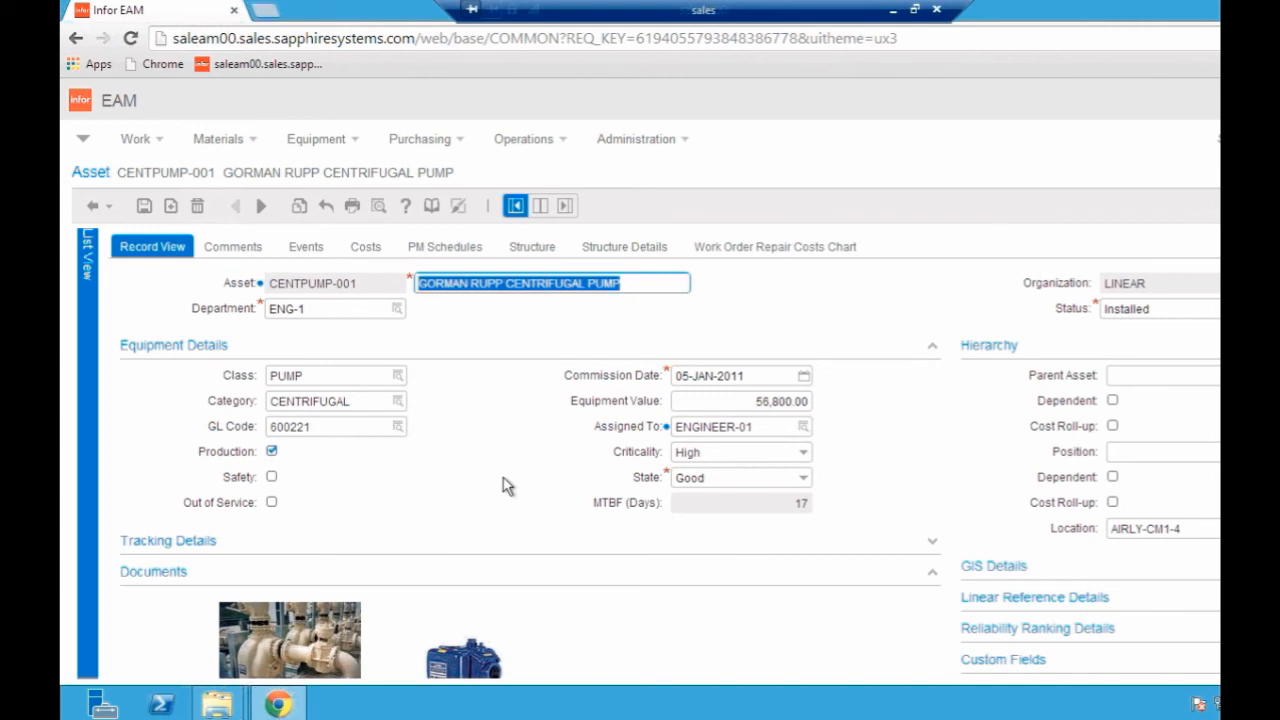
mouse_move(180, 245)
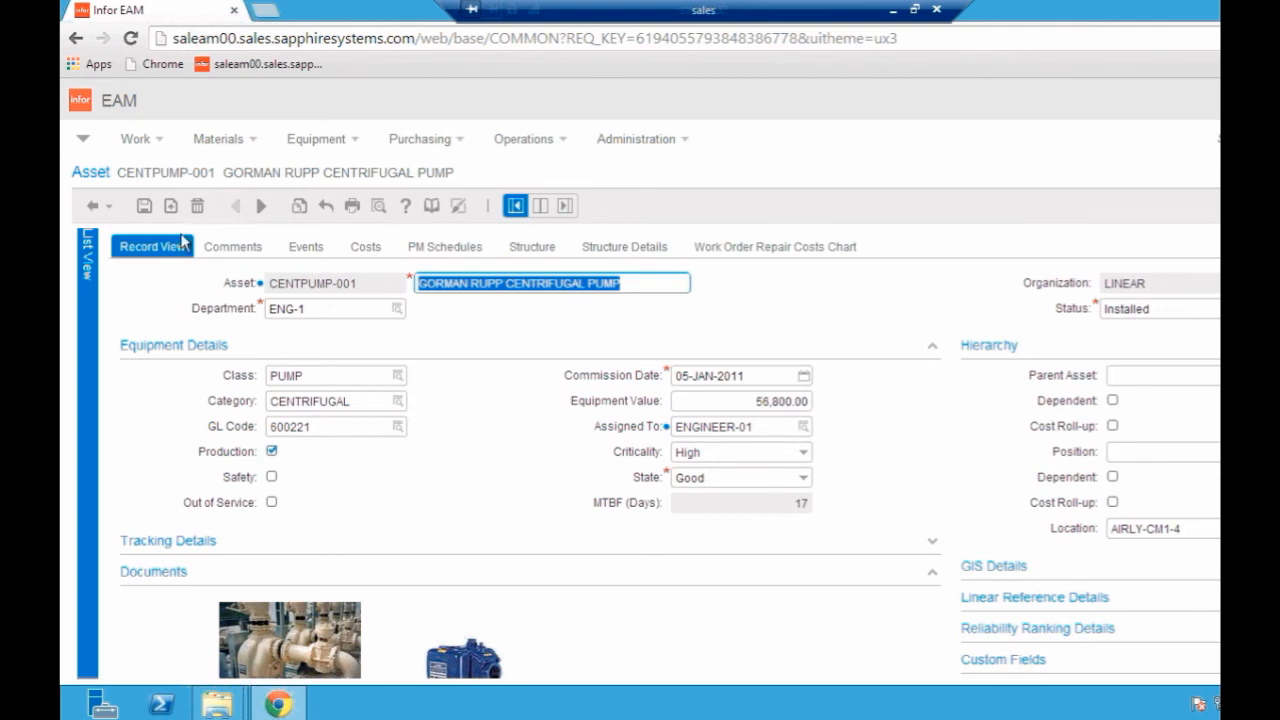
click(83, 138)
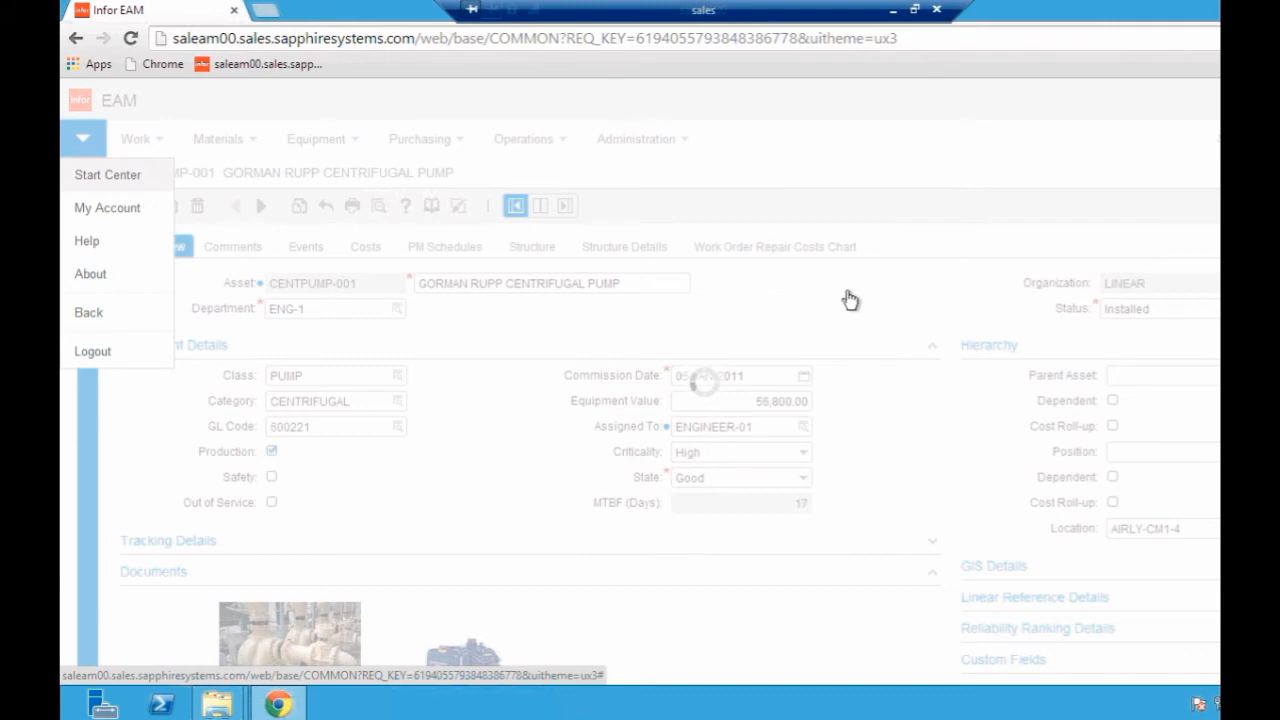
- Return to the Start Center with its inbox, work orders chart and KPI tiles
click(106, 174)
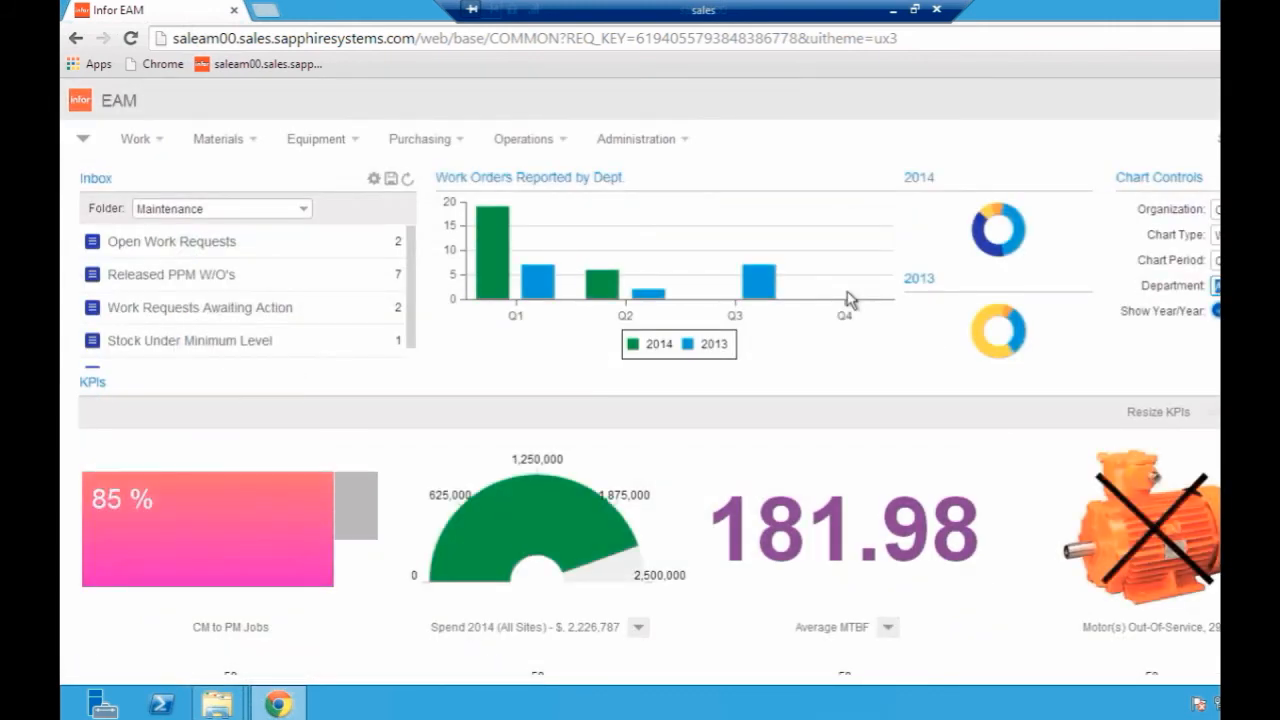
mouse_move(928, 560)
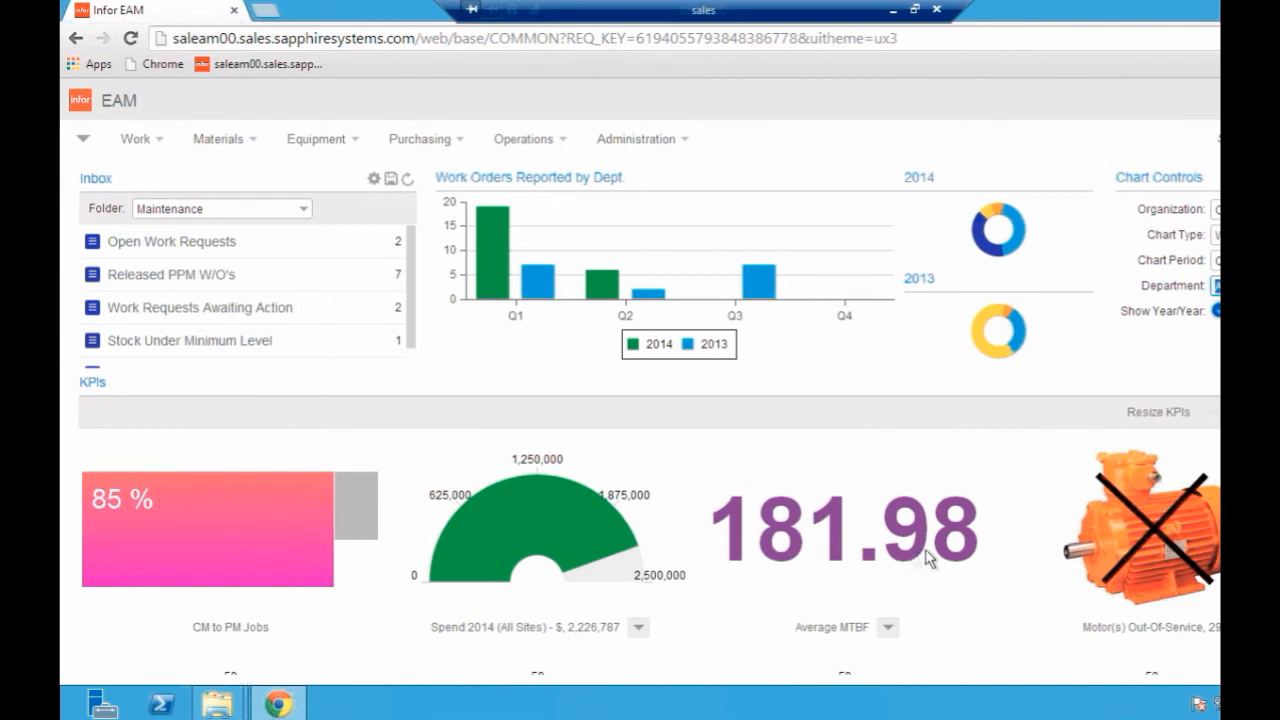
mouse_move(976, 600)
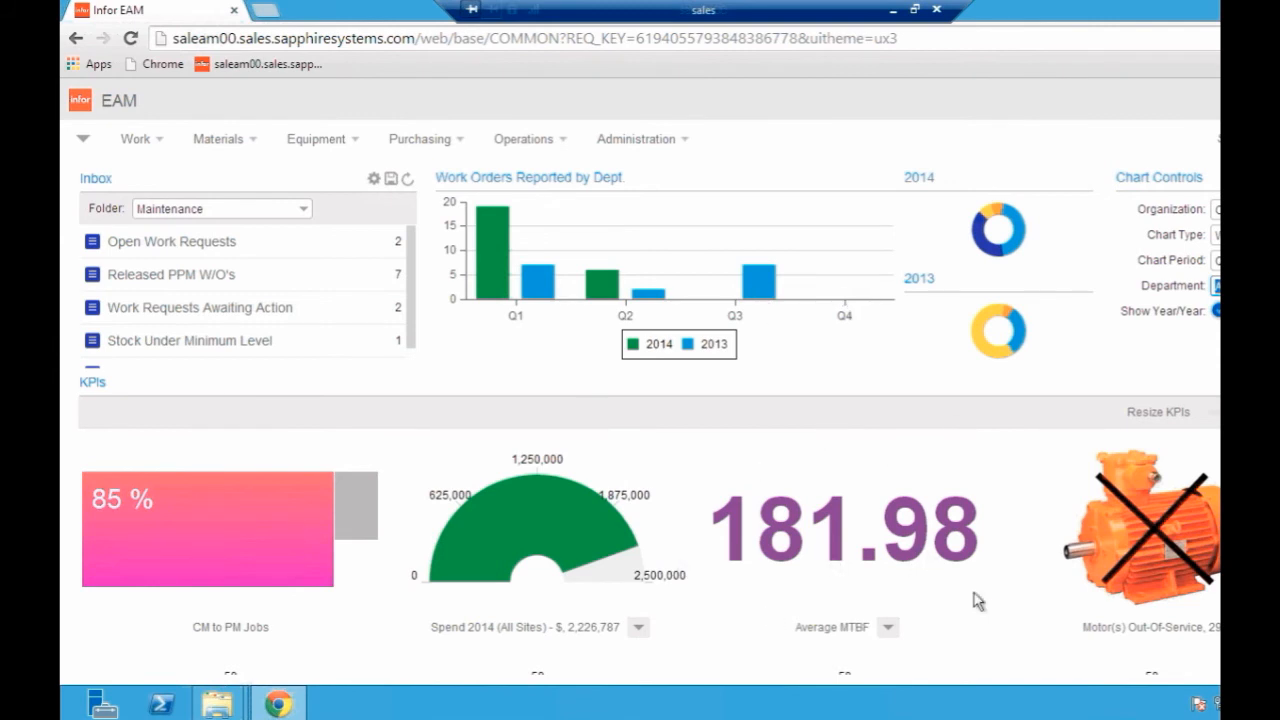
mouse_move(815, 448)
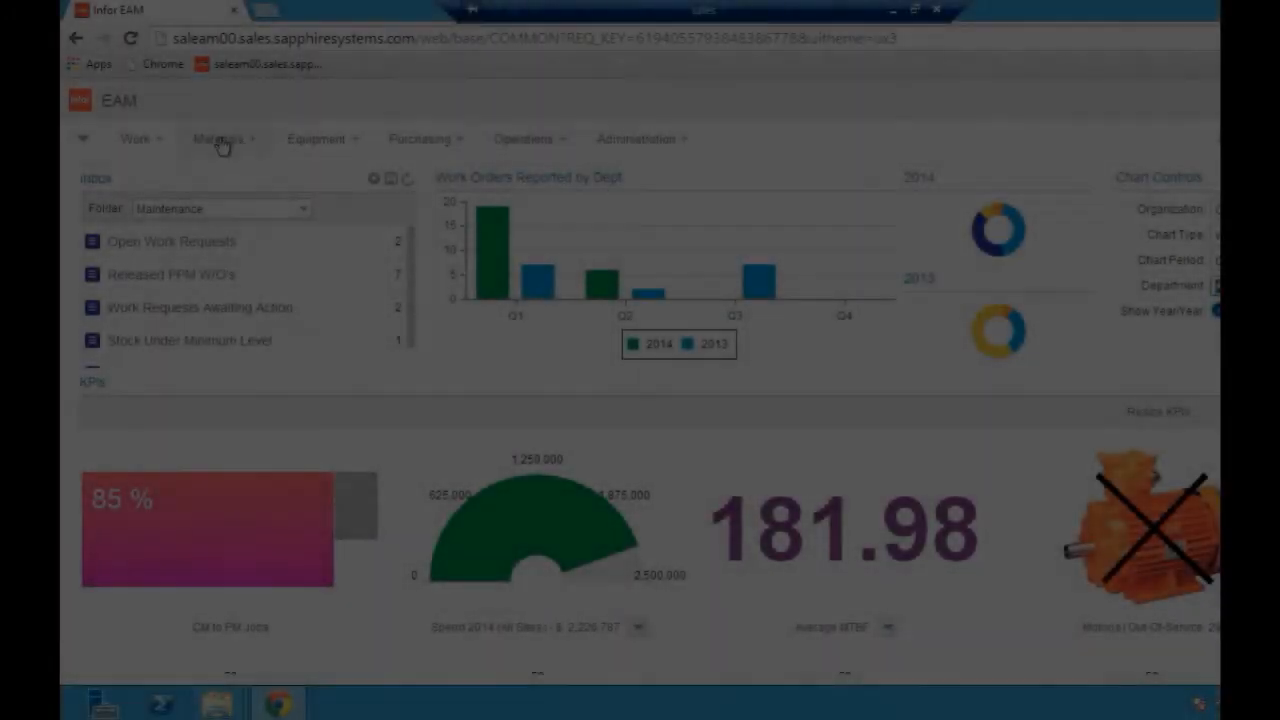
- Open pressure relief valve part 001.123.132.1 from Materials > Parts
click(222, 138)
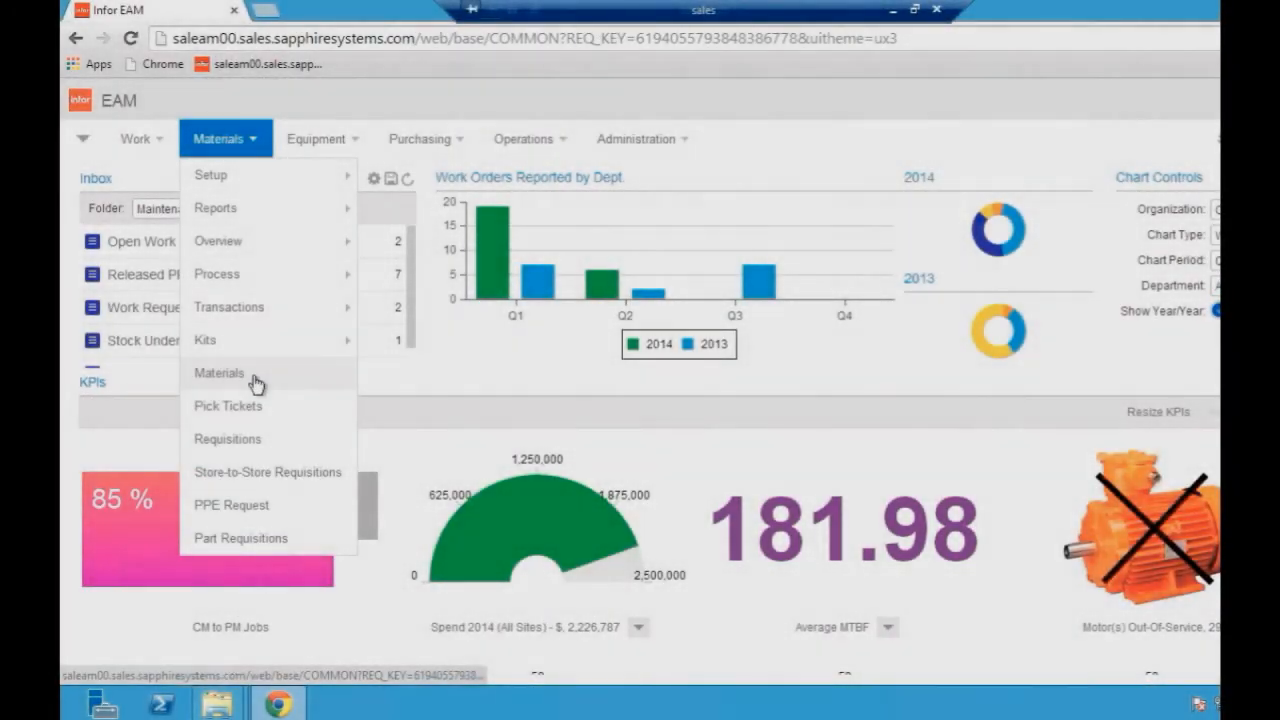
click(218, 373)
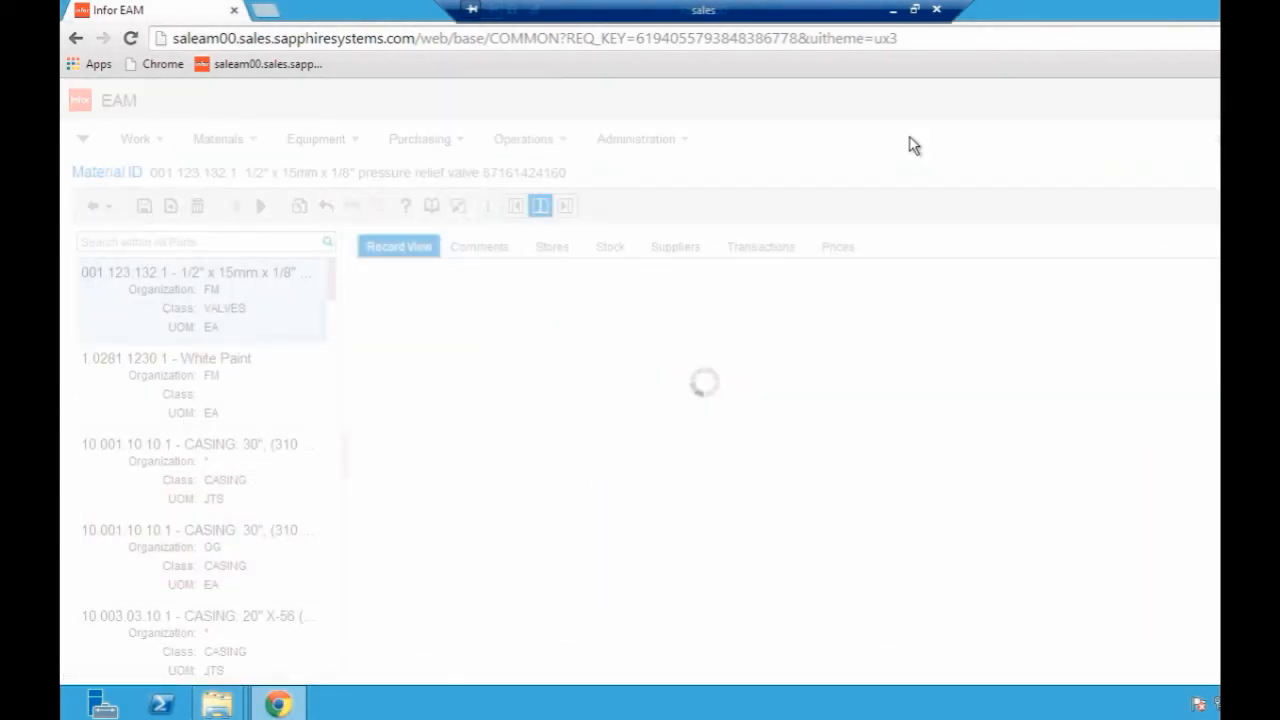
click(200, 290)
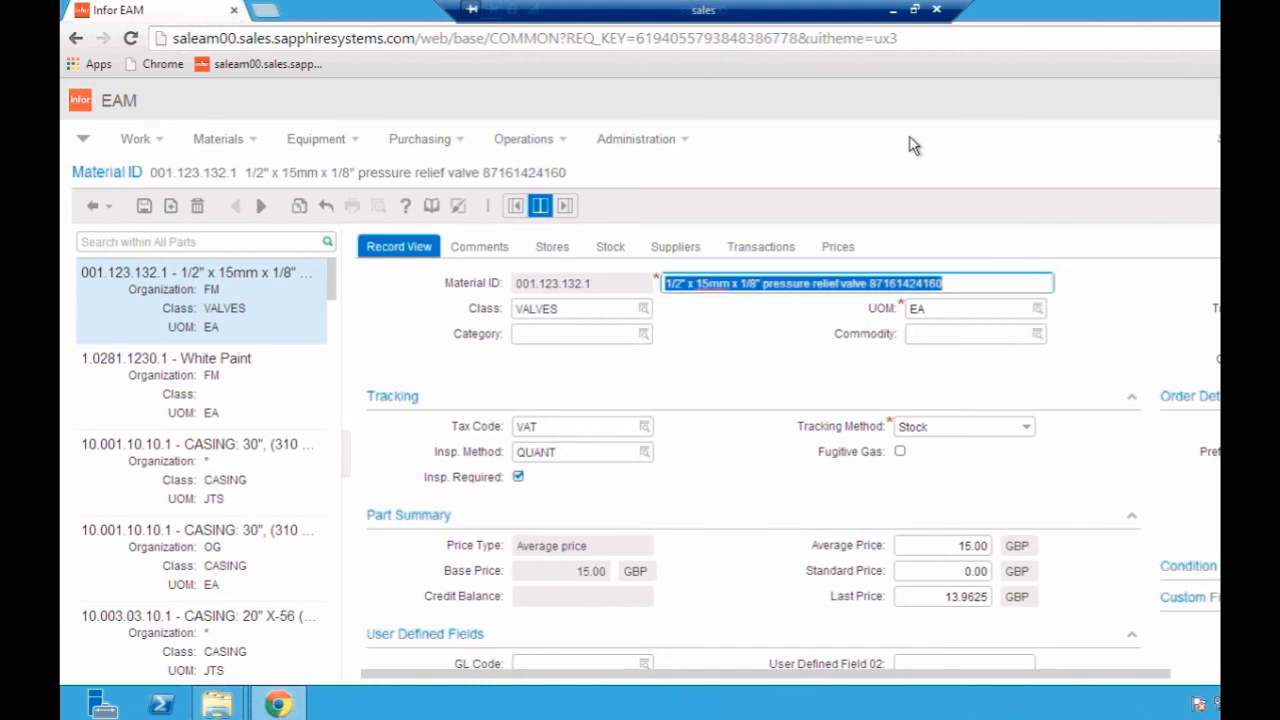
mouse_move(976, 166)
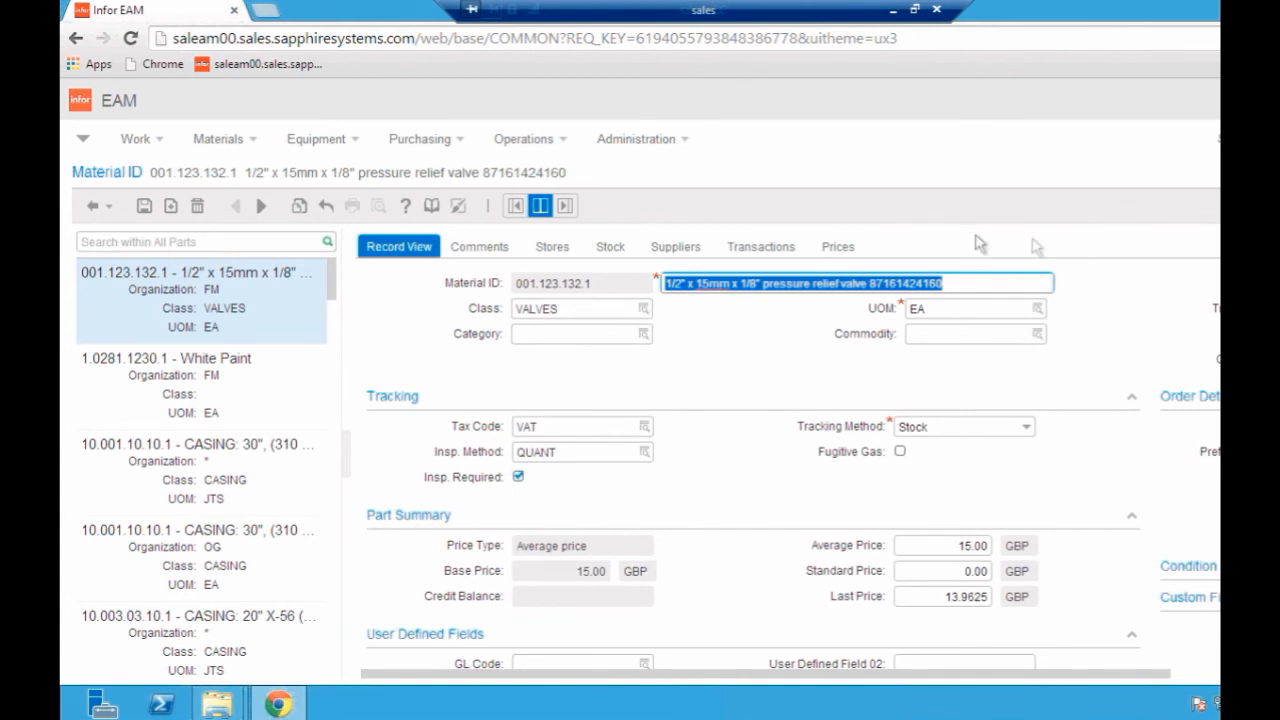
mouse_move(653, 380)
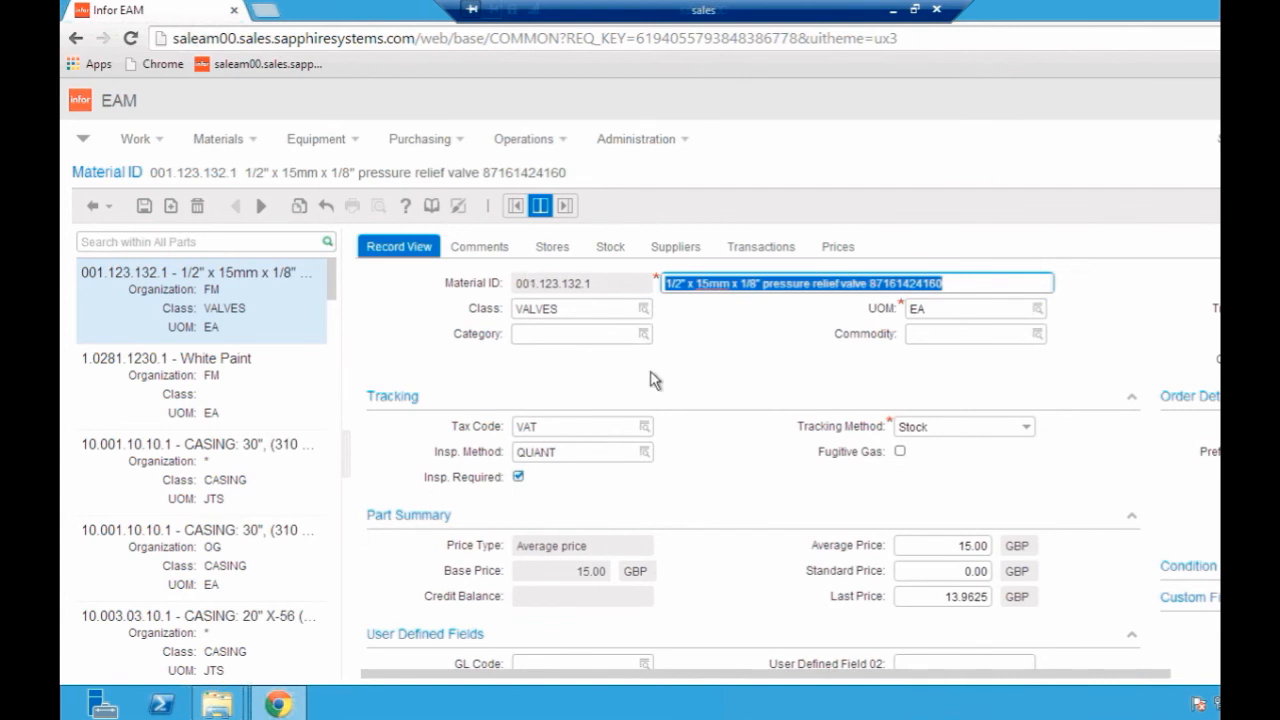
mouse_move(788, 369)
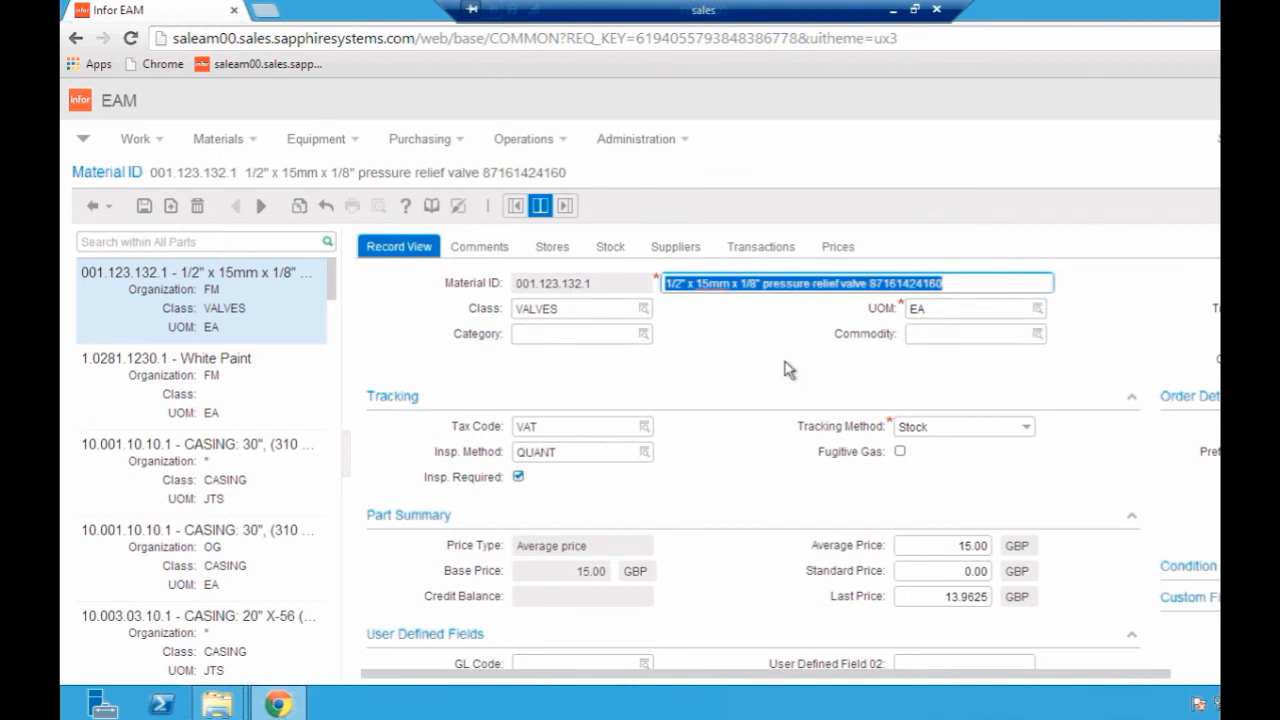
mouse_move(764, 350)
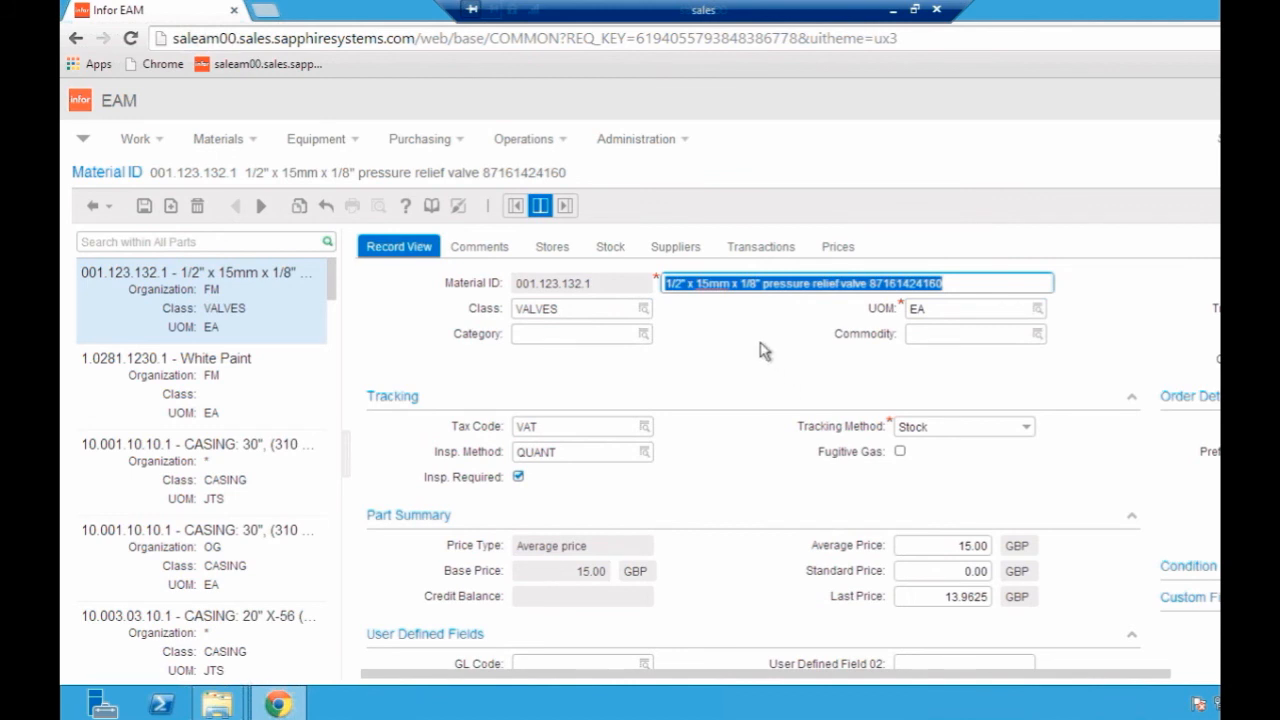
mouse_move(670, 313)
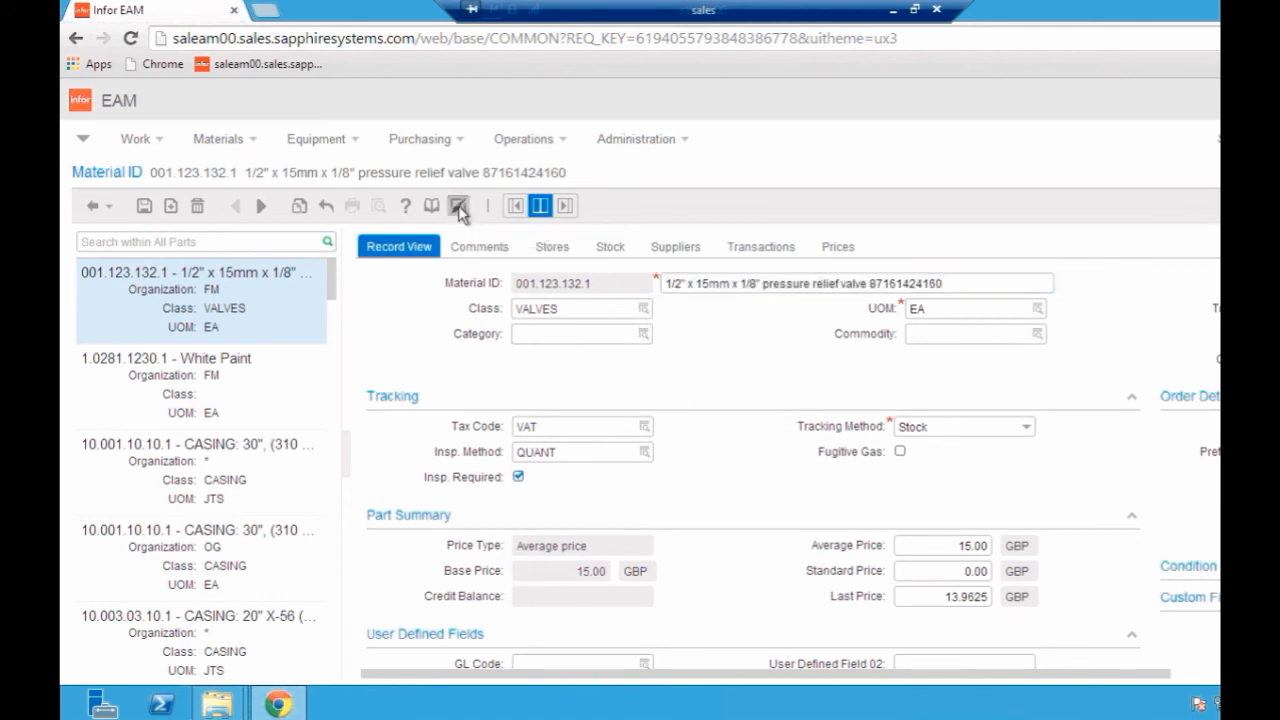
- Open Screen Designer for group R5 and select User Defined Field 02
click(458, 206)
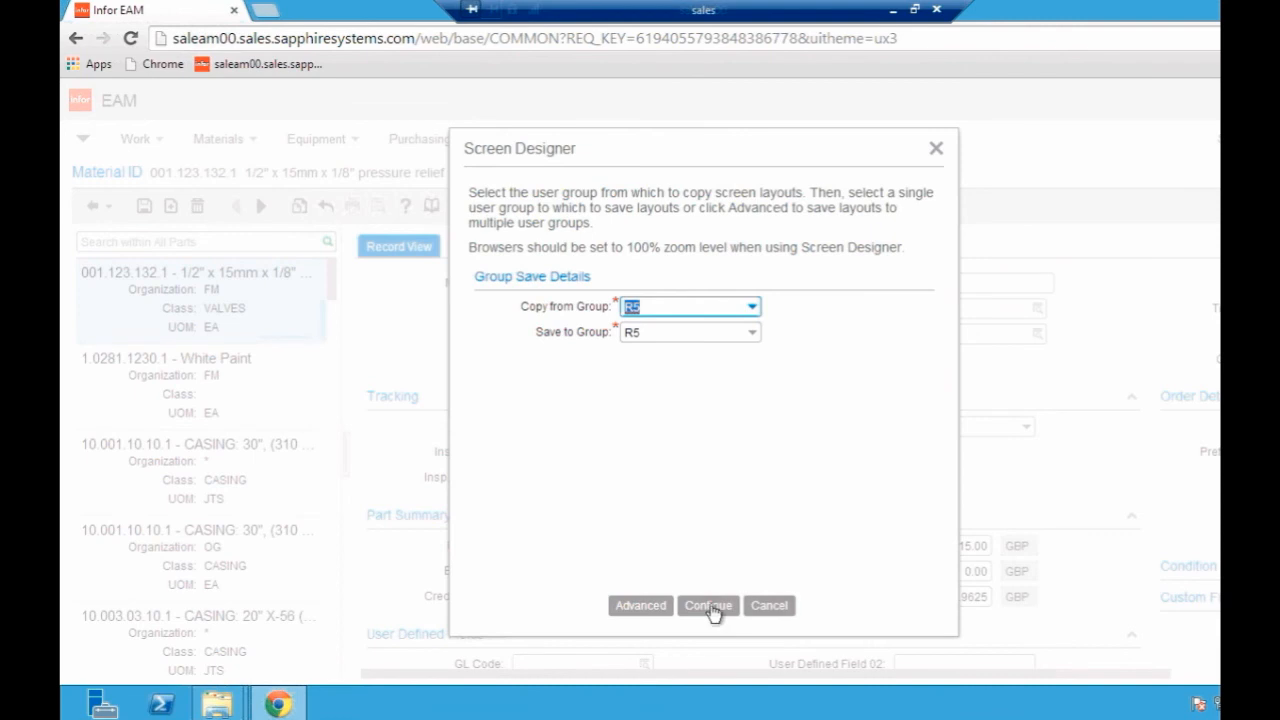
click(707, 605)
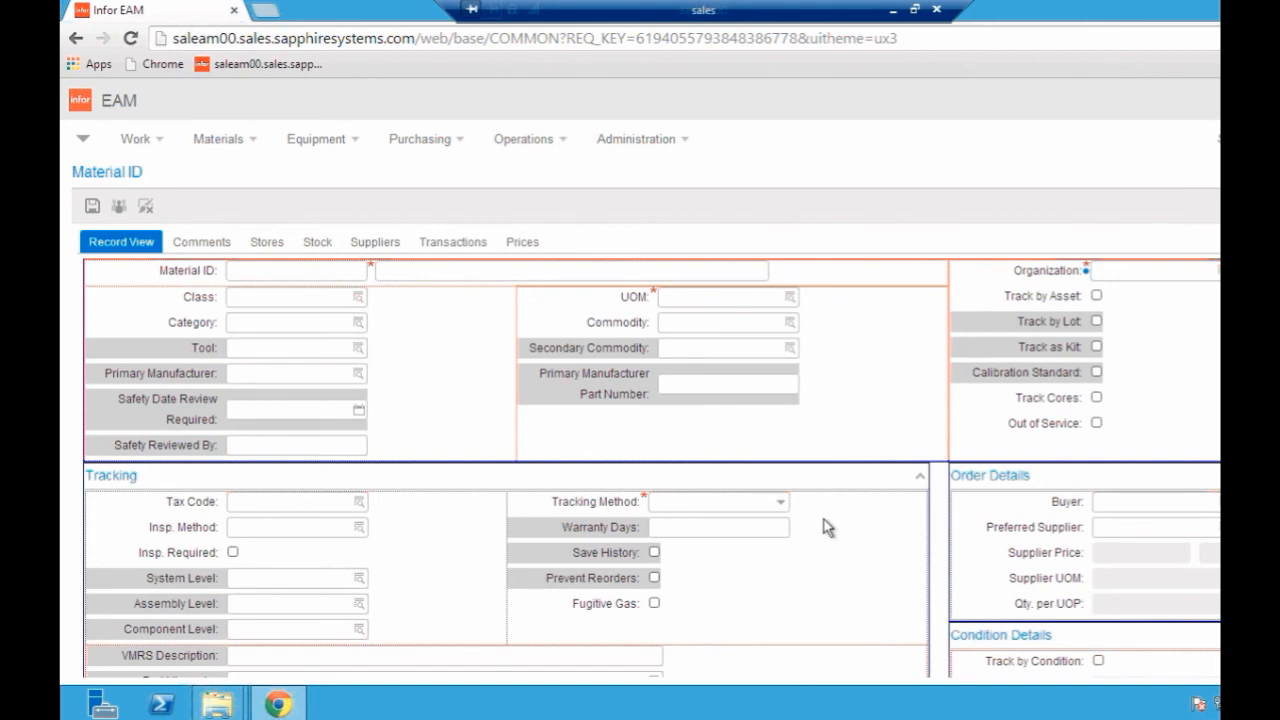
scroll(down, 3)
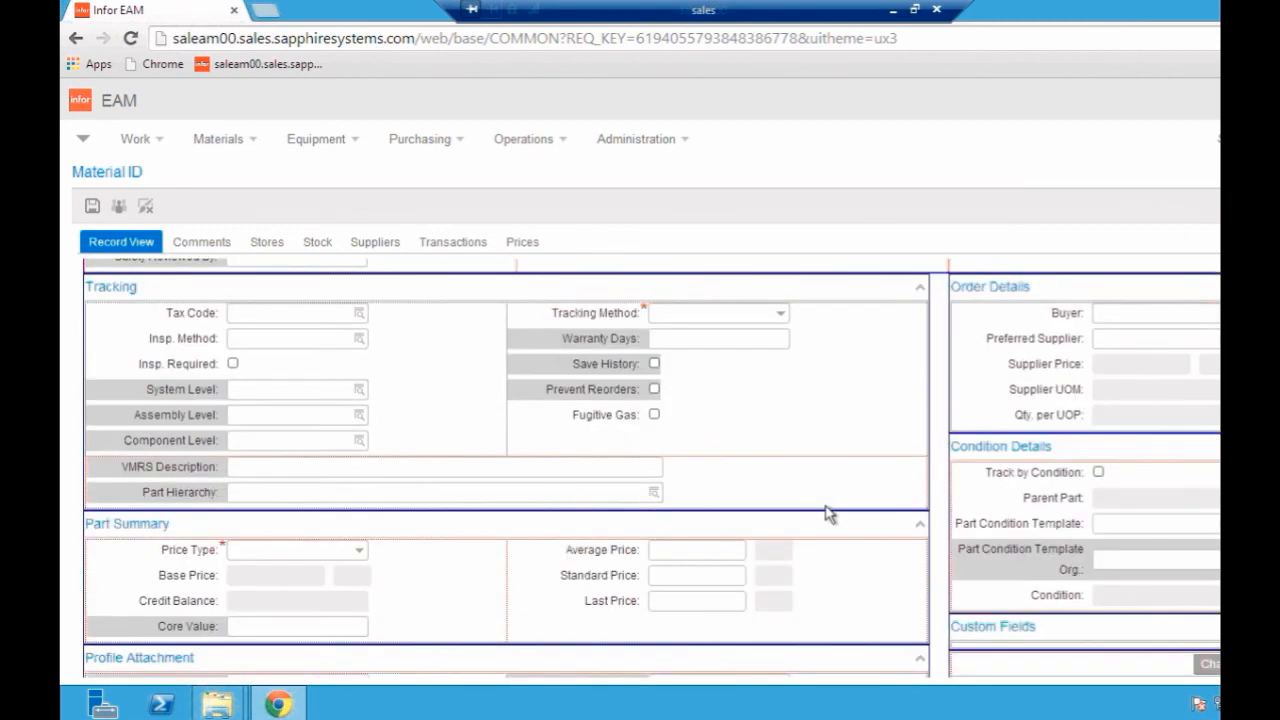
scroll(down, 3)
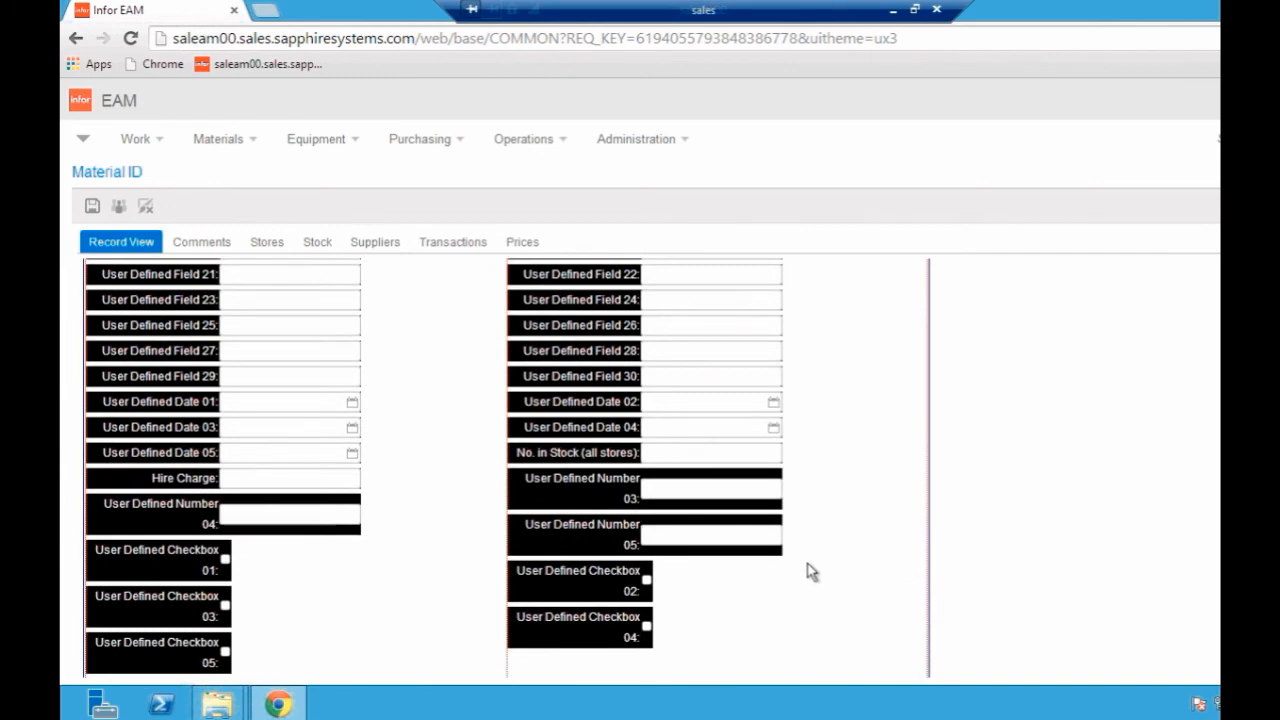
scroll(up, 3)
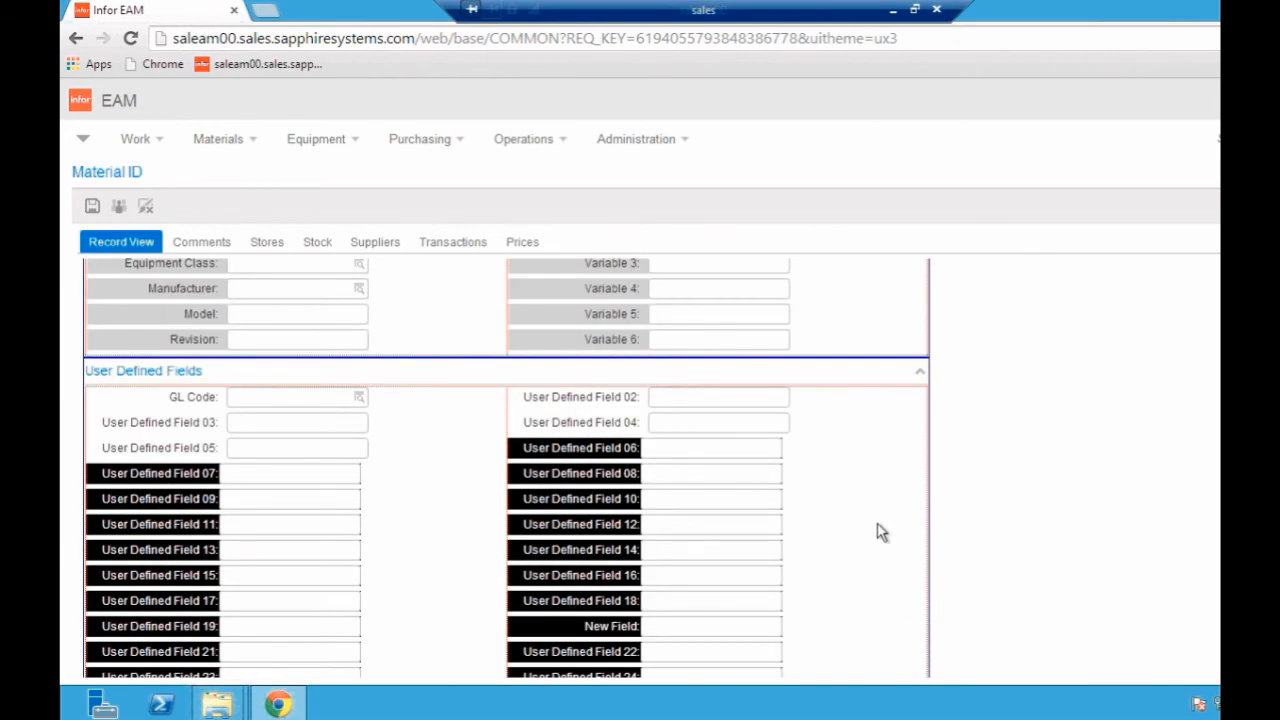
click(717, 397)
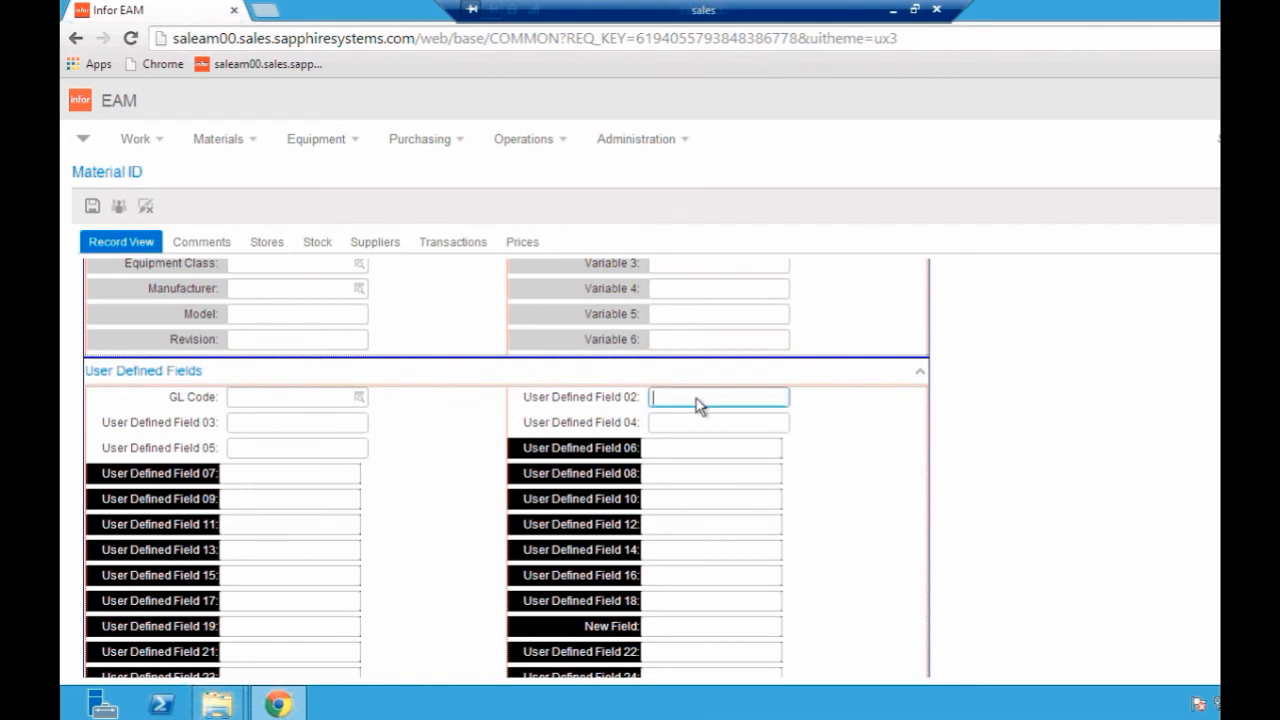
- Rename User Defined Field 02's English label to 'Colour'
right_click(702, 397)
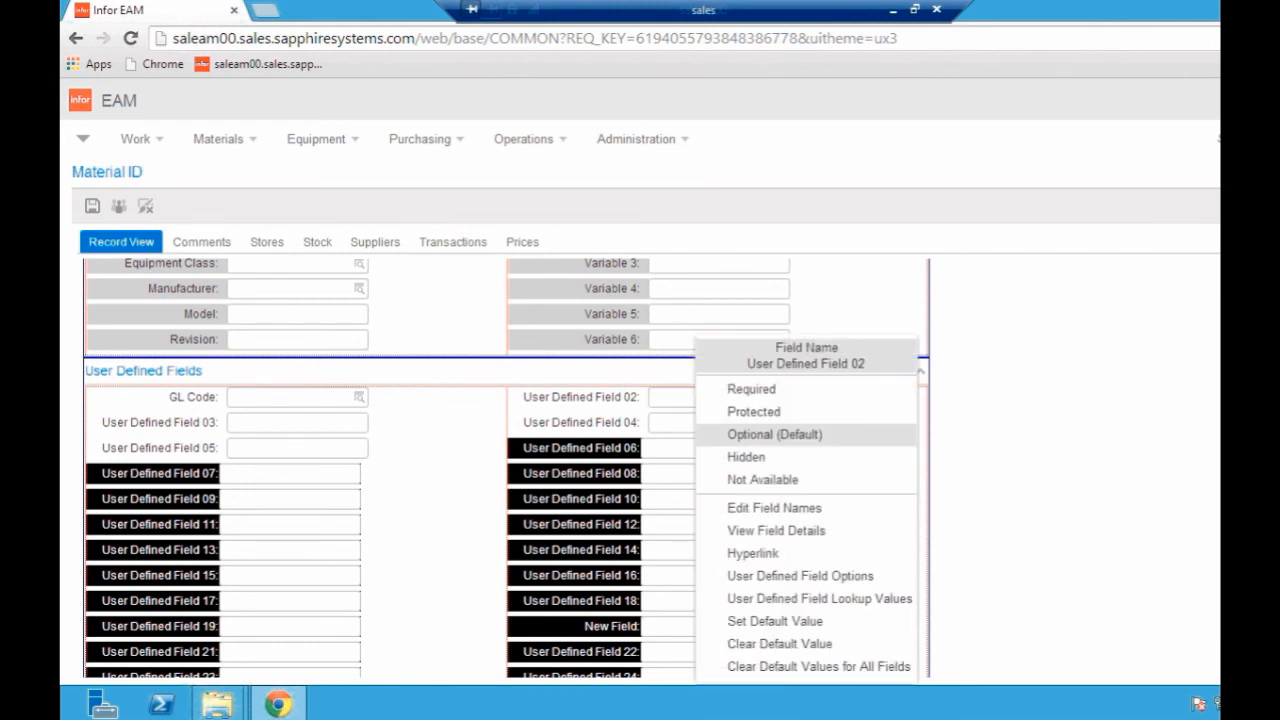
mouse_move(804, 510)
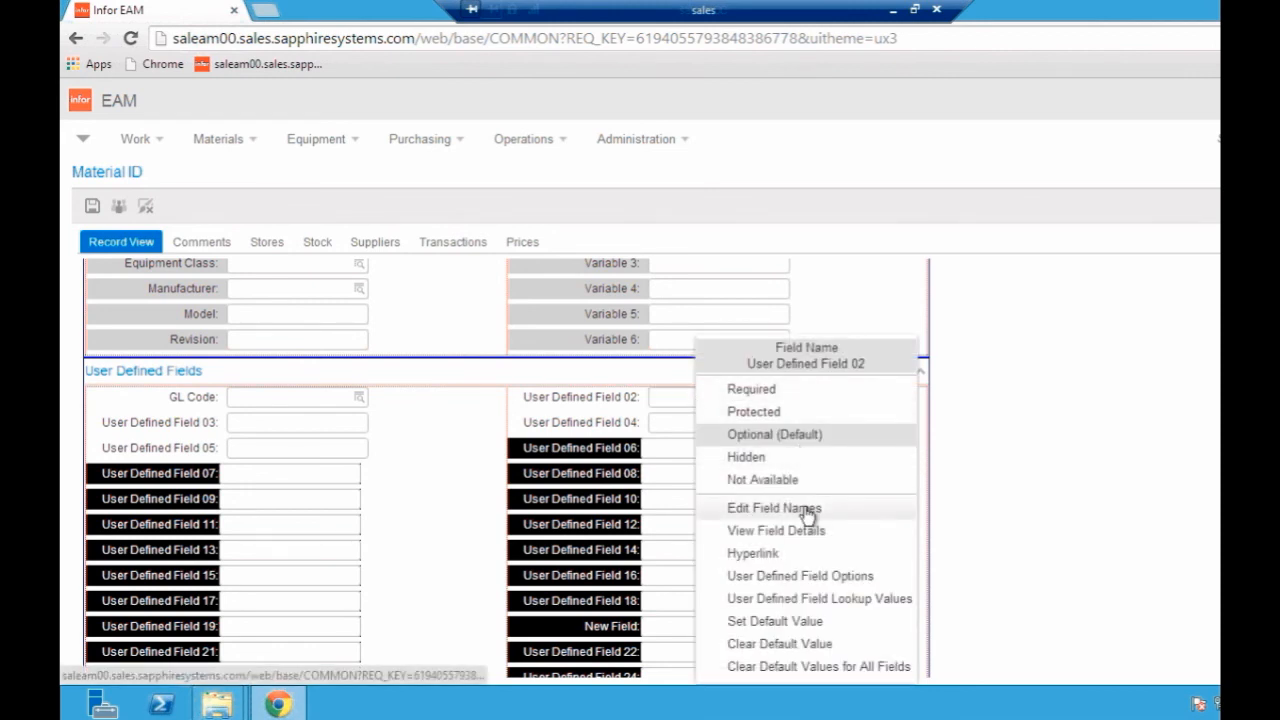
click(770, 507)
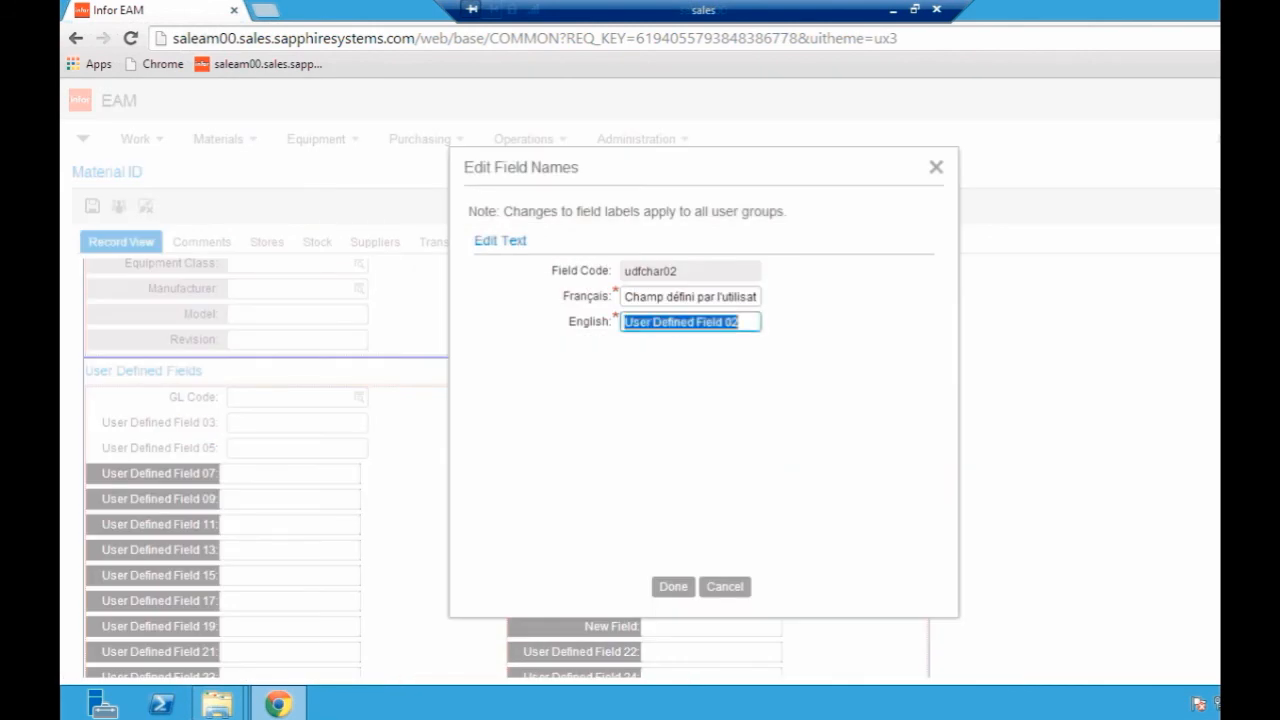
text(Colour)
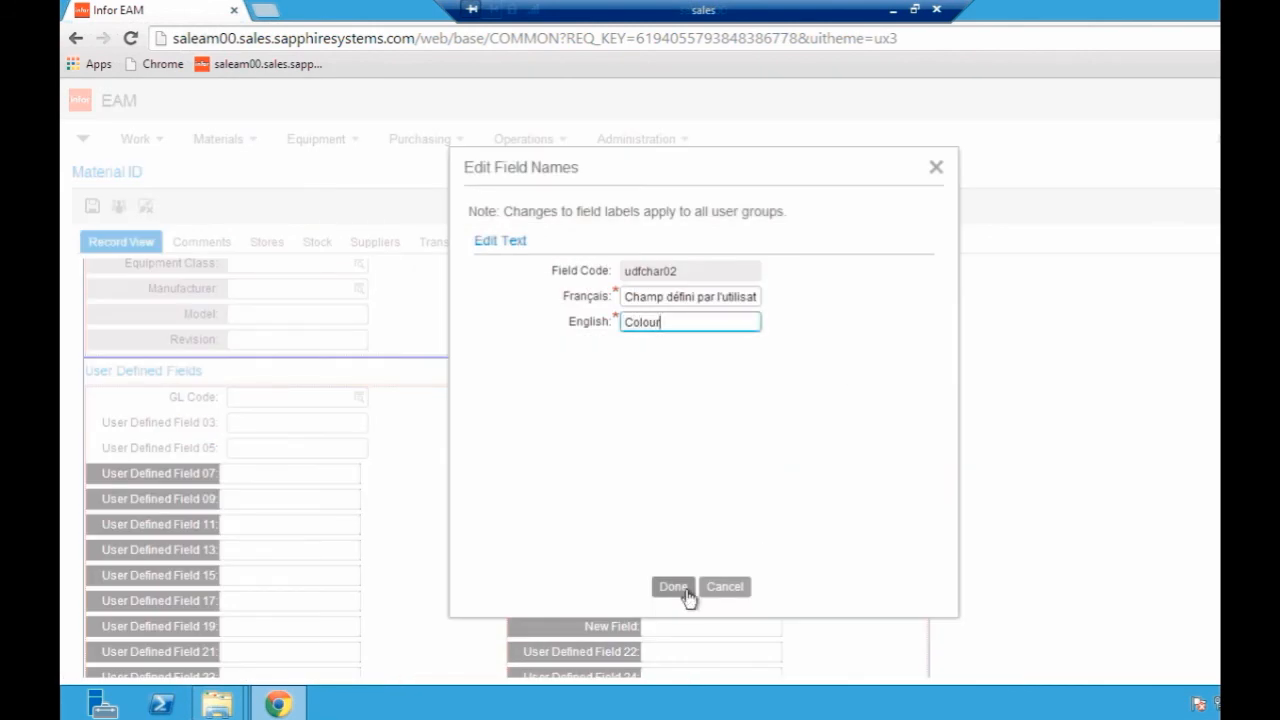
click(672, 587)
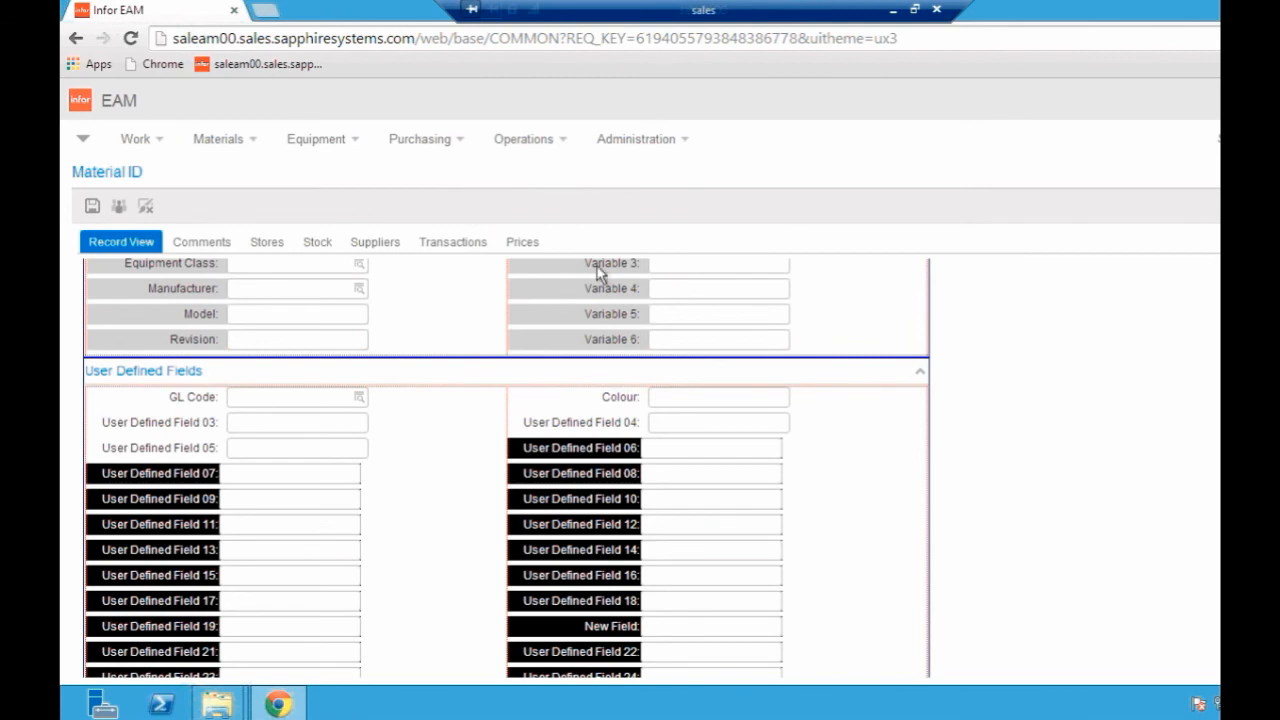
scroll(up, 3)
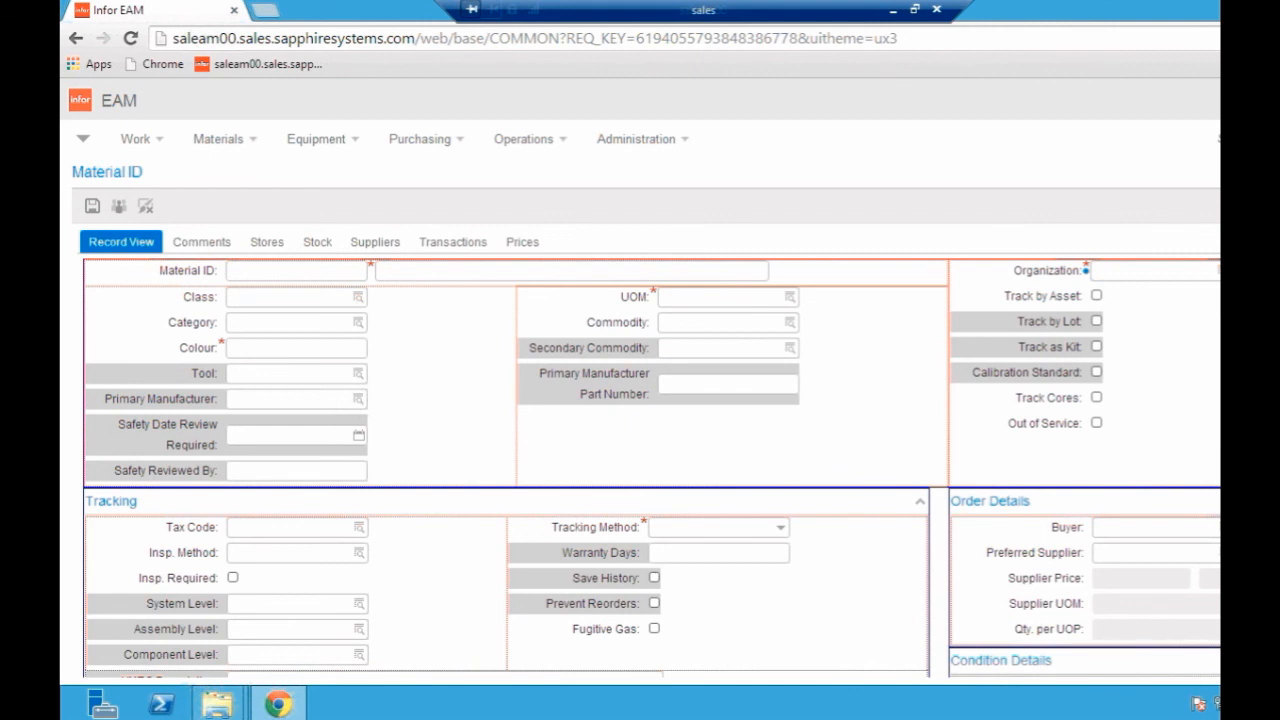
- Make Colour a lookup field with saved values RED (Red) and BLUE (Blue)
right_click(290, 347)
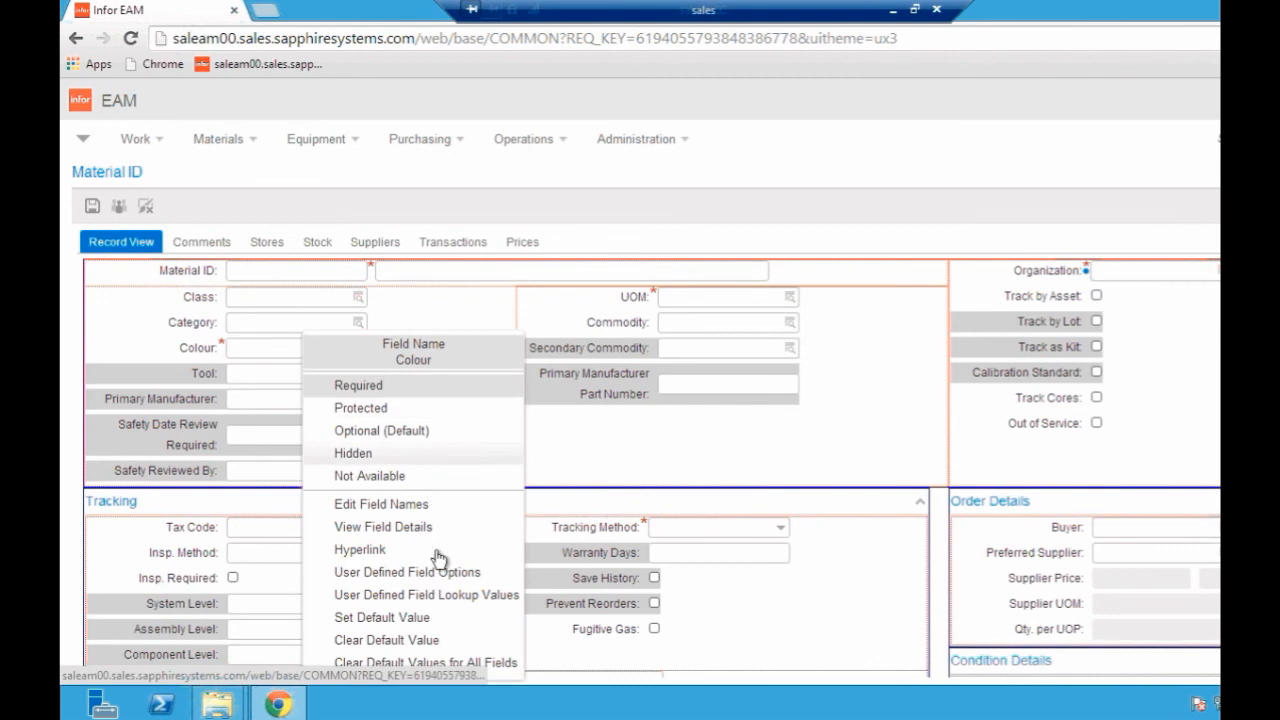
click(406, 572)
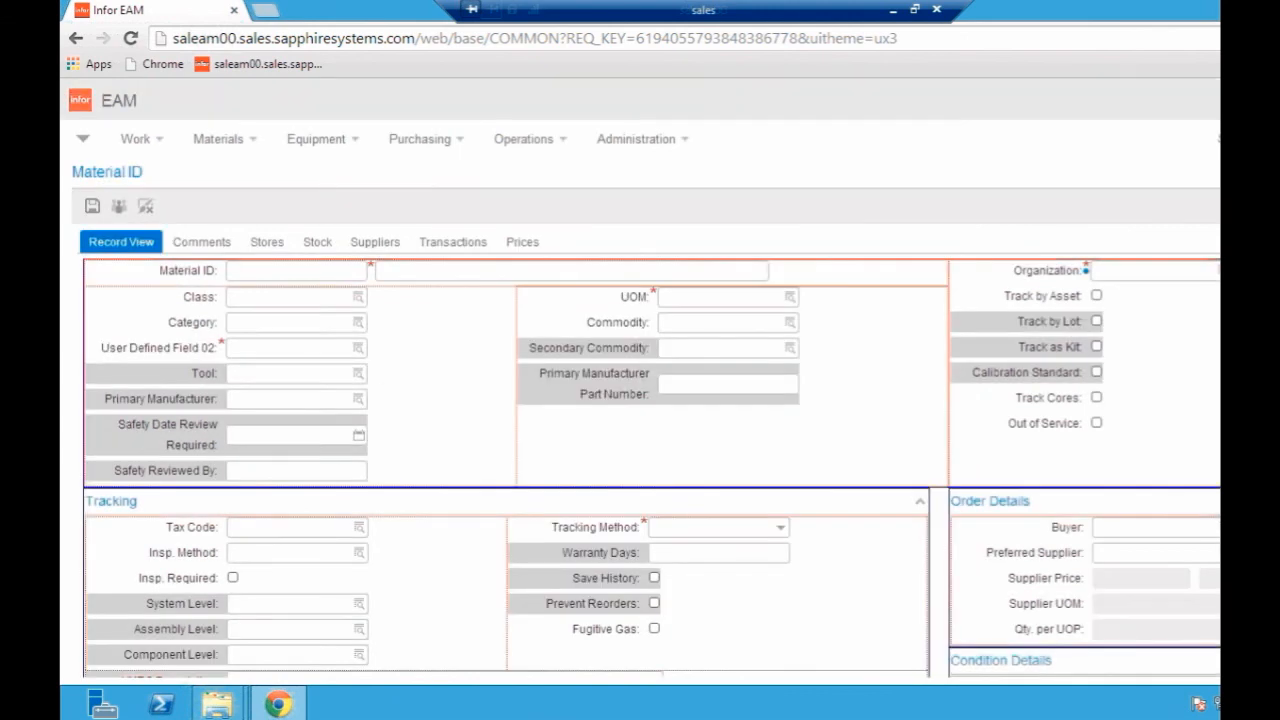
right_click(280, 347)
text(RED)
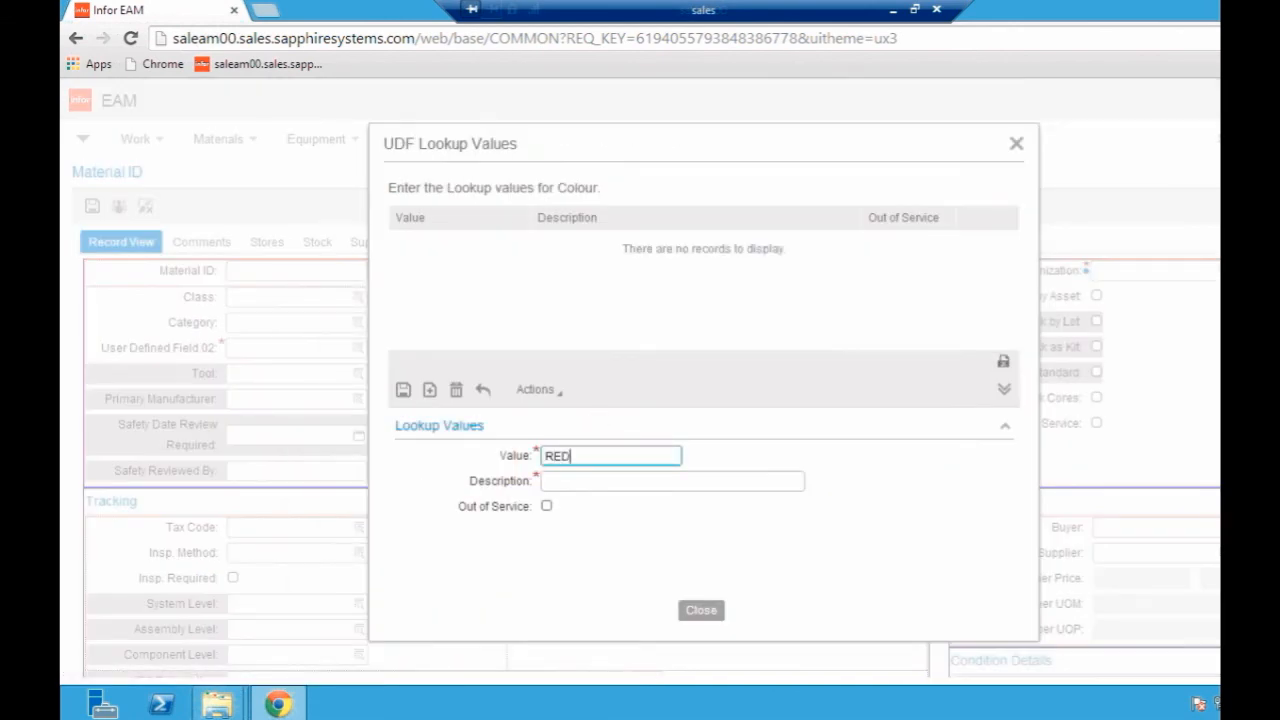
text(Red)
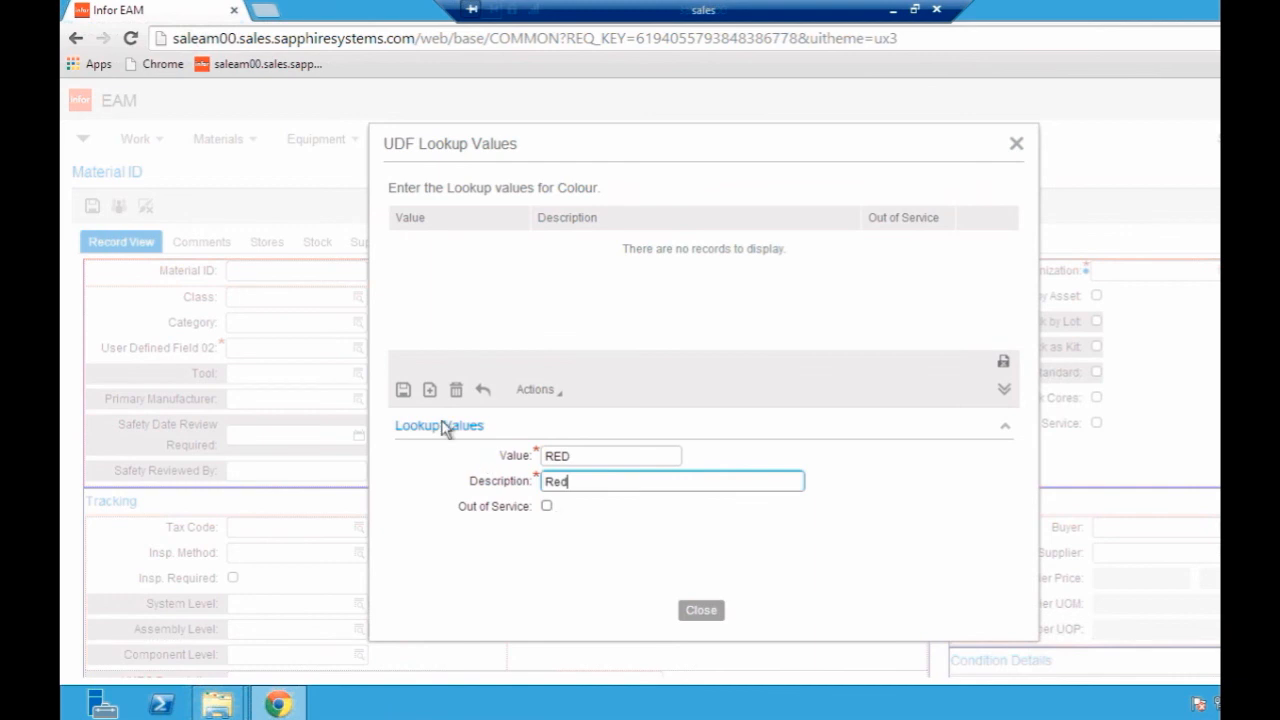
click(432, 389)
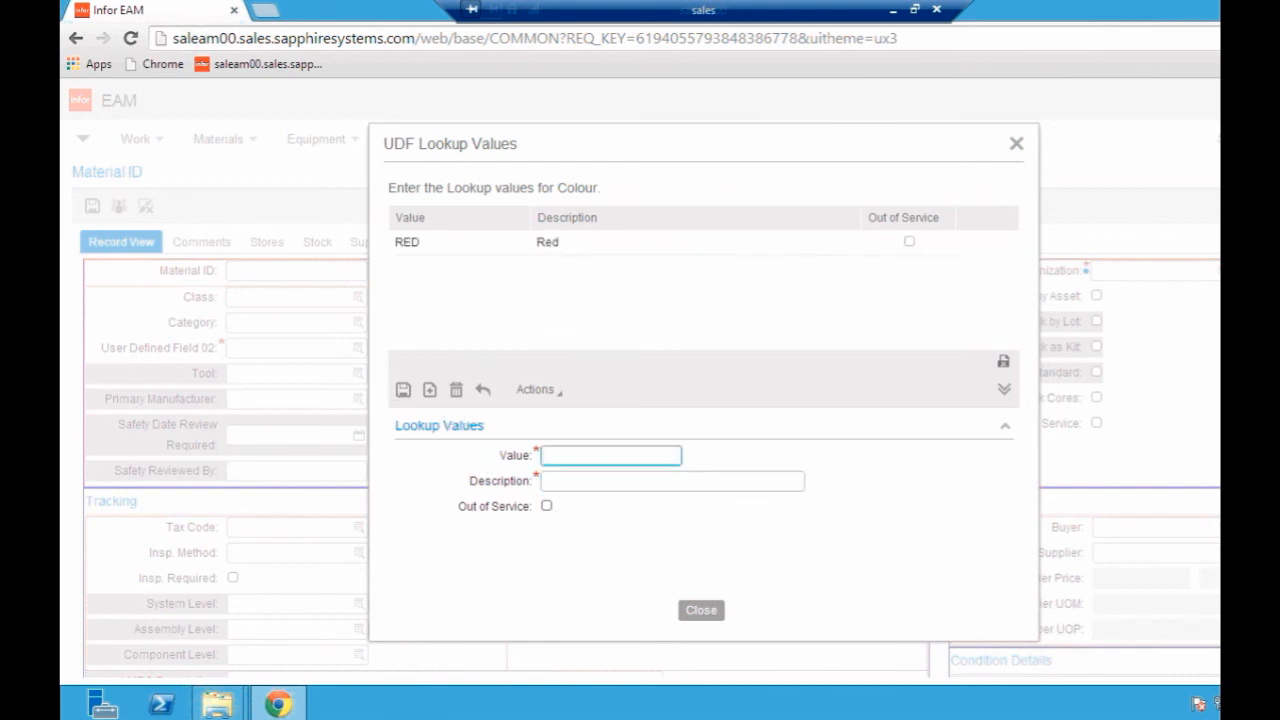
text(Blue)
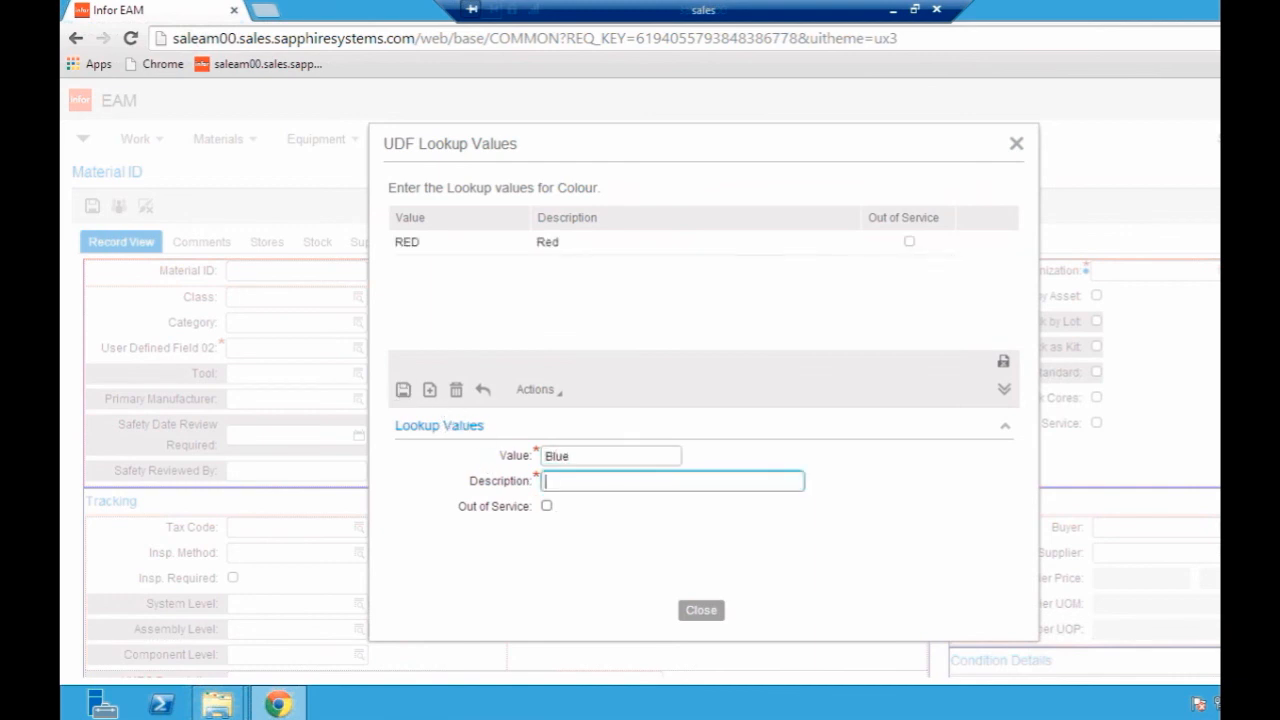
text(Blue)
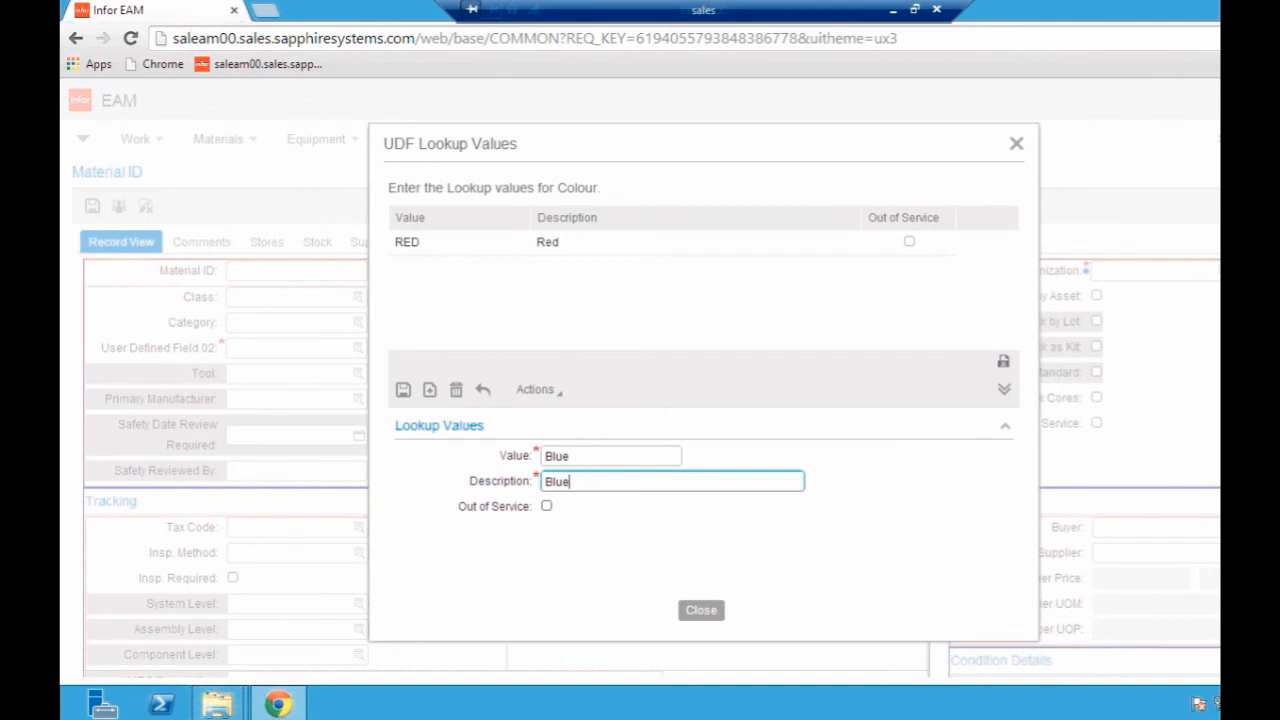
click(610, 456)
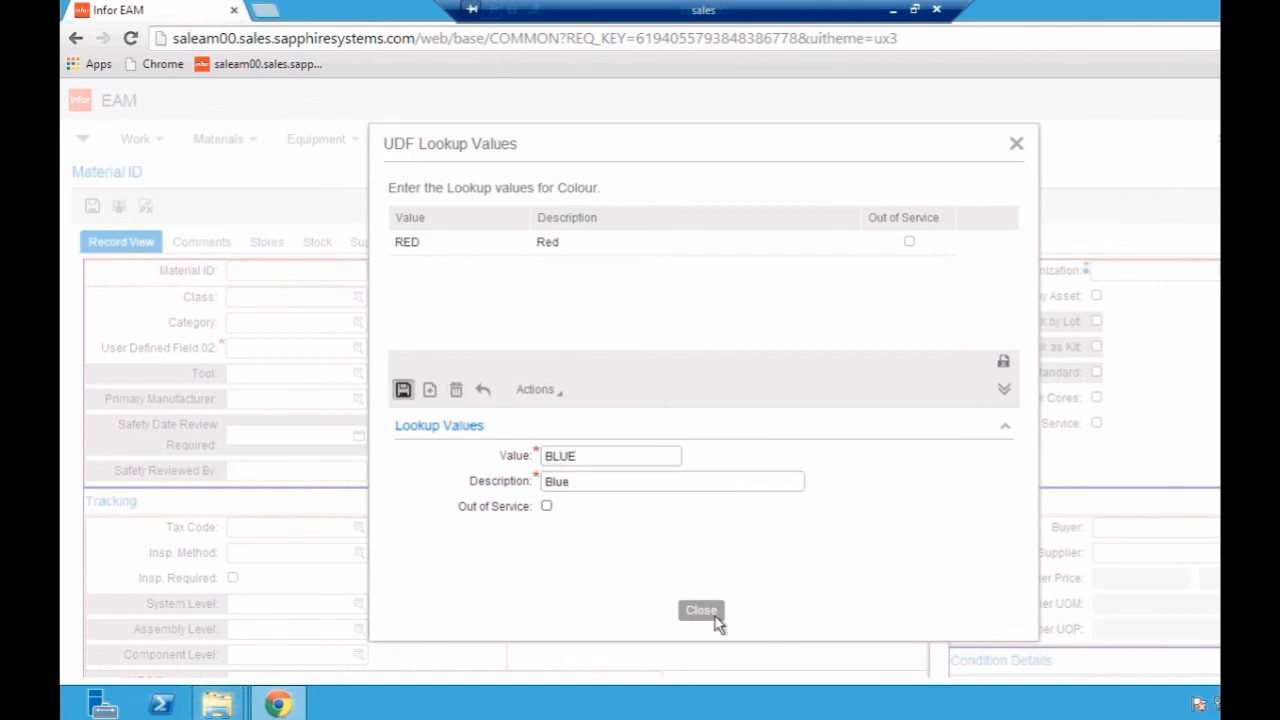
click(697, 611)
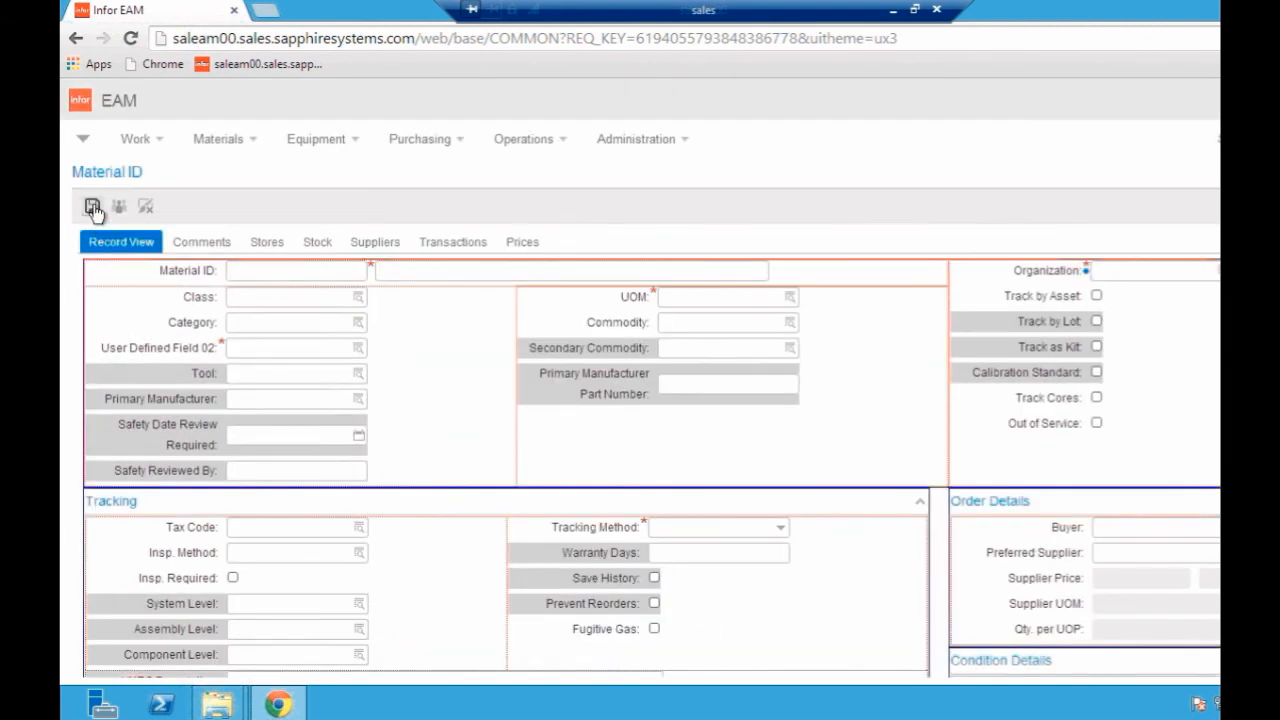
- Save the customised parts screen layout and exit Screen Designer
click(91, 206)
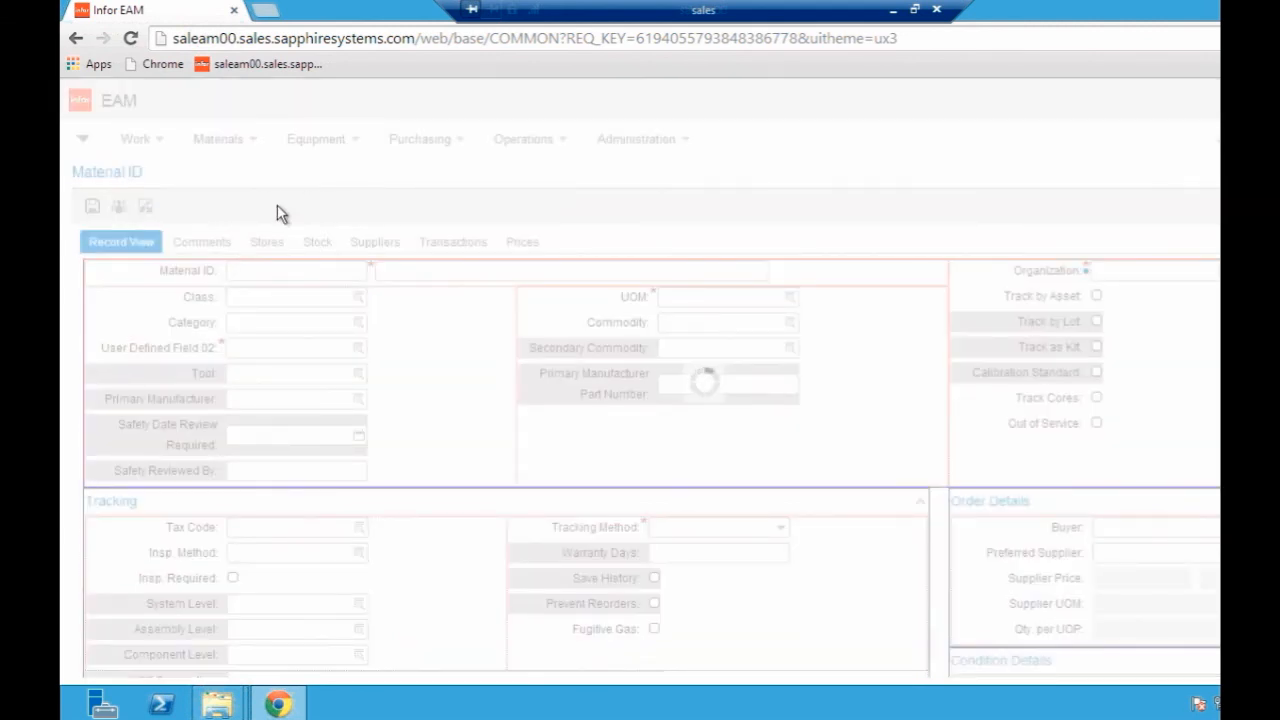
click(145, 207)
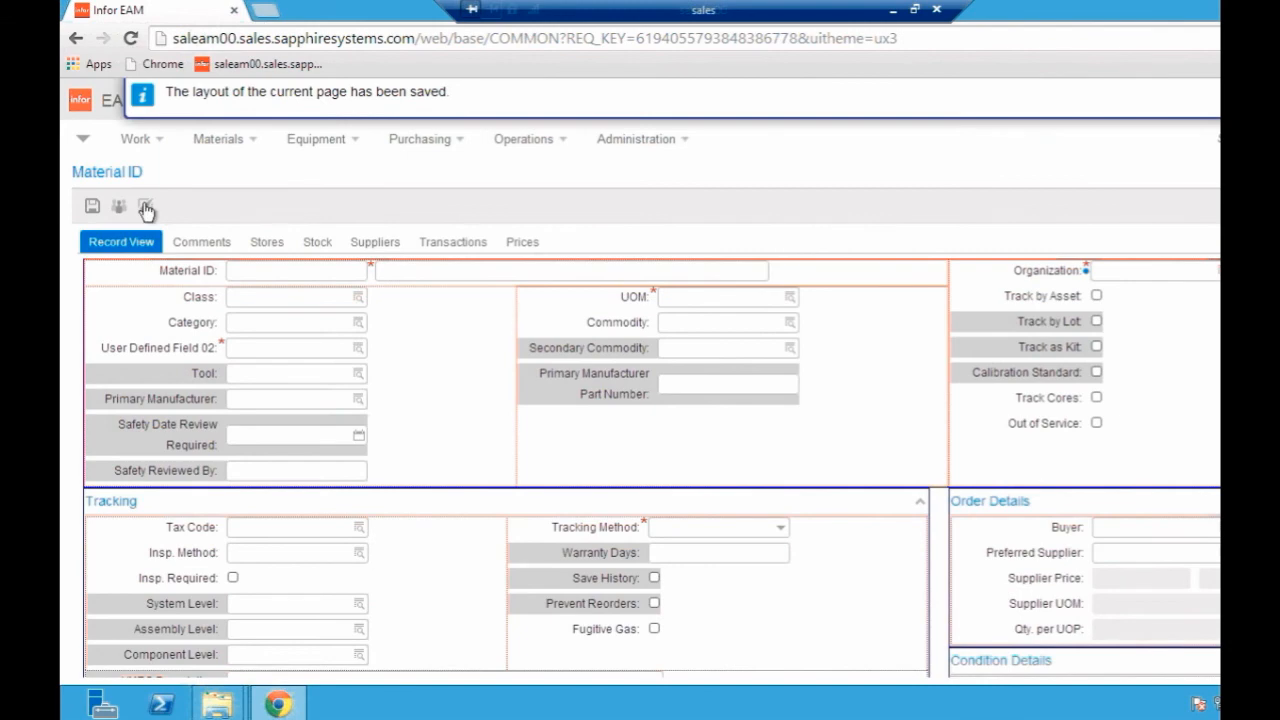
click(145, 206)
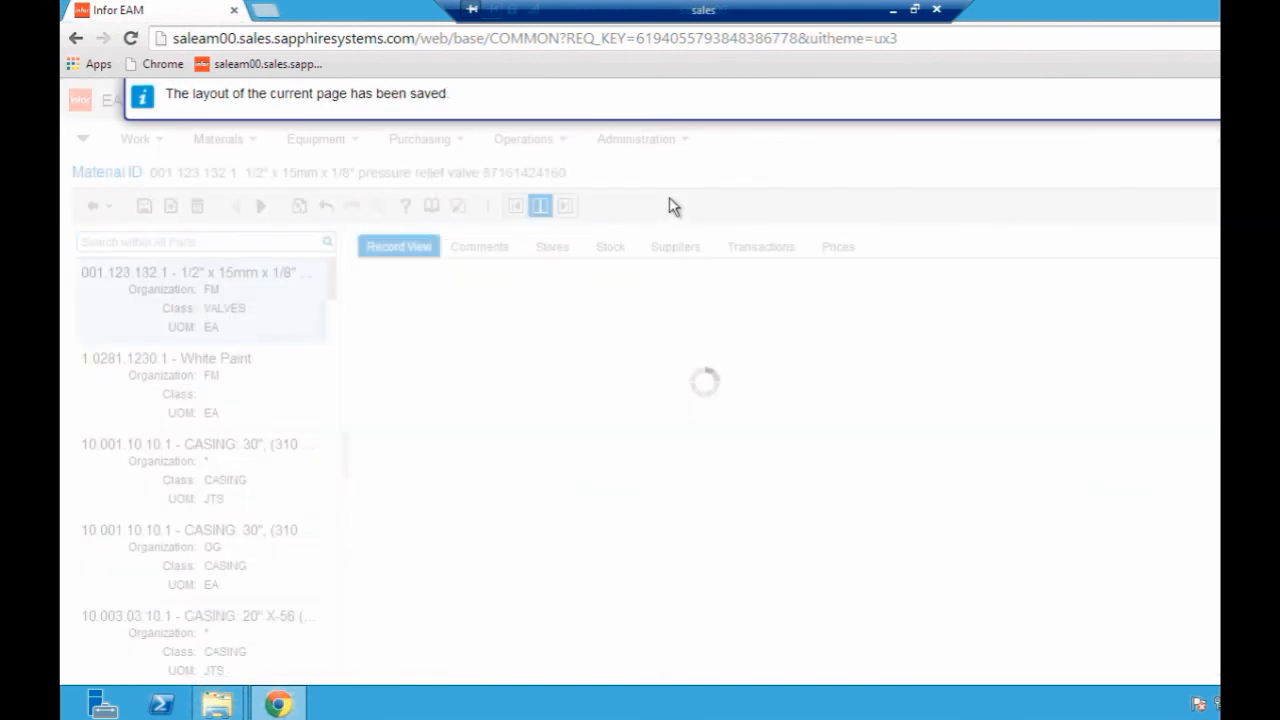
- Set valve 001.123.132.1's Colour to RED from the lookup list
click(199, 272)
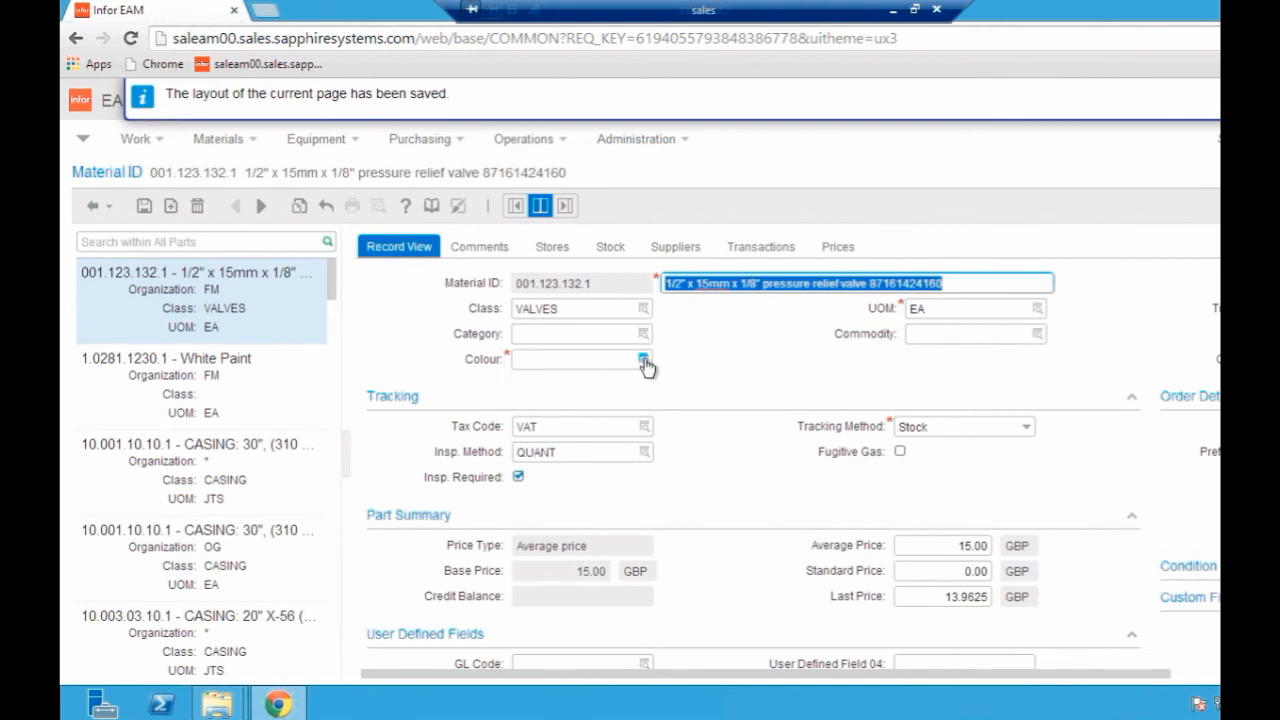
click(643, 360)
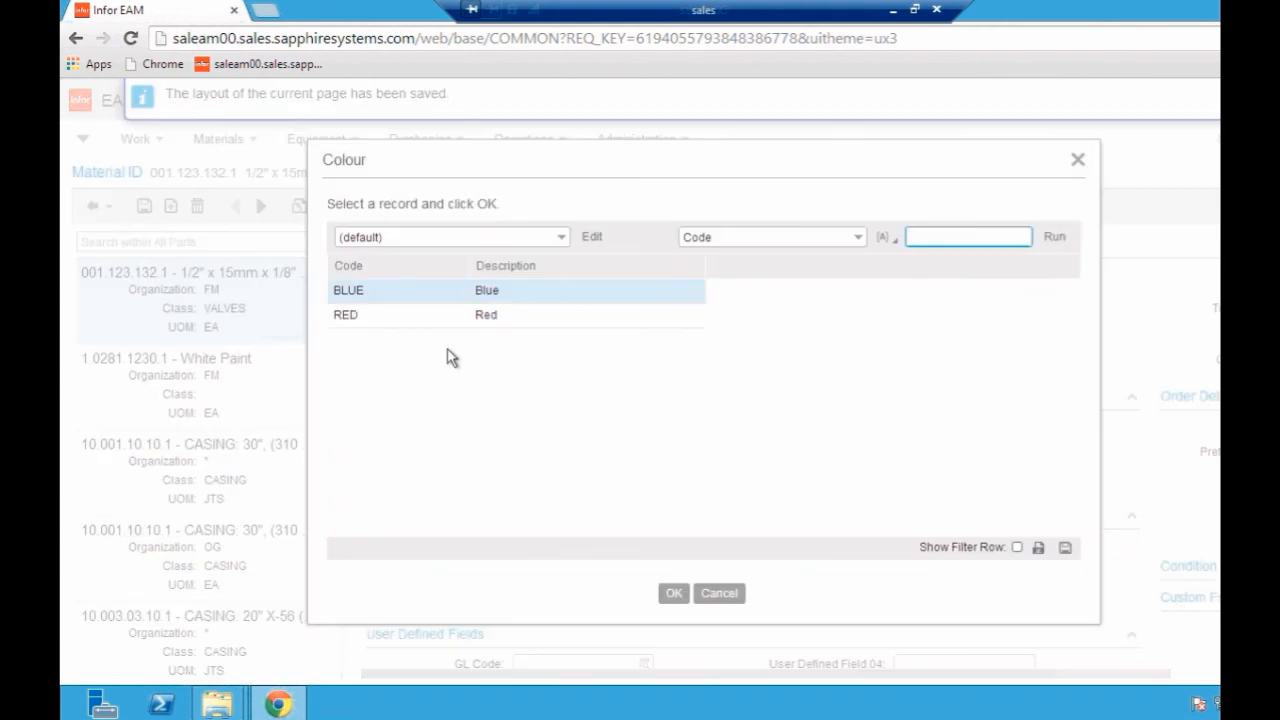
double_click(345, 314)
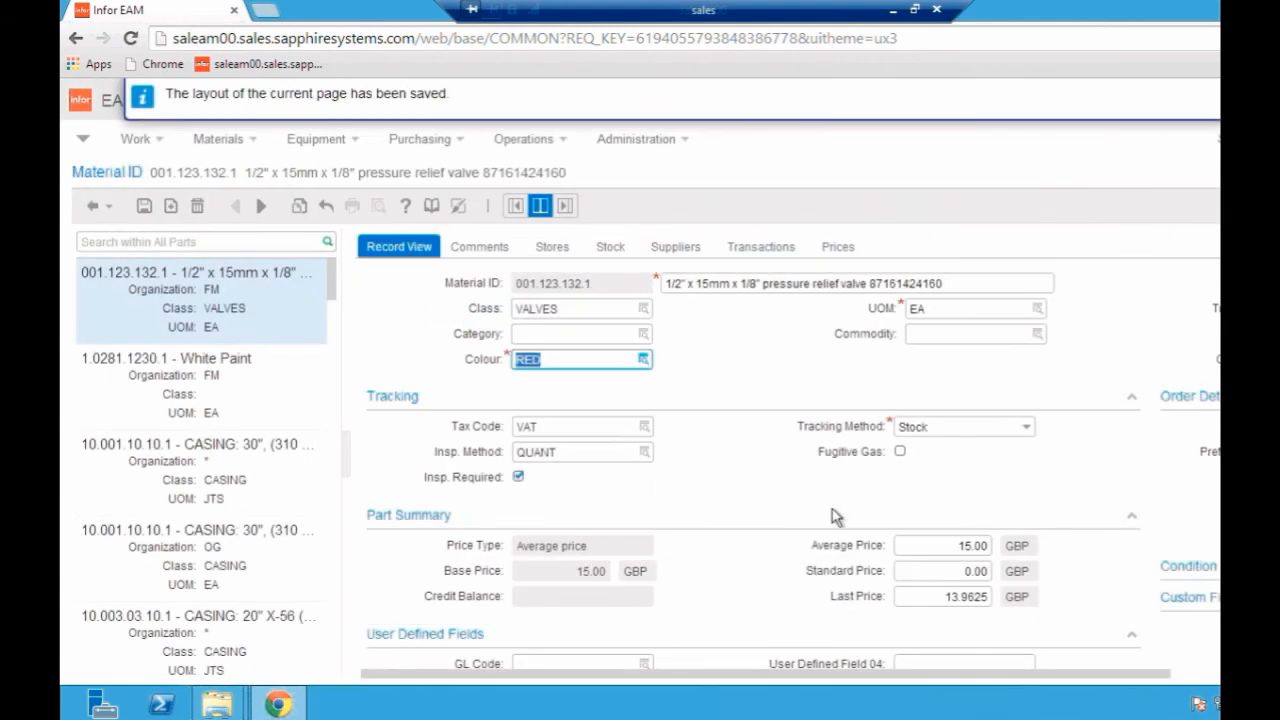